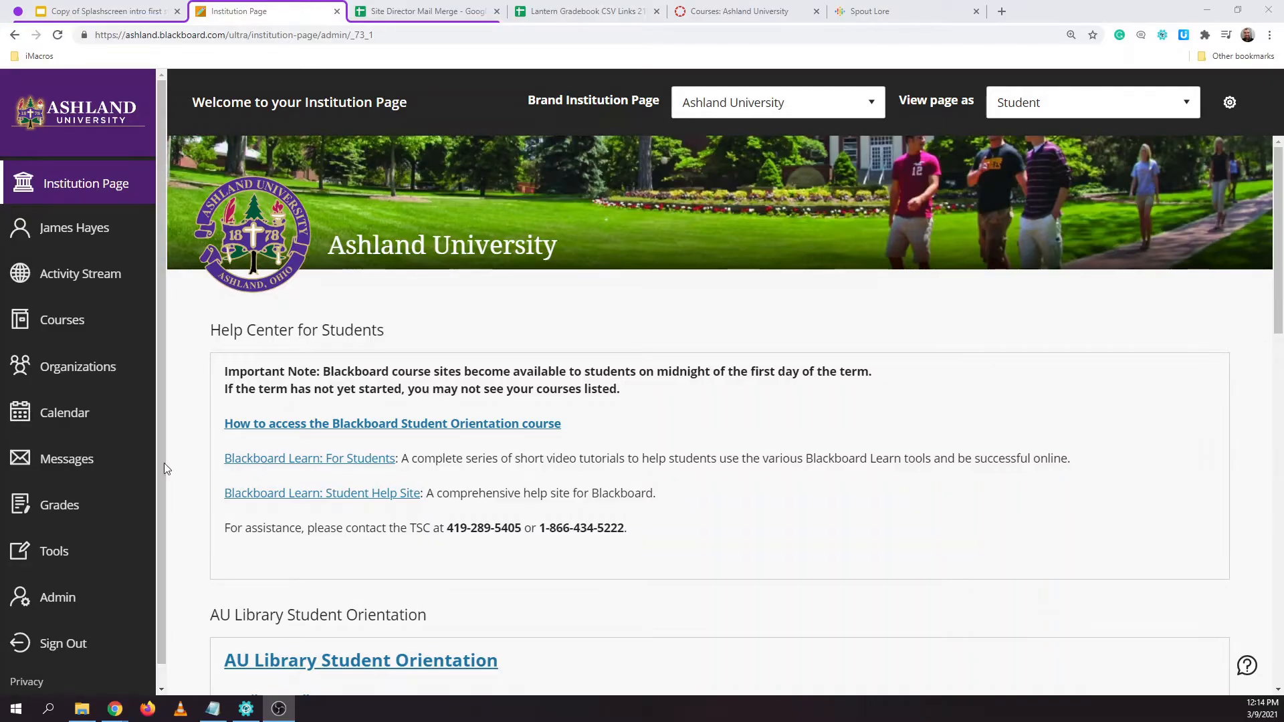
pyautogui.moveTo(54, 551)
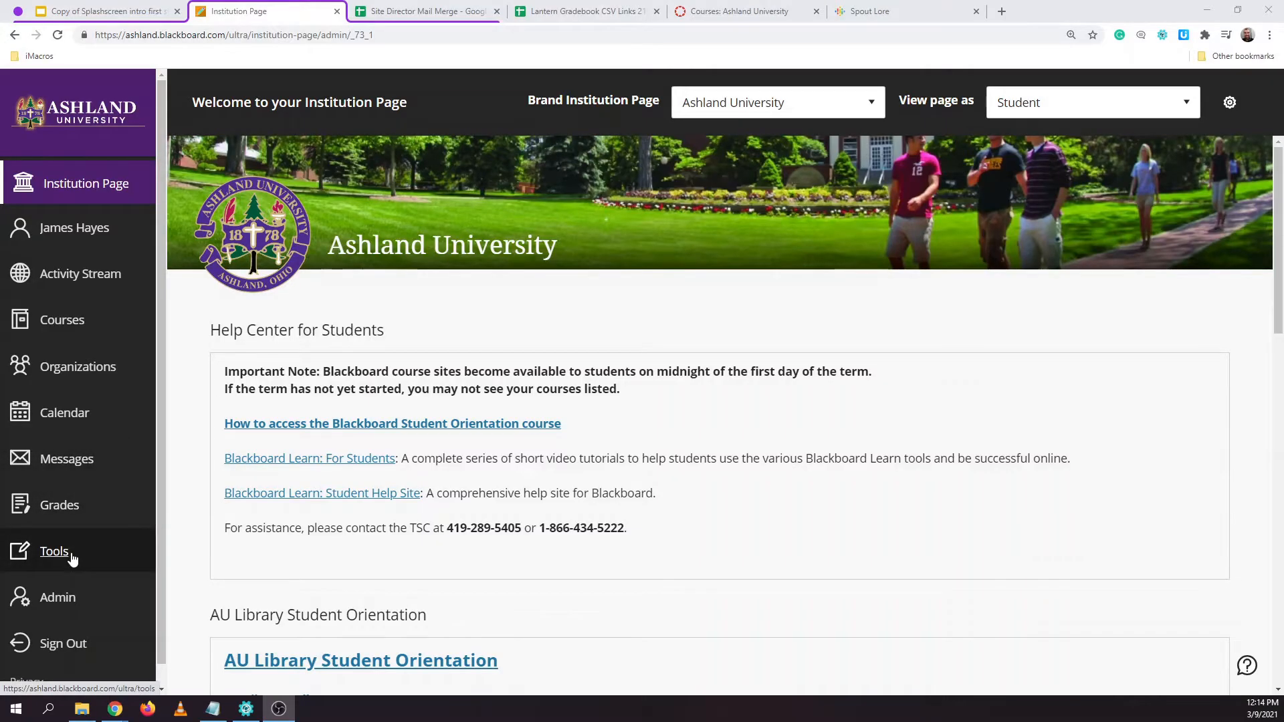
# Reach the My Media library from the Blackboard Tools page
pyautogui.click(54, 549)
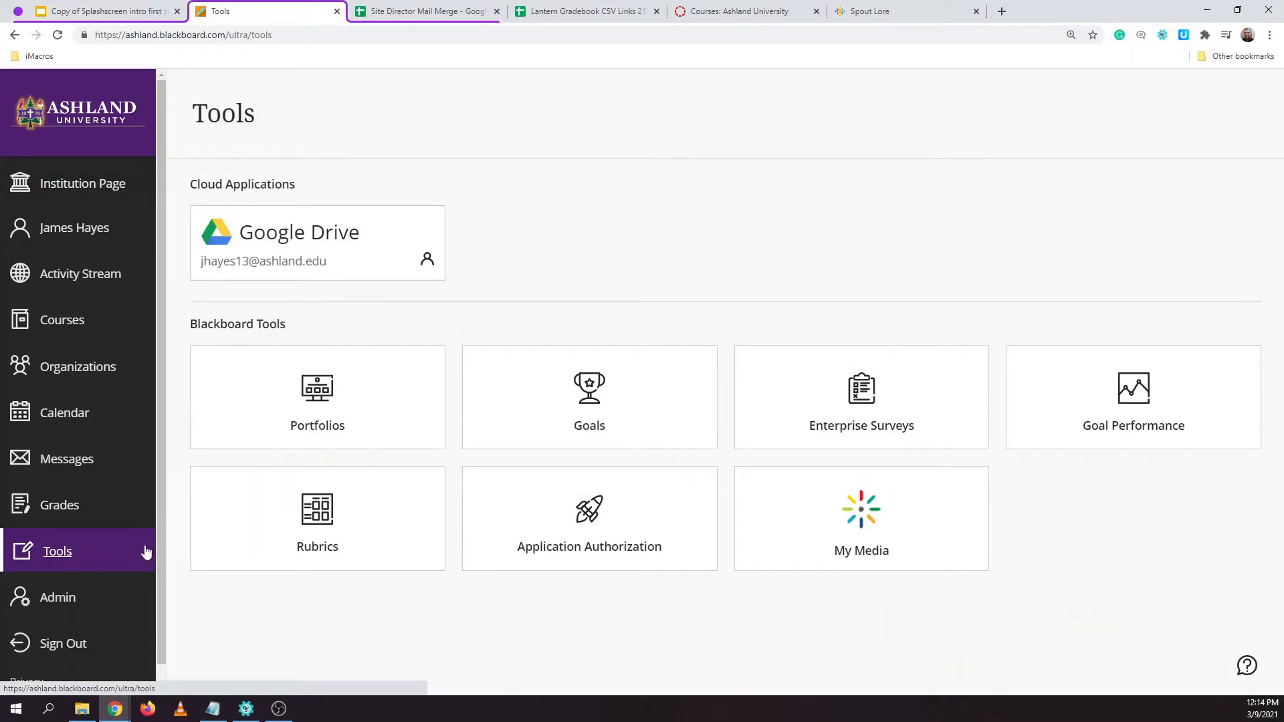
pyautogui.click(859, 517)
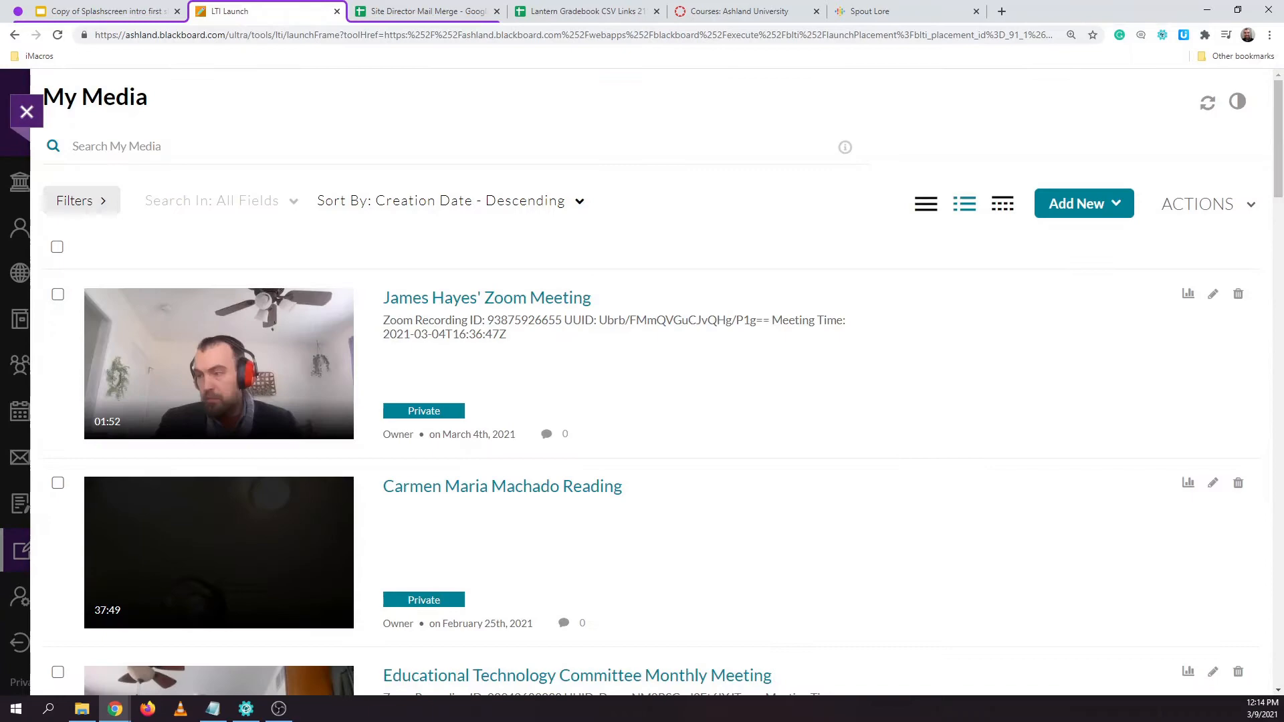
pyautogui.moveTo(688, 406)
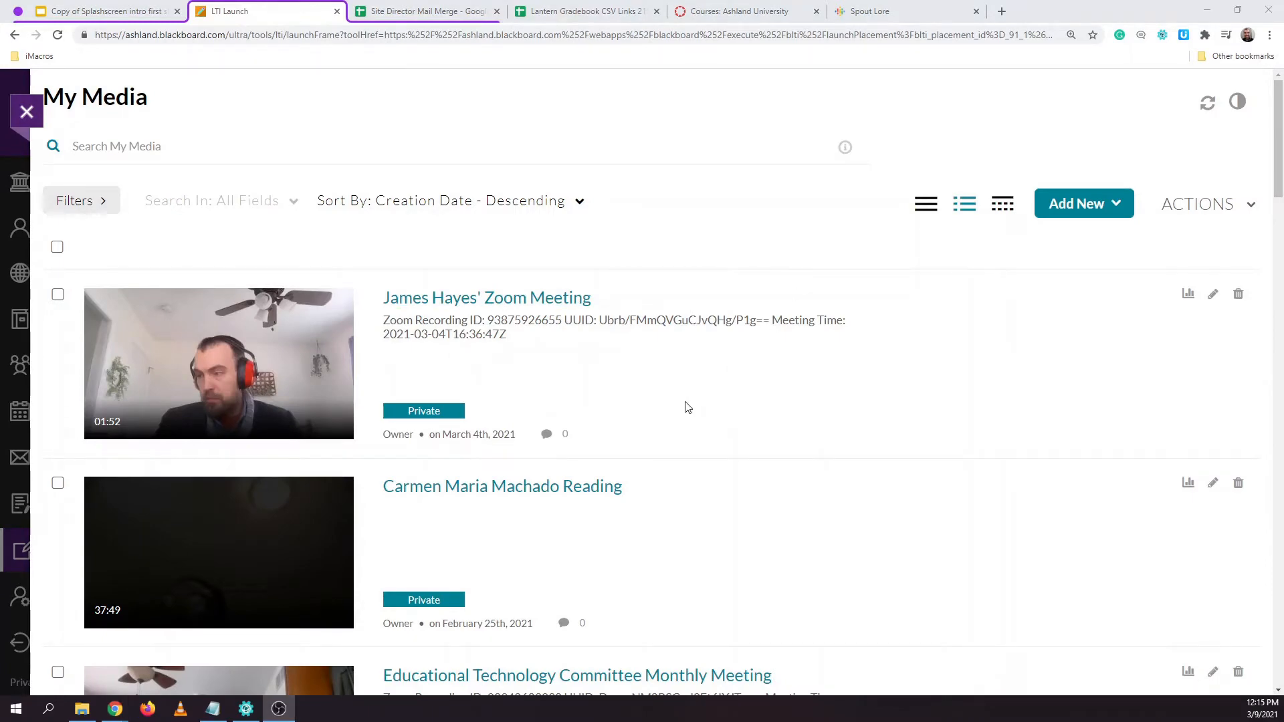
pyautogui.moveTo(655, 430)
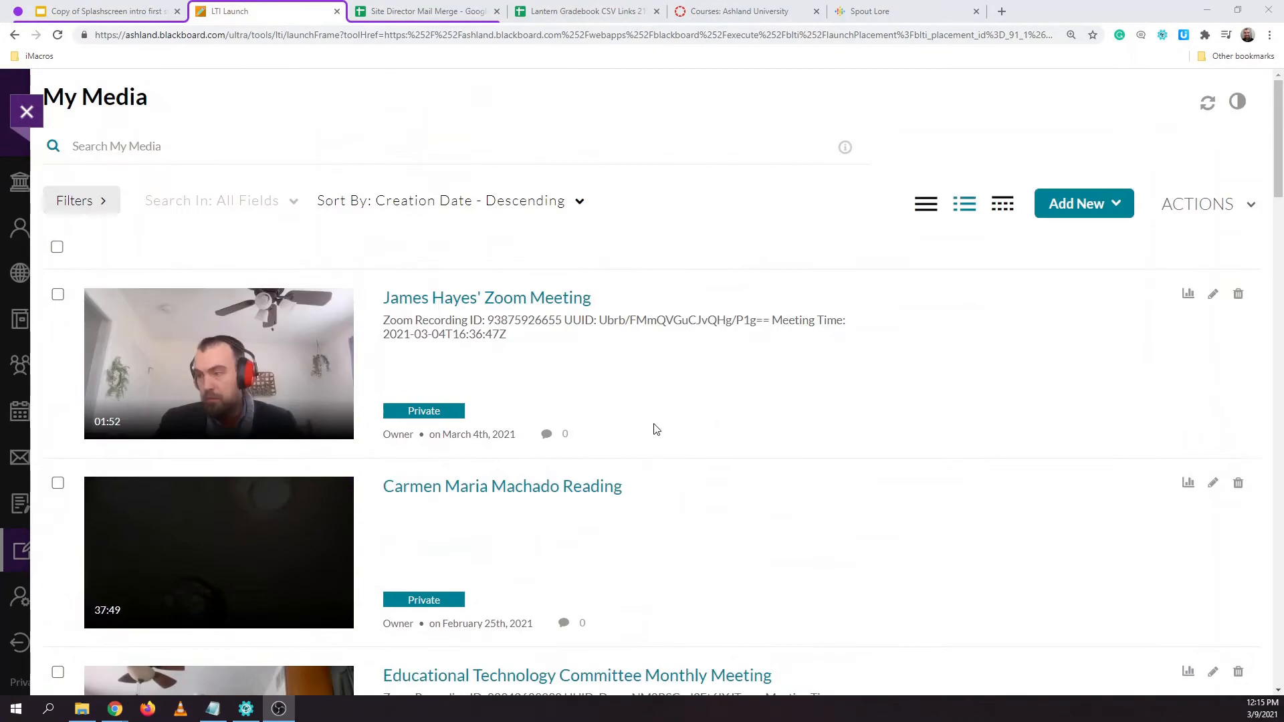
pyautogui.moveTo(639, 239)
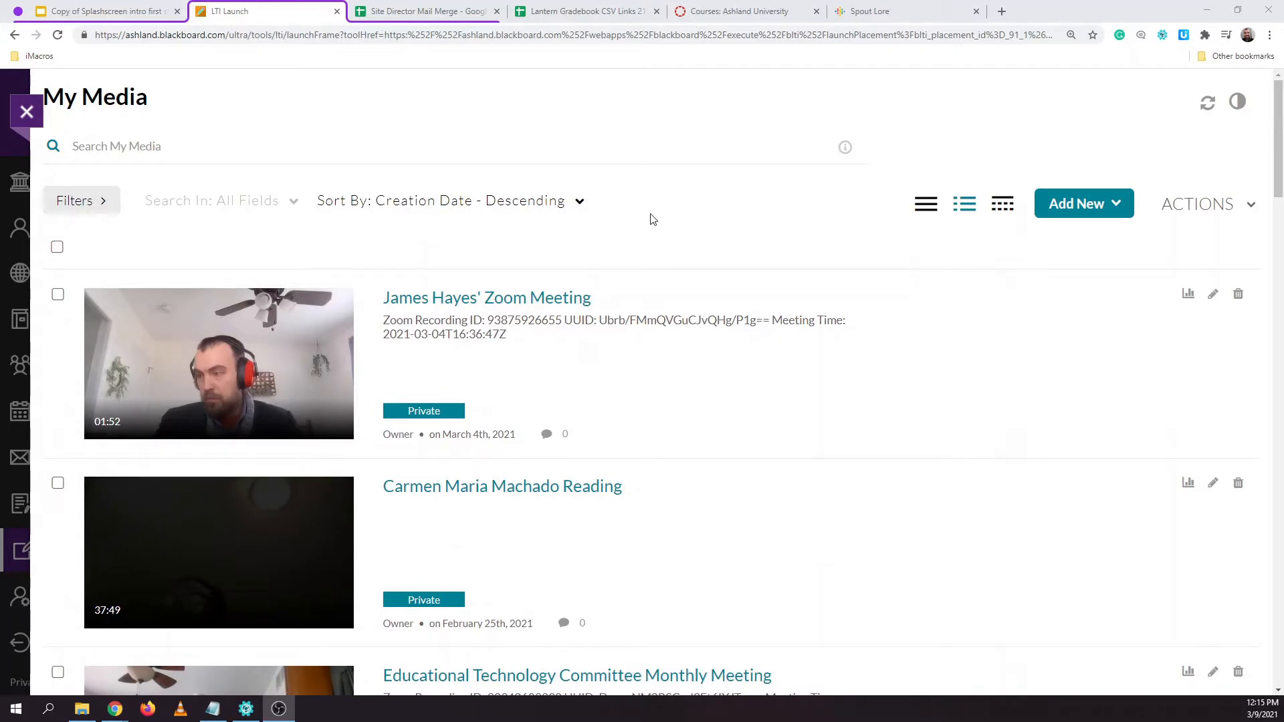
# Add a new Kaltura Capture entry and let the browser launch the desktop recorder
pyautogui.click(1082, 204)
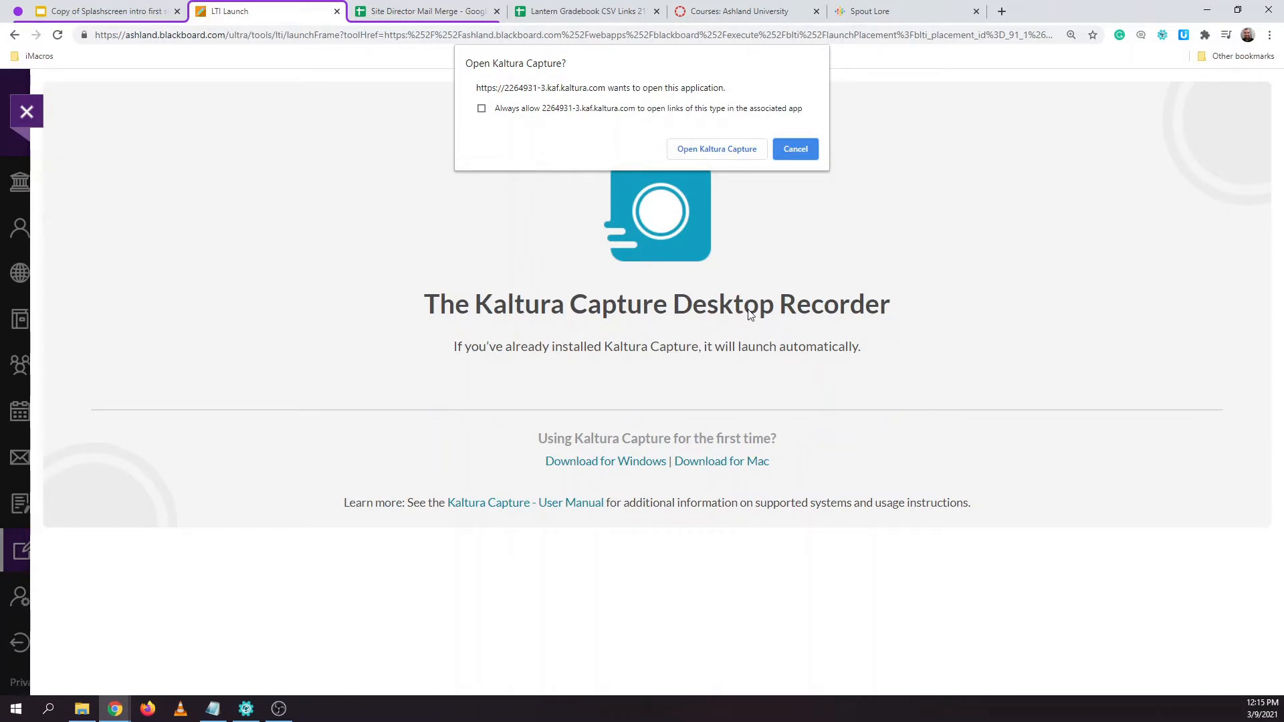
pyautogui.moveTo(710, 162)
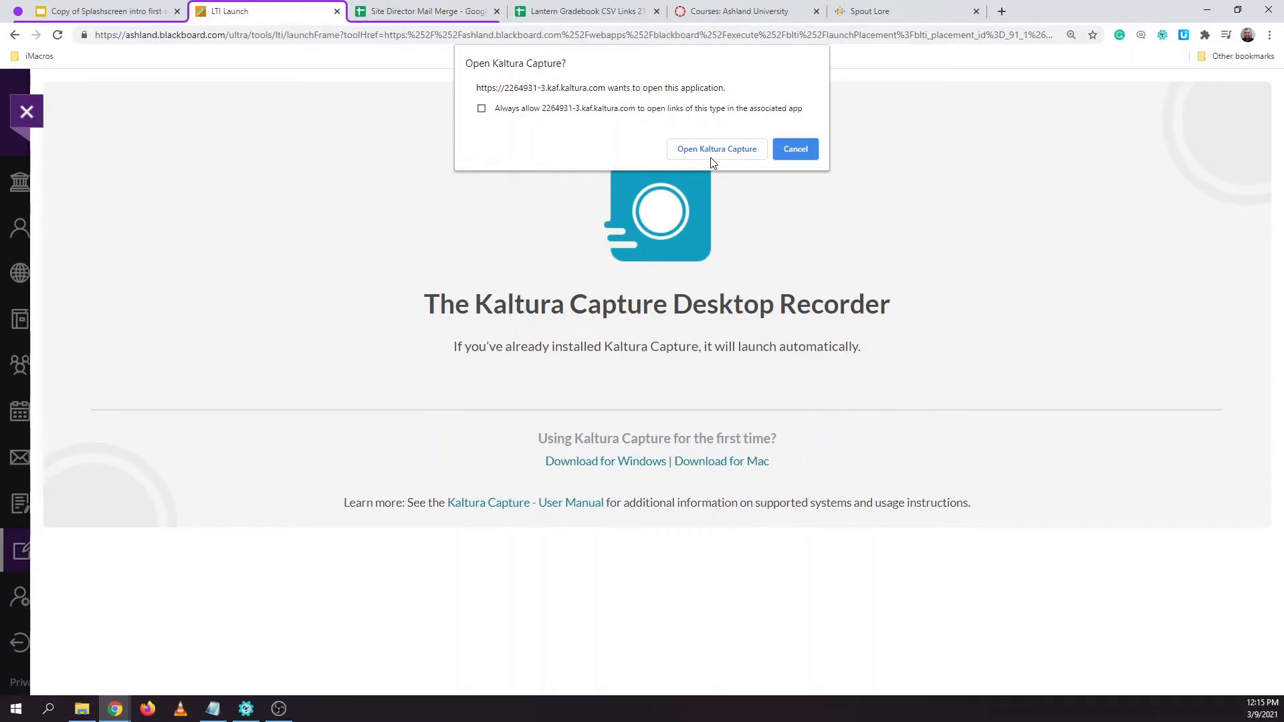
pyautogui.moveTo(723, 155)
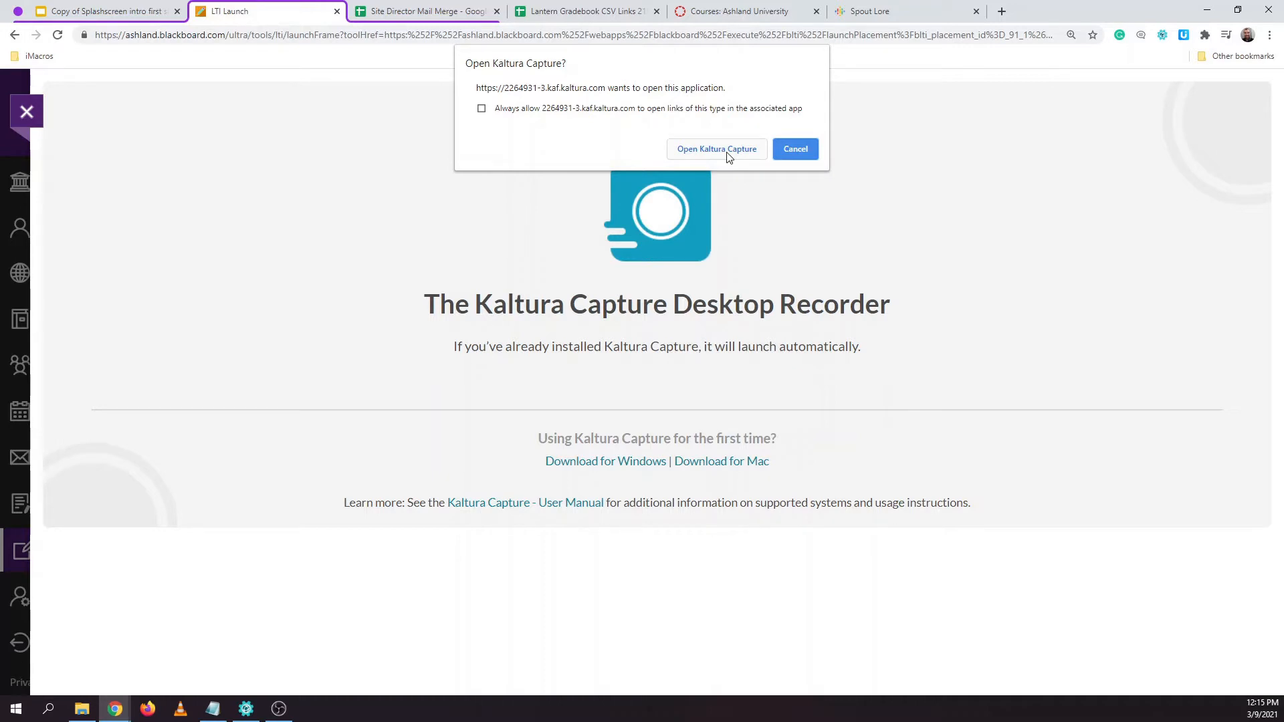
pyautogui.moveTo(668, 465)
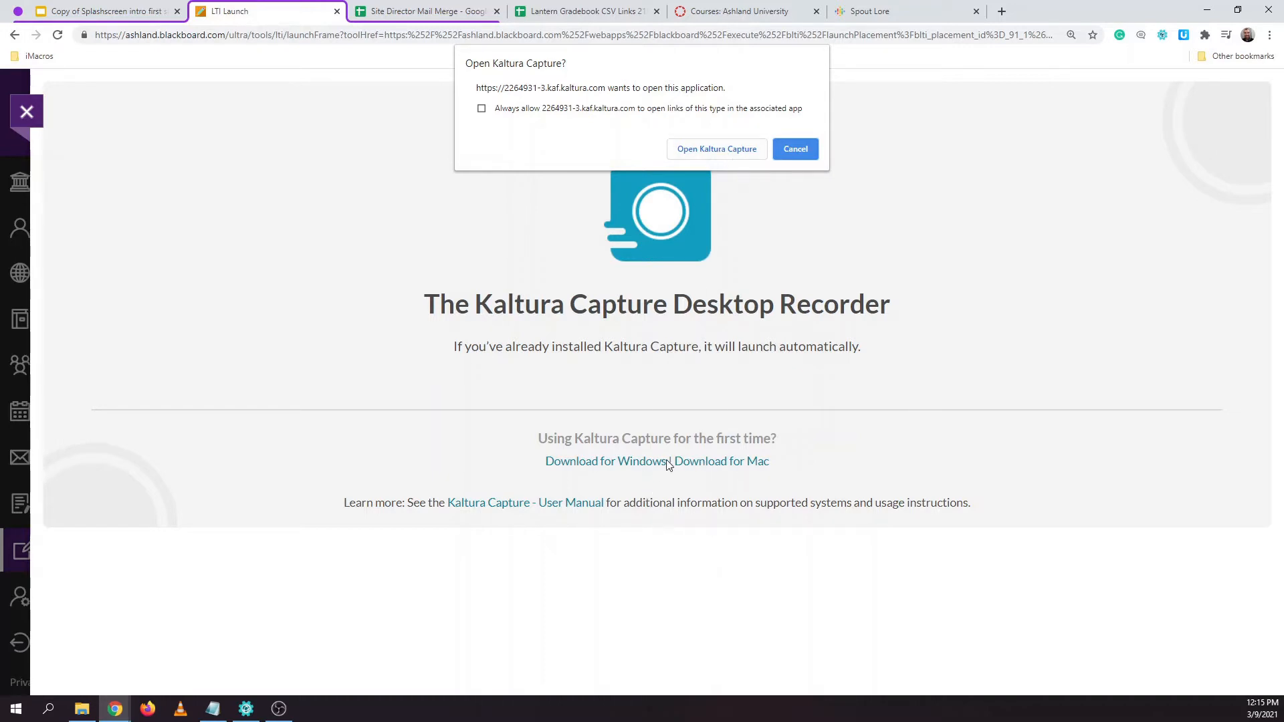
pyautogui.moveTo(685, 265)
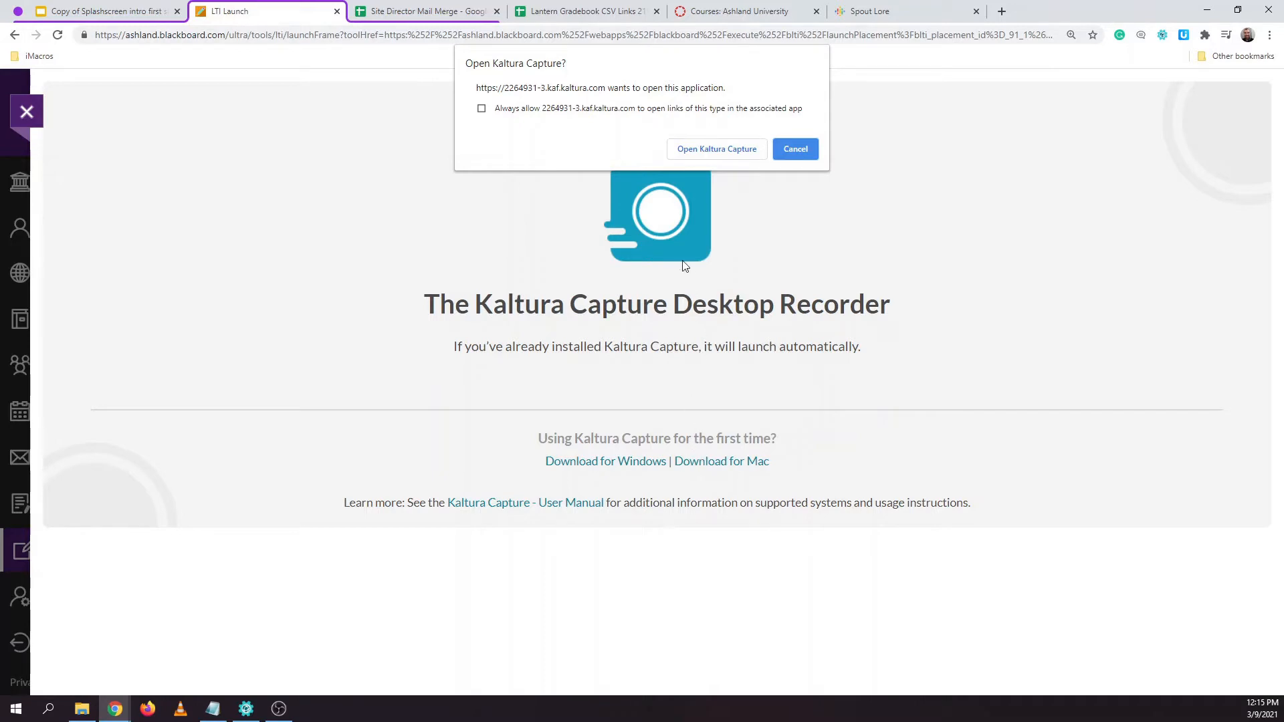
pyautogui.click(793, 148)
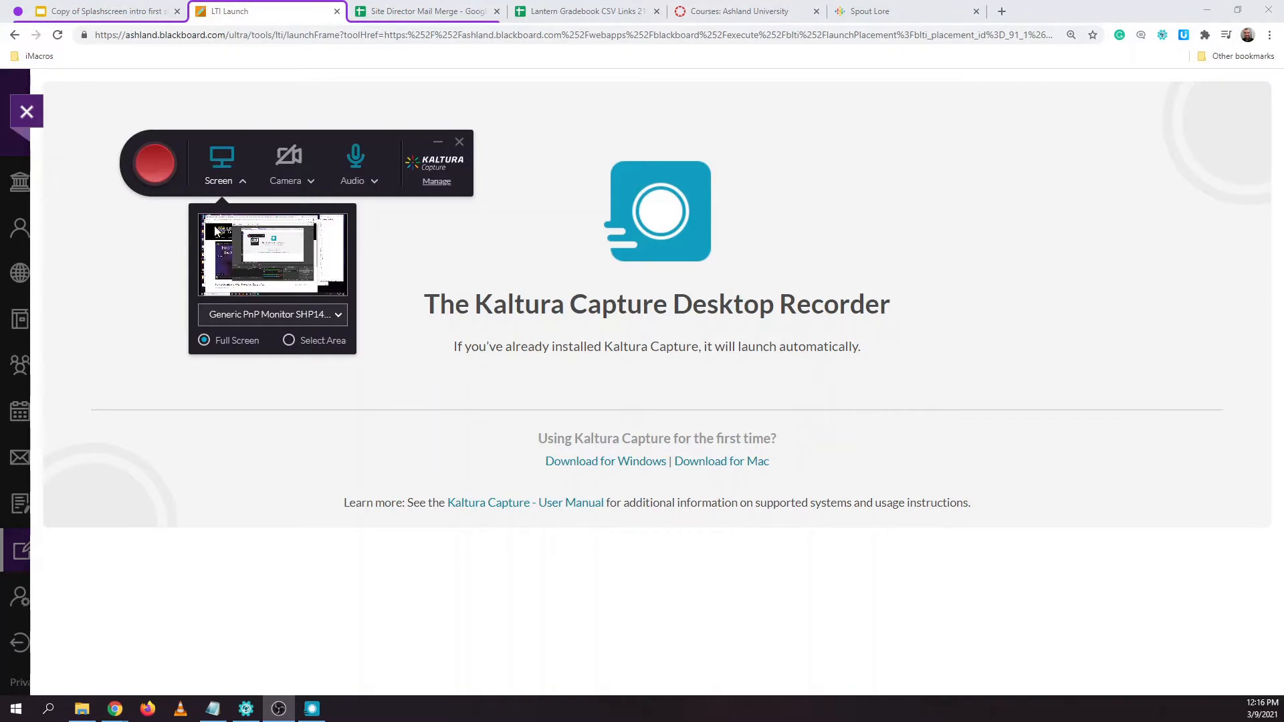
pyautogui.moveTo(288, 174)
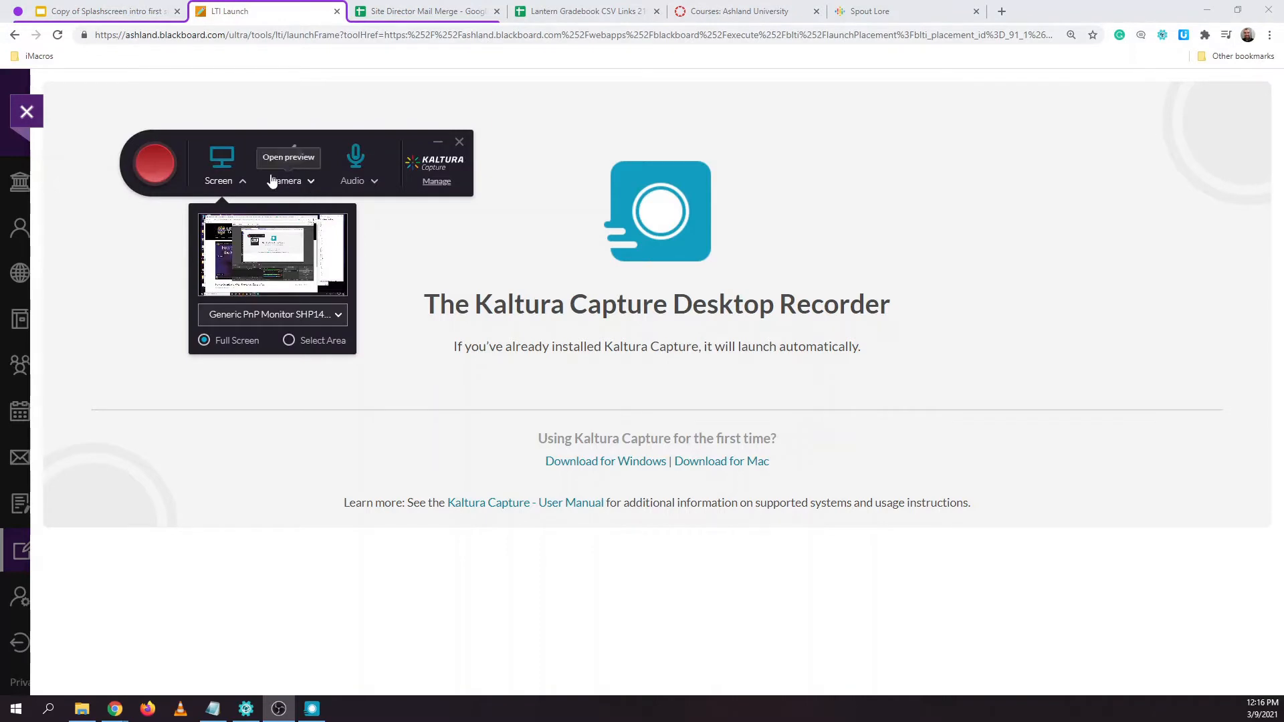
# Turn the webcam on to preview its feed, then turn it back off
pyautogui.click(286, 157)
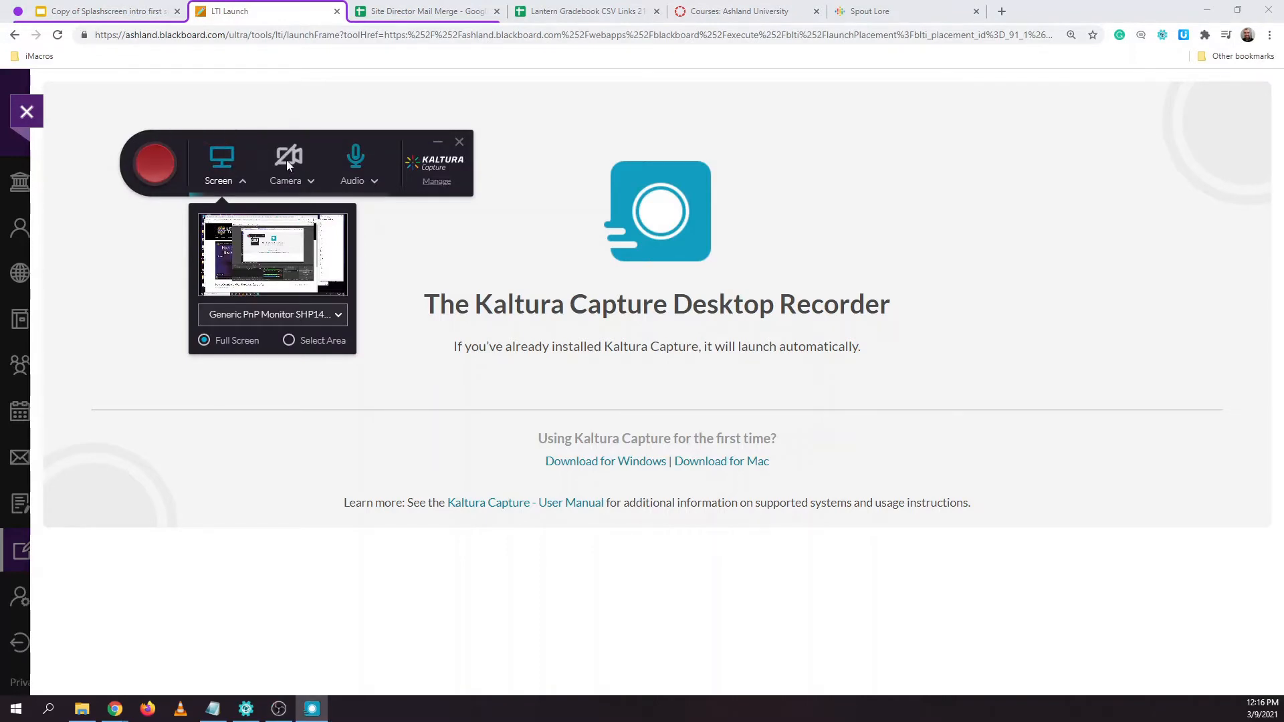
pyautogui.click(285, 163)
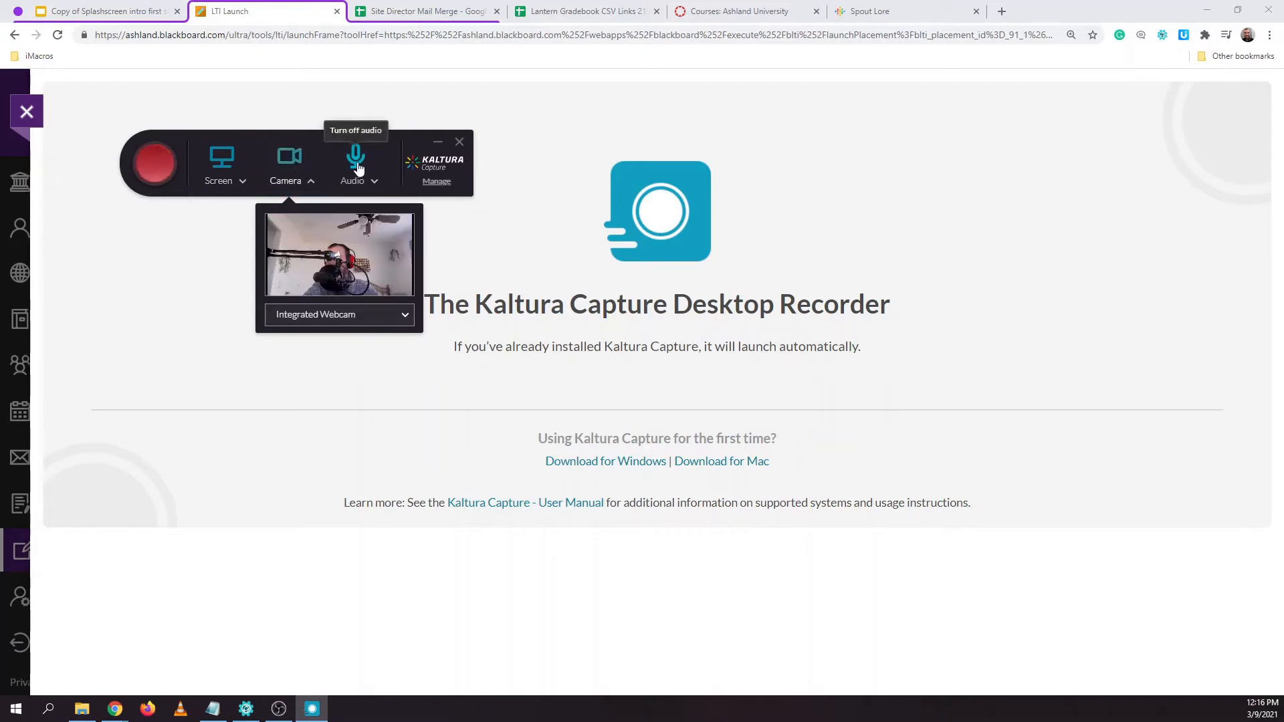
pyautogui.moveTo(222, 159)
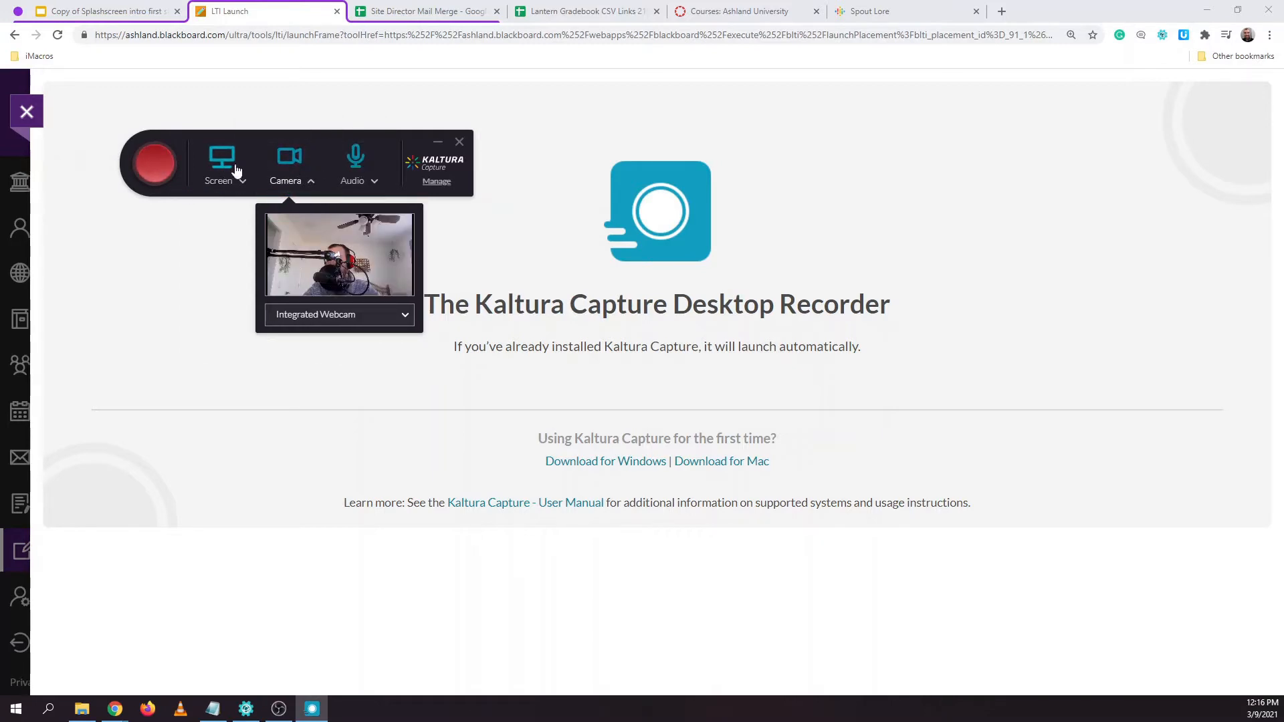
pyautogui.moveTo(354, 156)
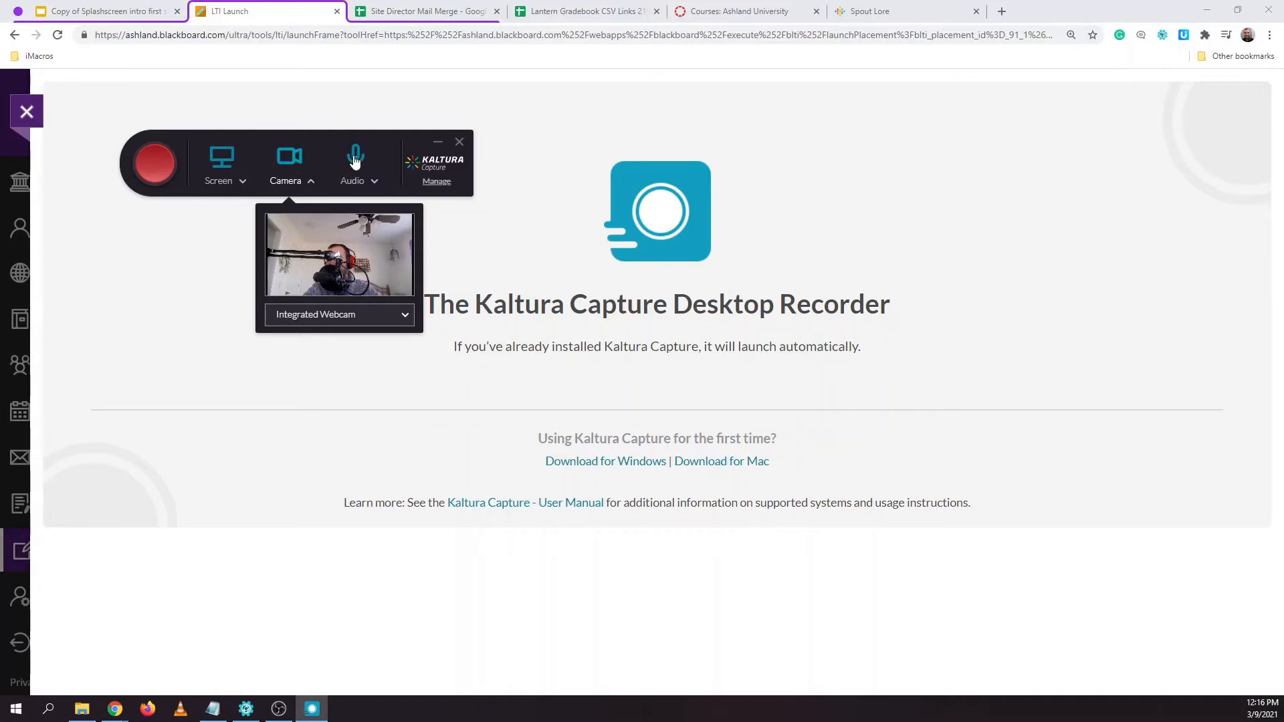
pyautogui.click(288, 155)
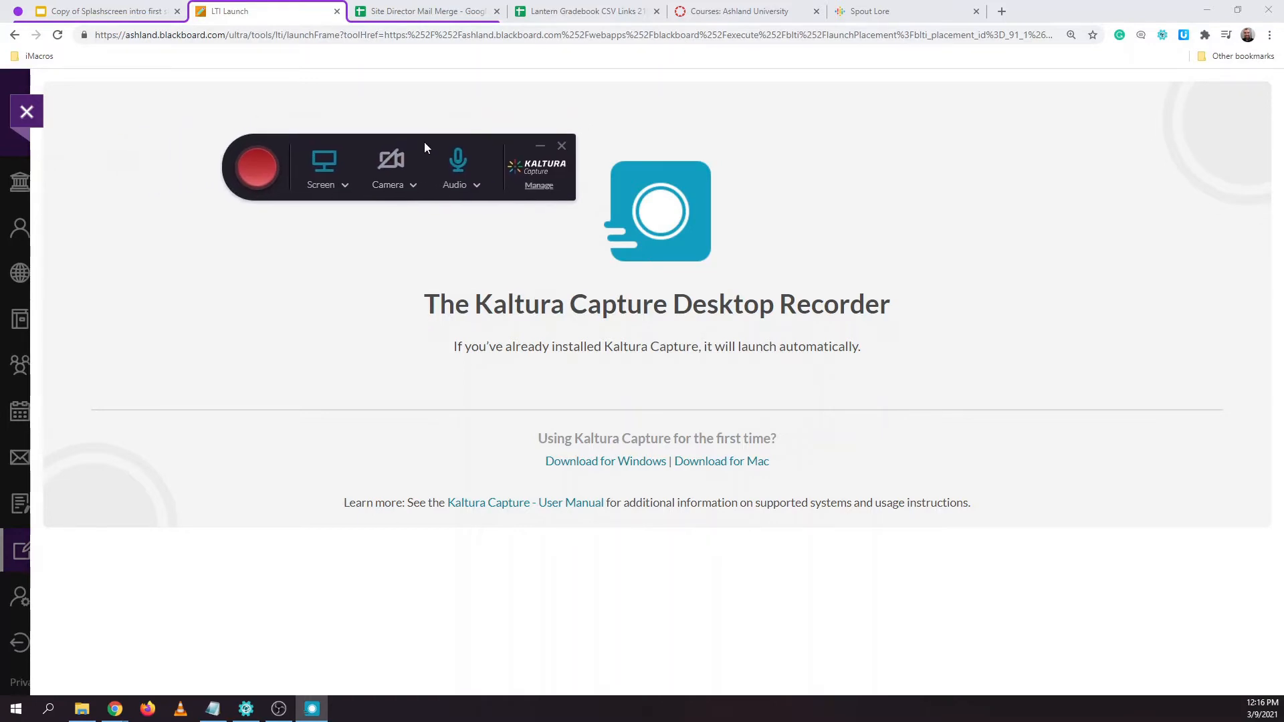
pyautogui.moveTo(392, 164)
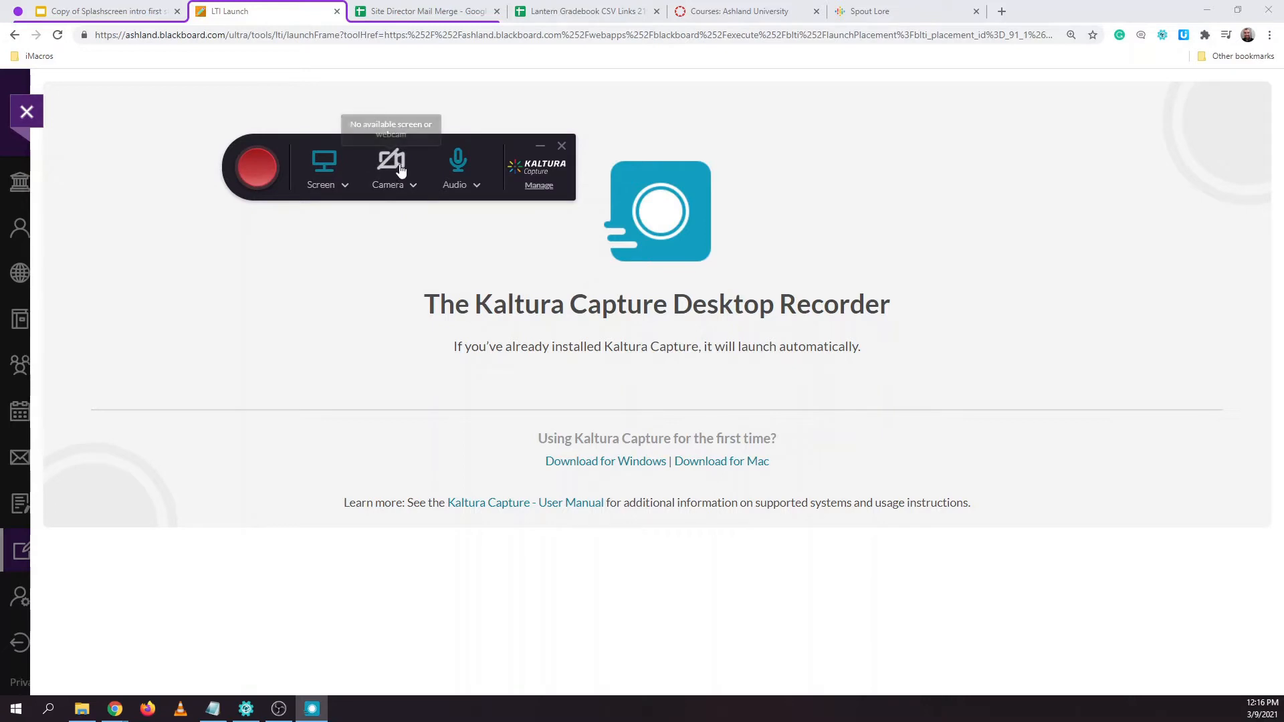
pyautogui.moveTo(322, 163)
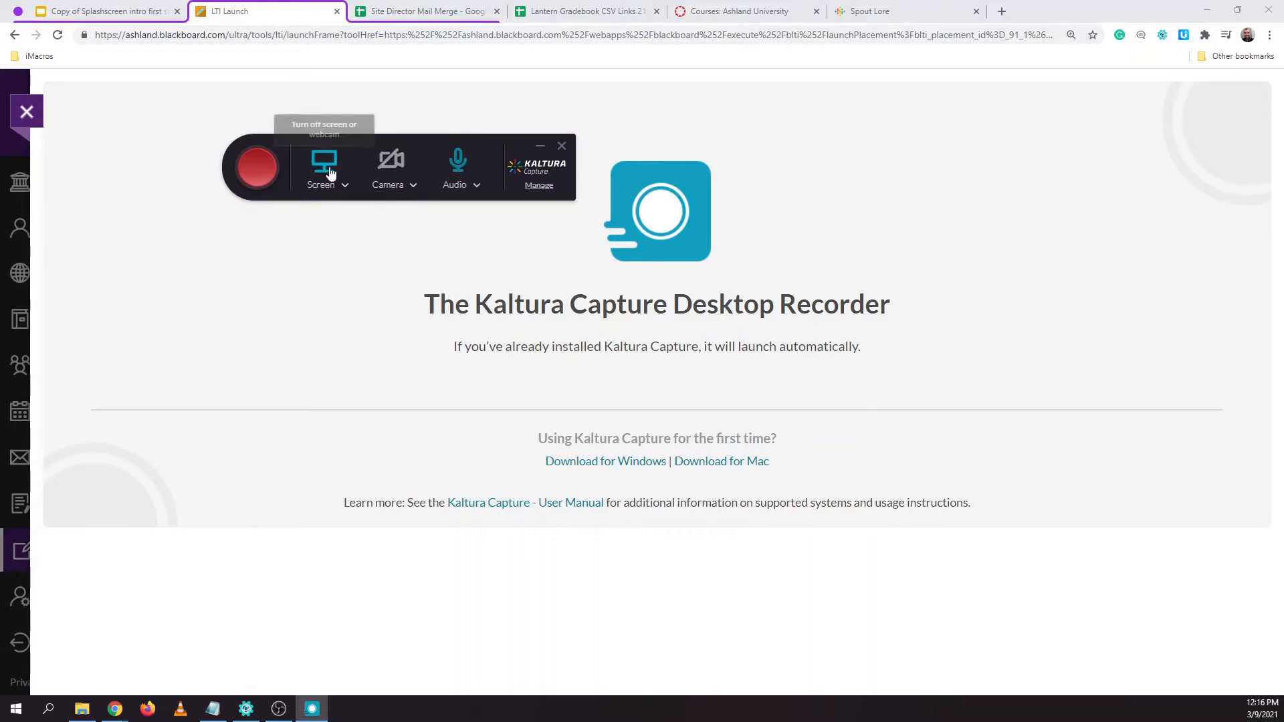
pyautogui.moveTo(458, 162)
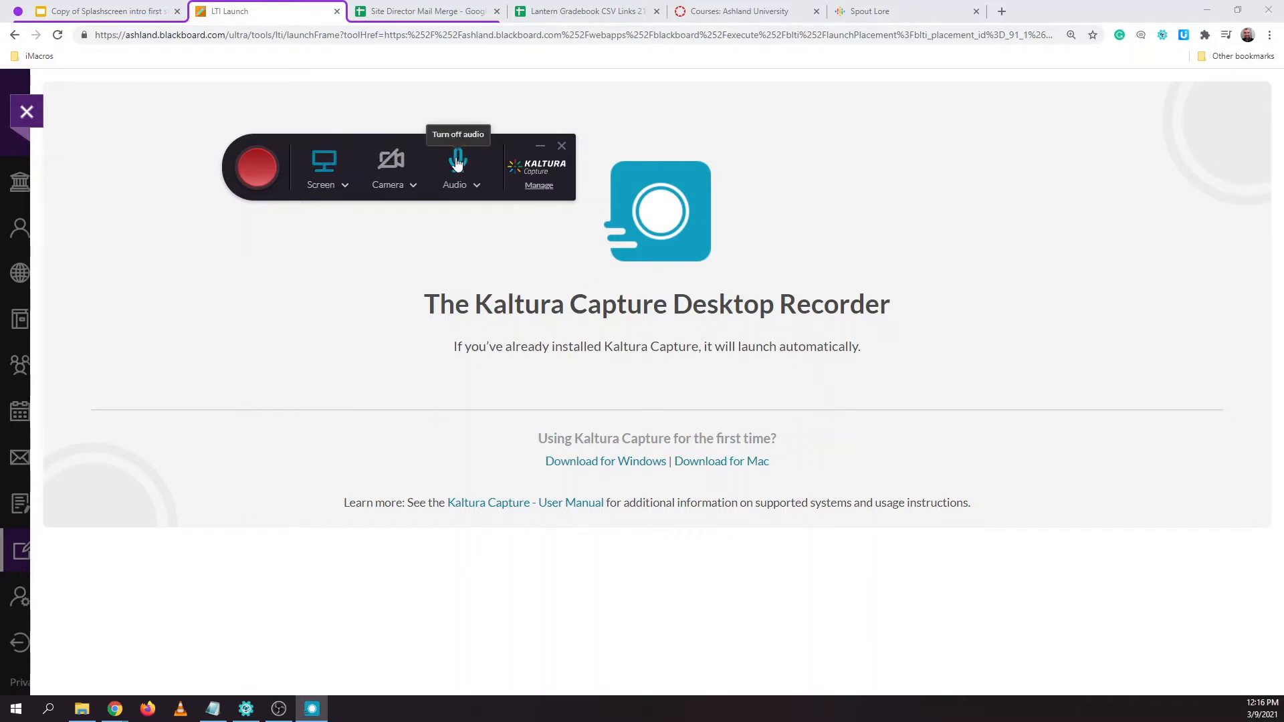
pyautogui.moveTo(346, 194)
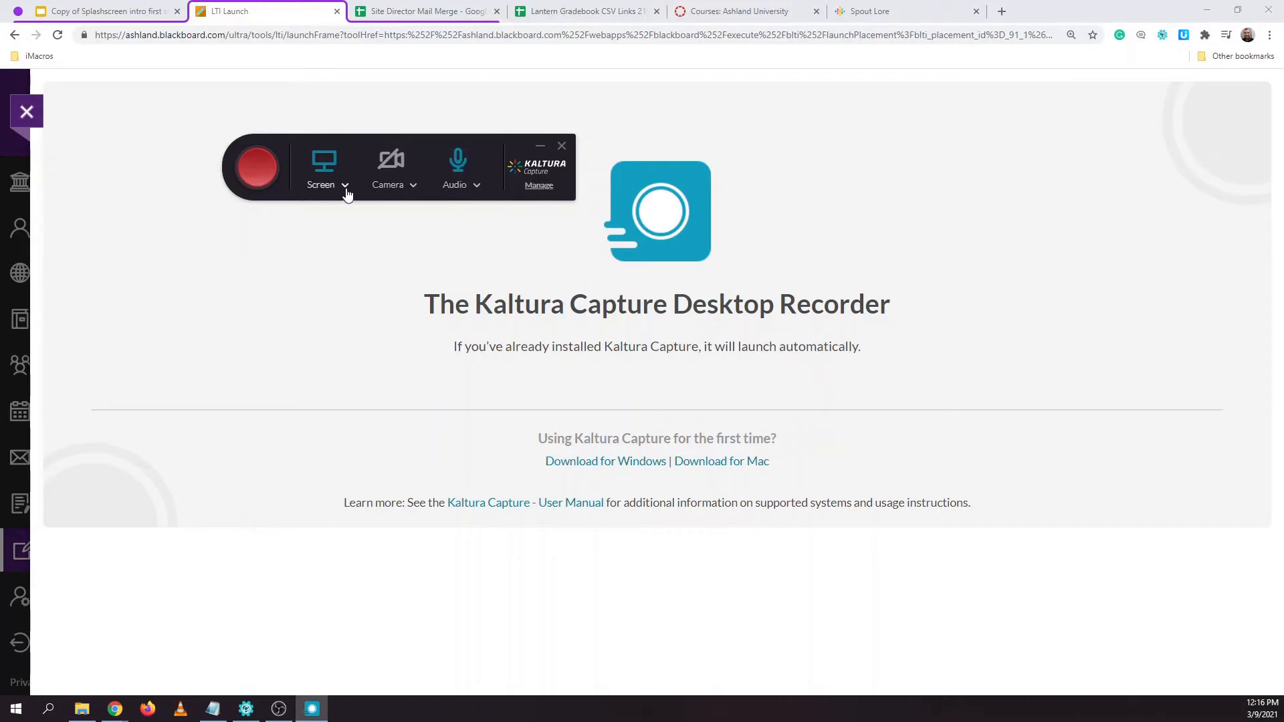
# Switch the screen source to the second Generic PnP Monitor, keeping Full Screen capture
pyautogui.click(323, 173)
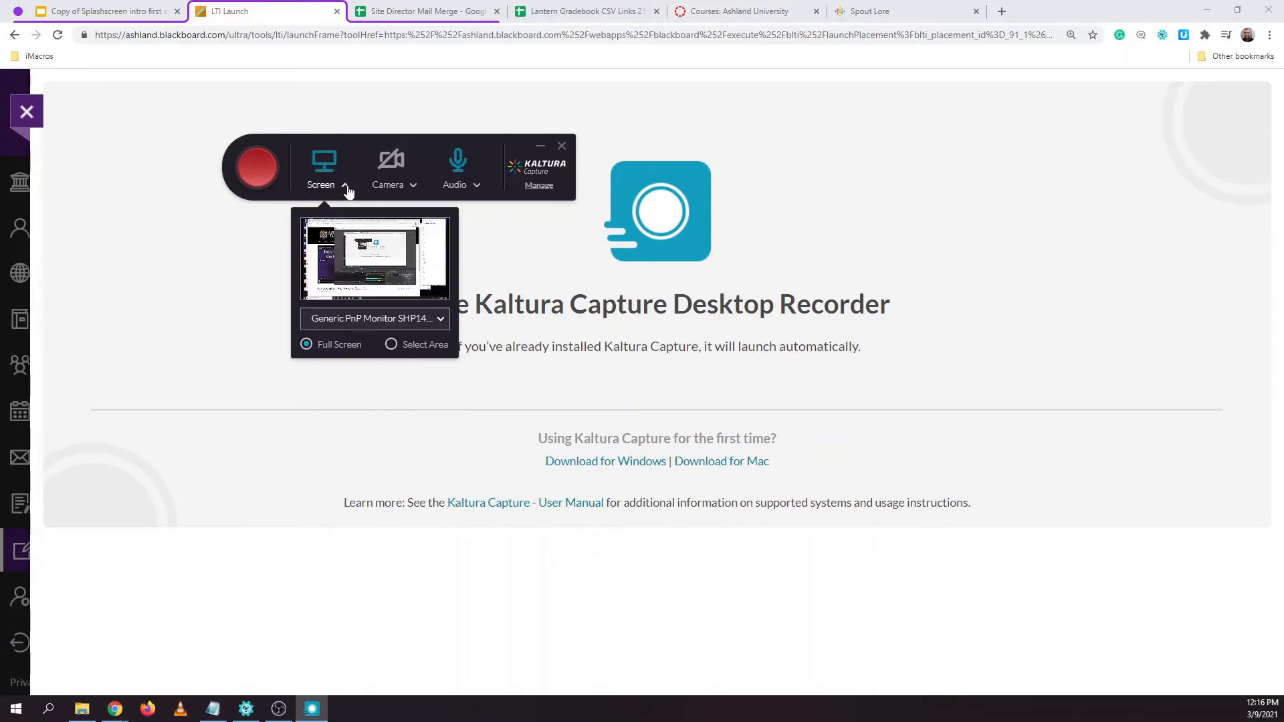
pyautogui.click(374, 318)
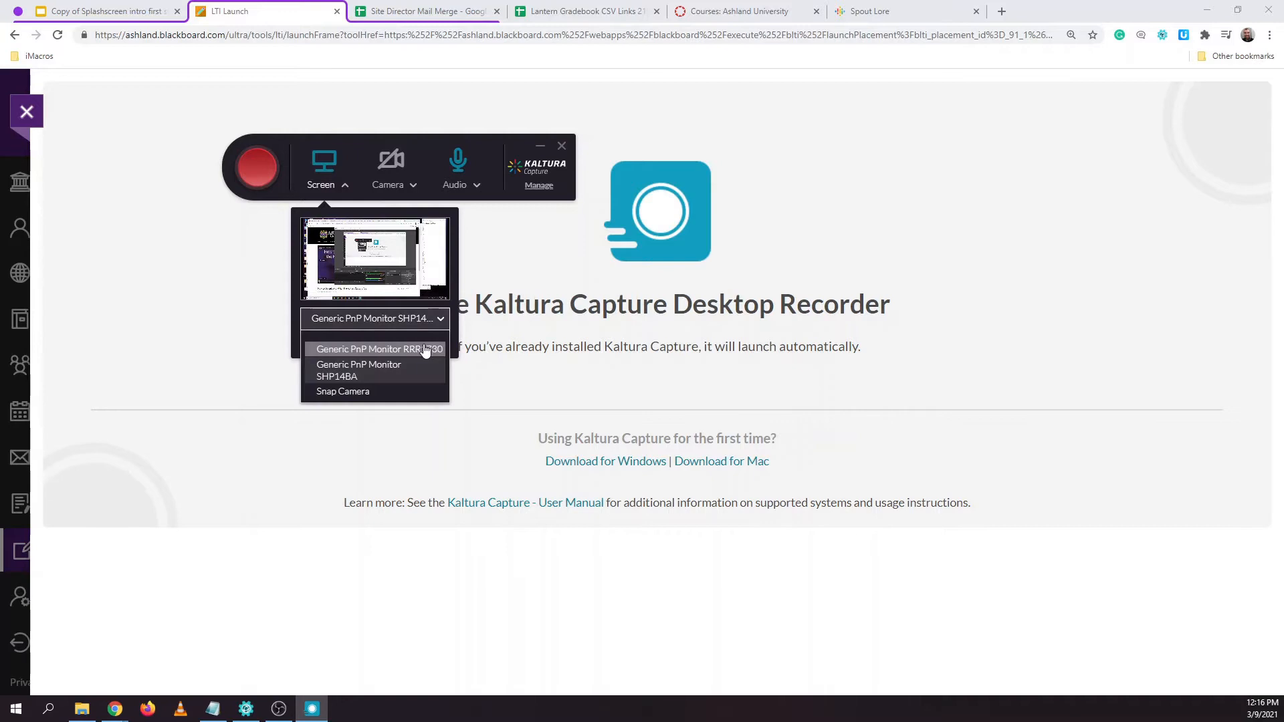
pyautogui.click(377, 348)
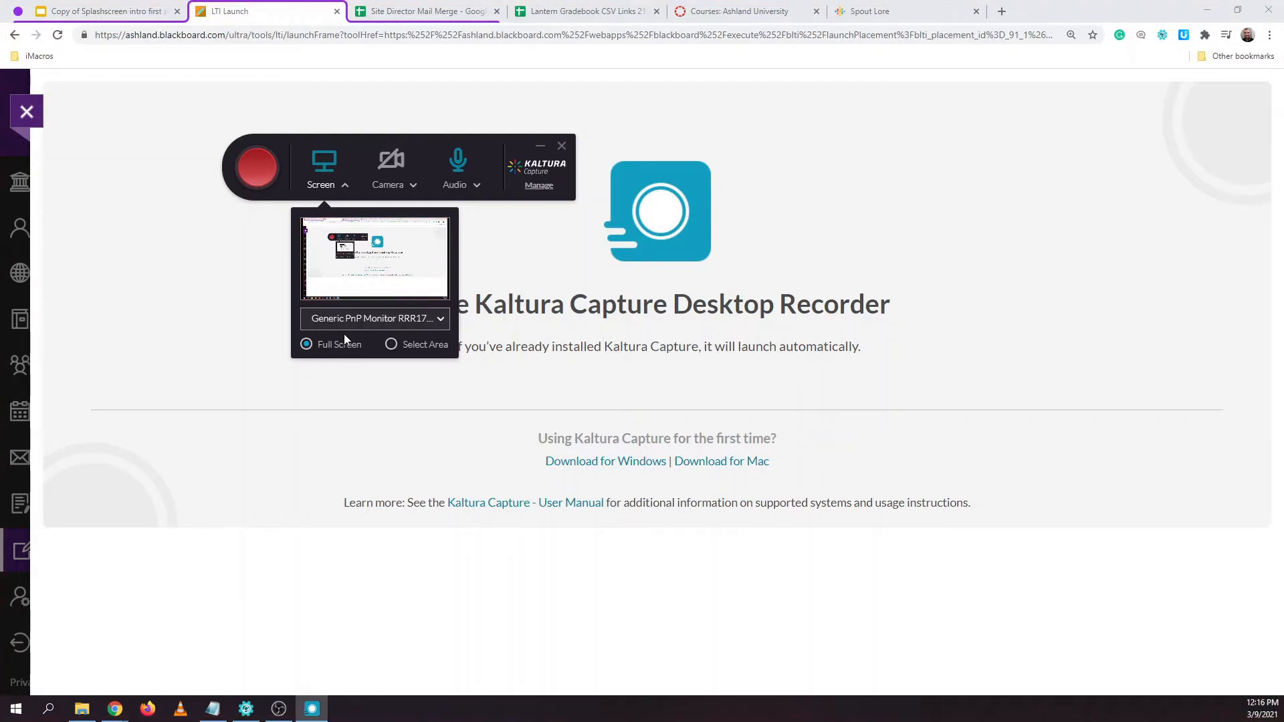
pyautogui.click(390, 344)
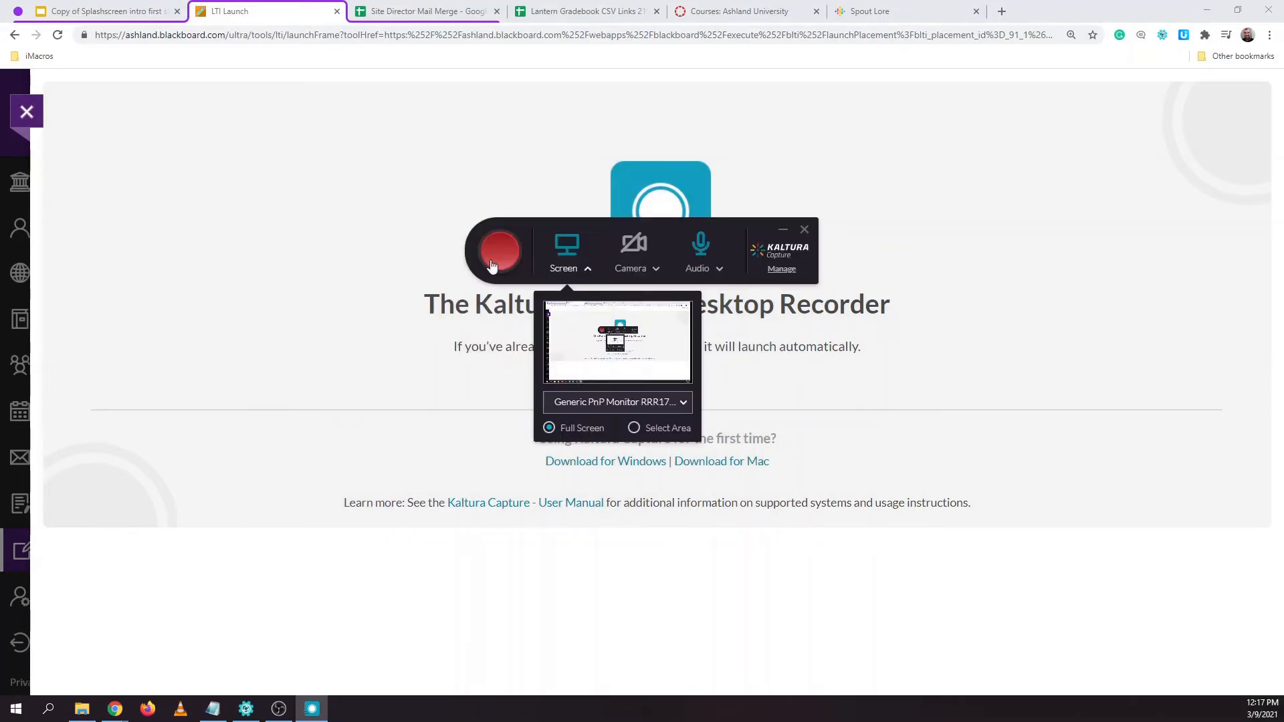
# Record the screen after the countdown, pausing once and resuming
pyautogui.click(499, 253)
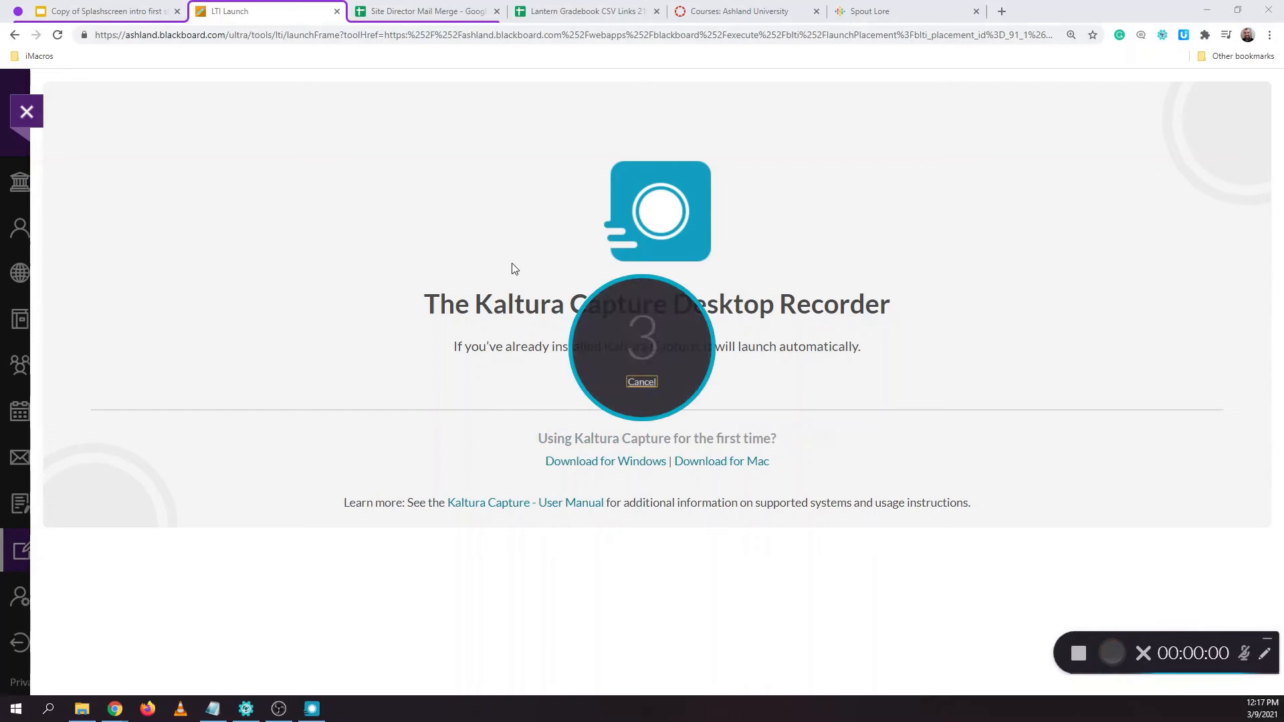
pyautogui.moveTo(639, 358)
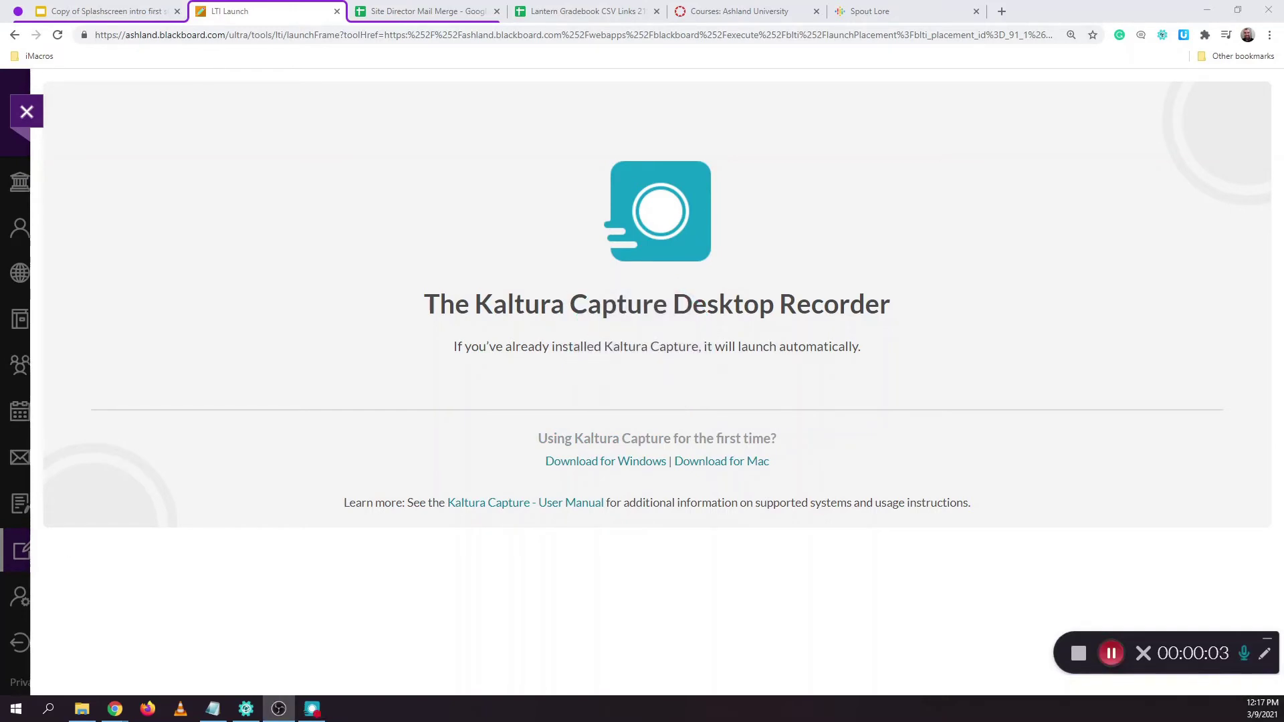
pyautogui.moveTo(722, 410)
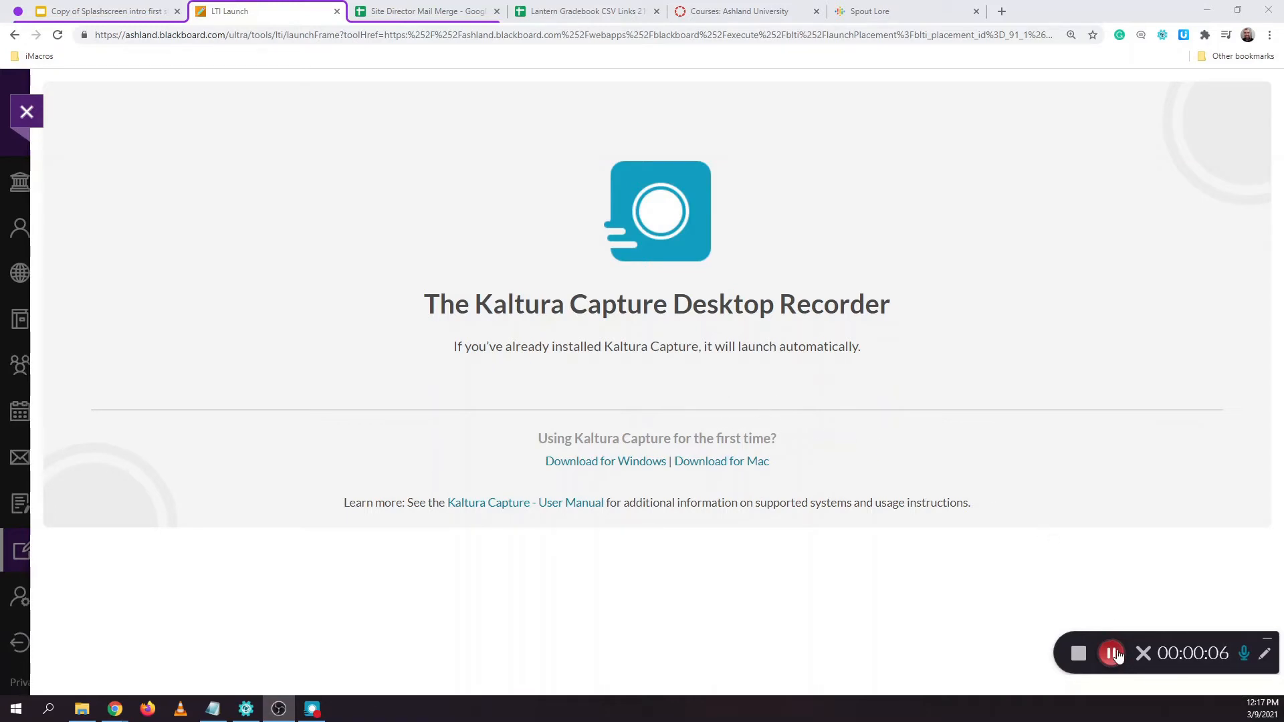
pyautogui.click(1111, 653)
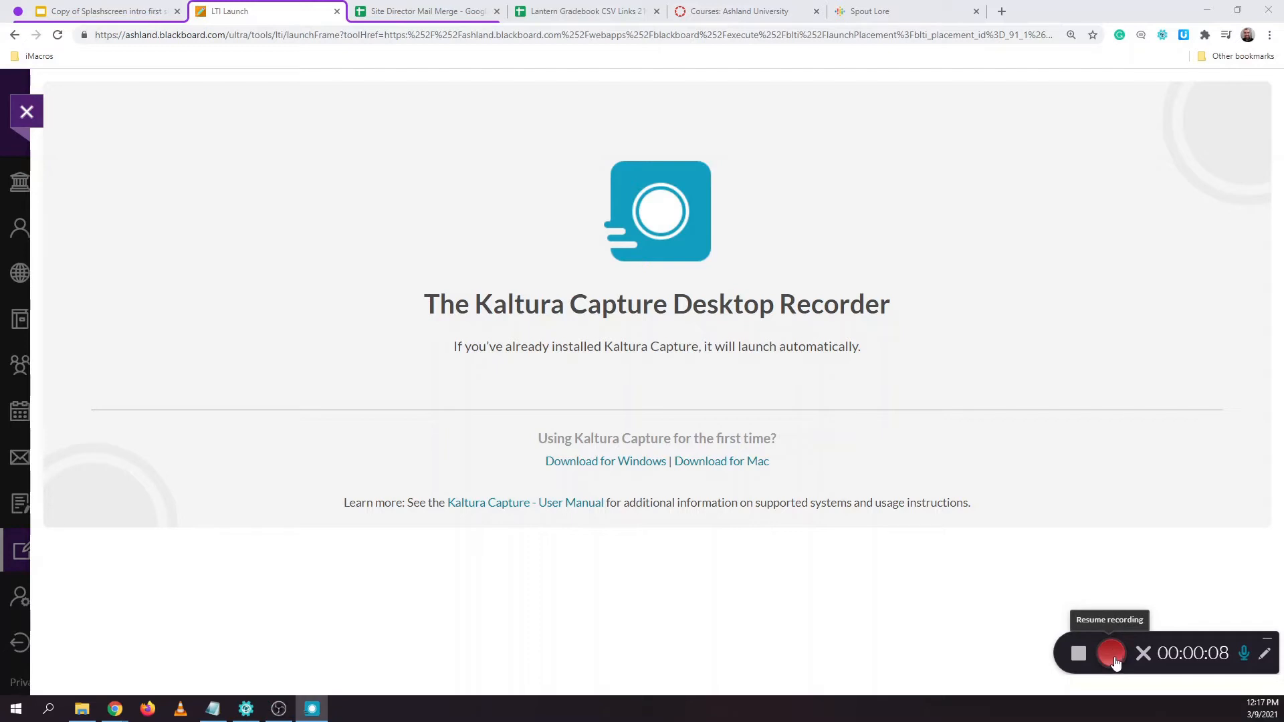
pyautogui.click(1111, 652)
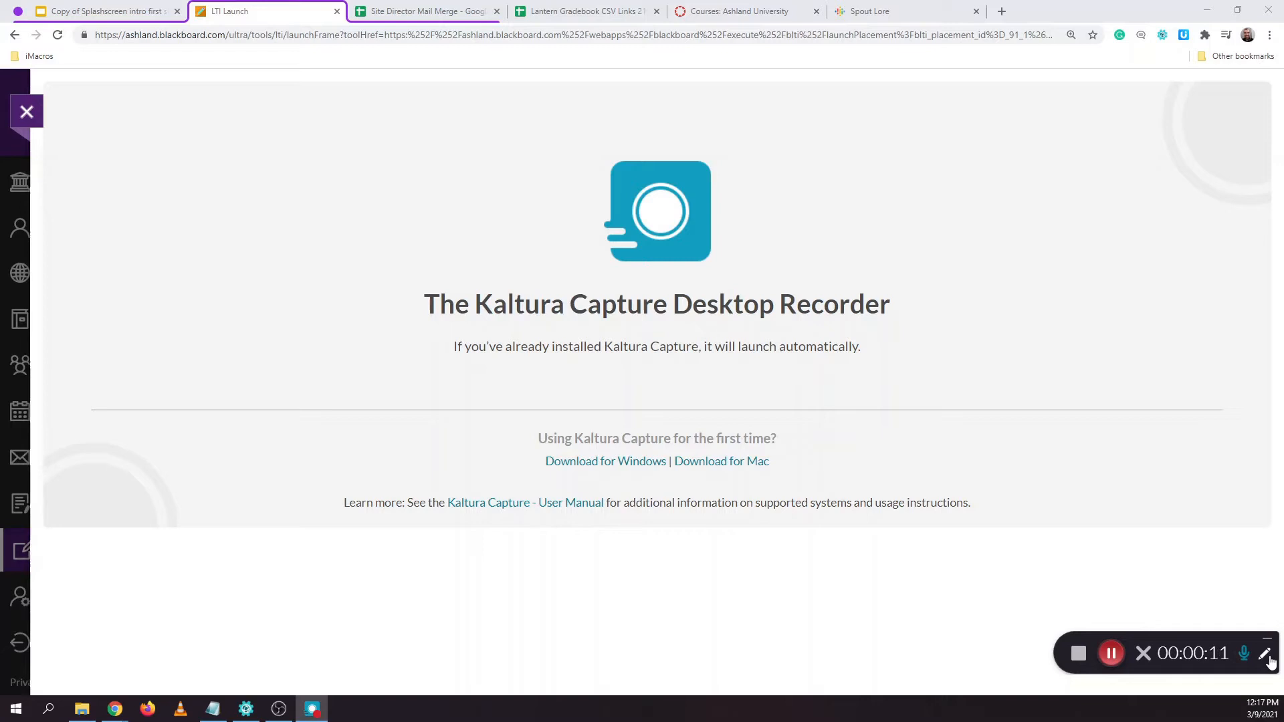
# Draw annotations and text ('sdsdsd') on screen, then select and delete them all
pyautogui.click(1267, 652)
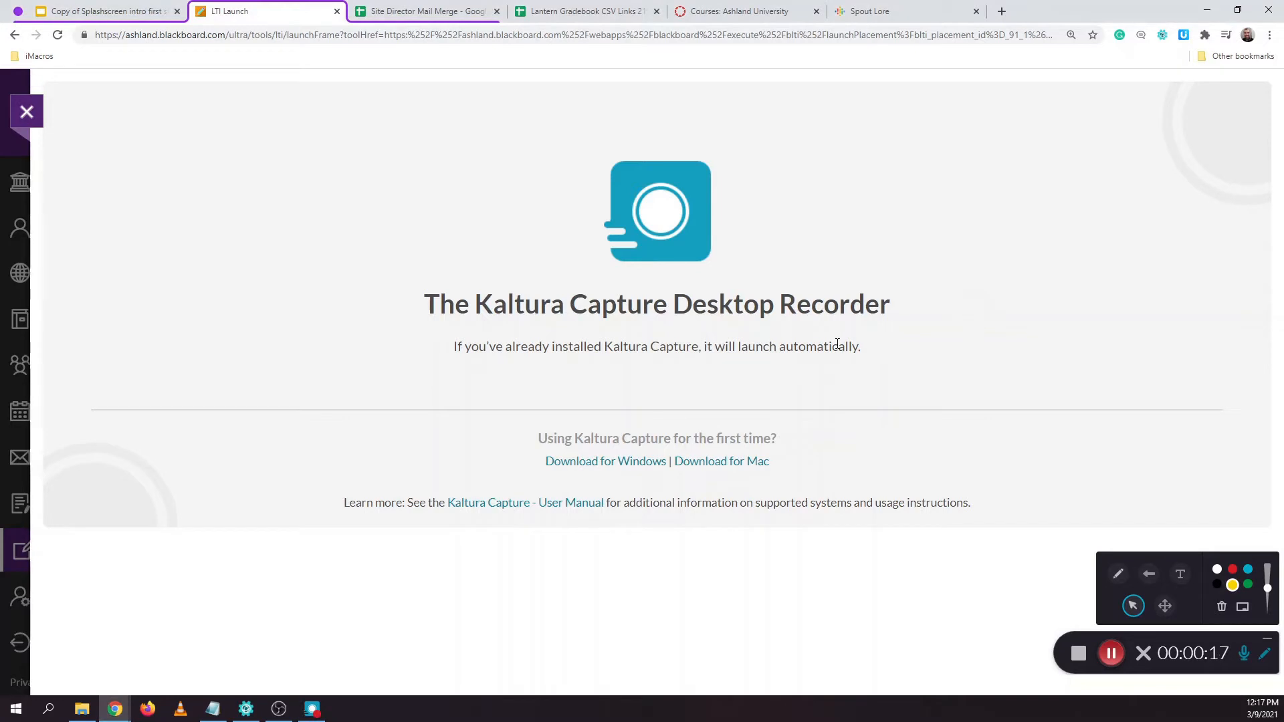
pyautogui.moveTo(743, 231)
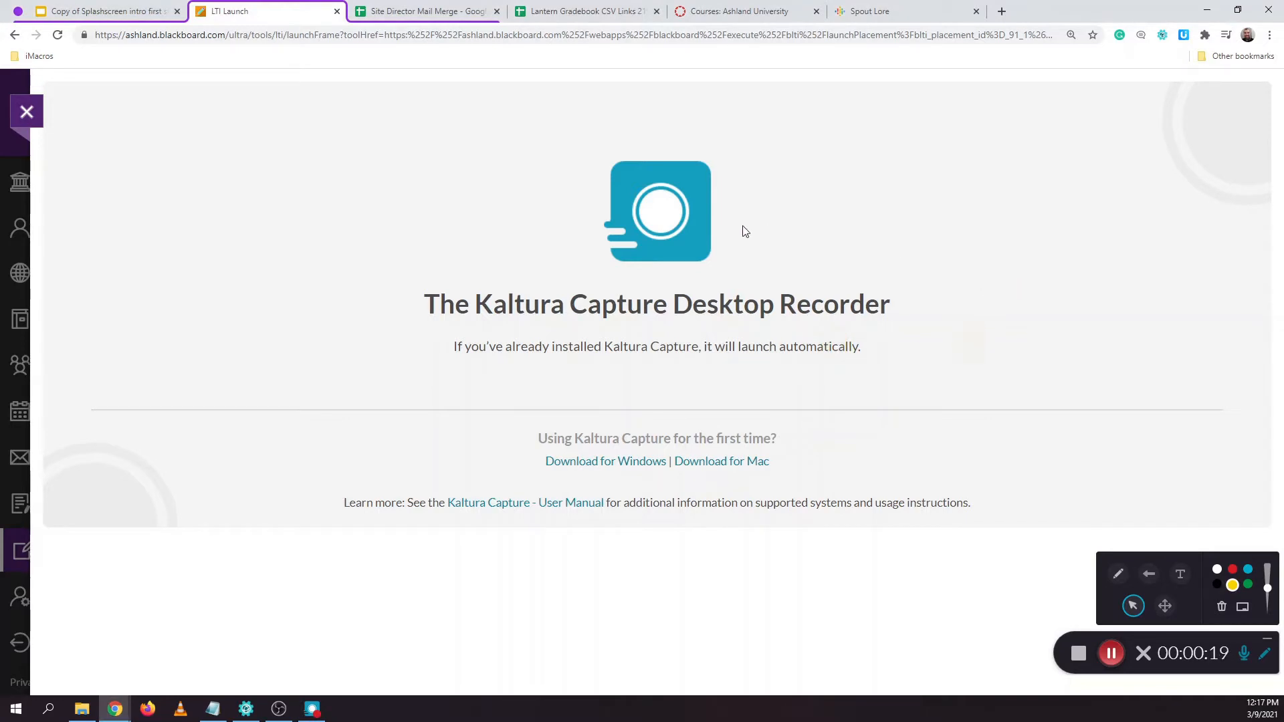
pyautogui.moveTo(1148, 505)
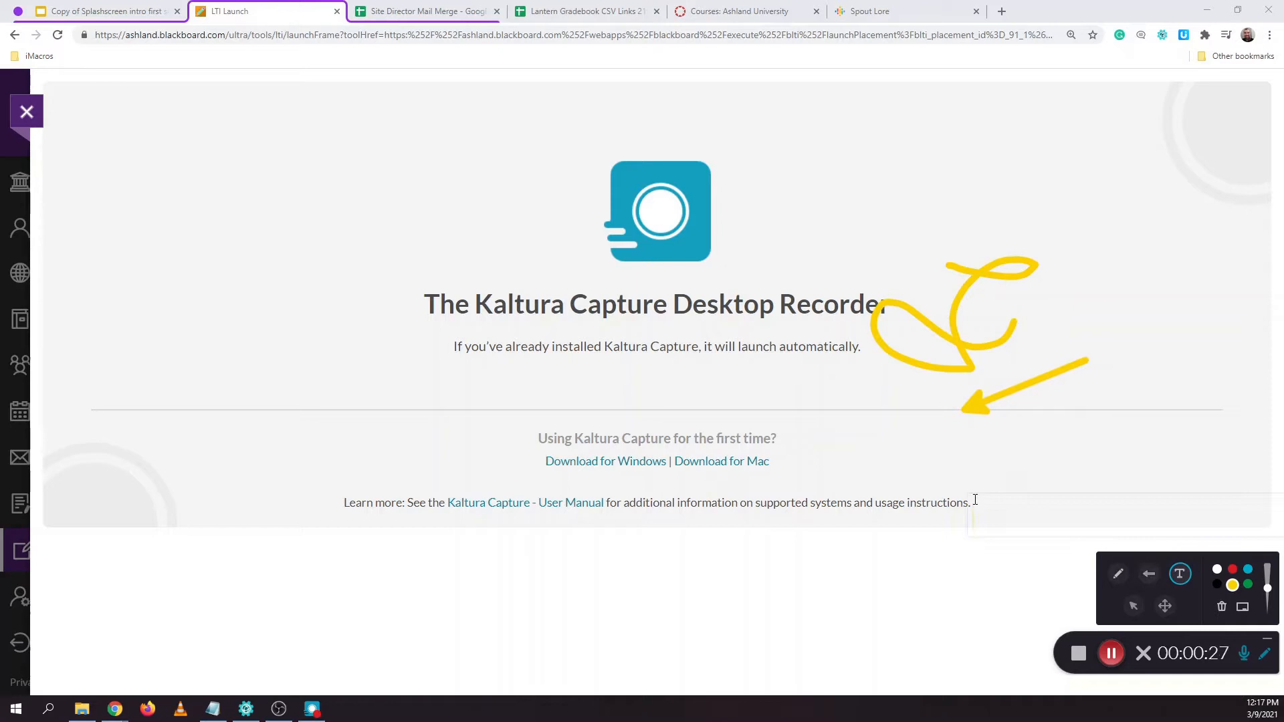
pyautogui.write('sdsdsd')
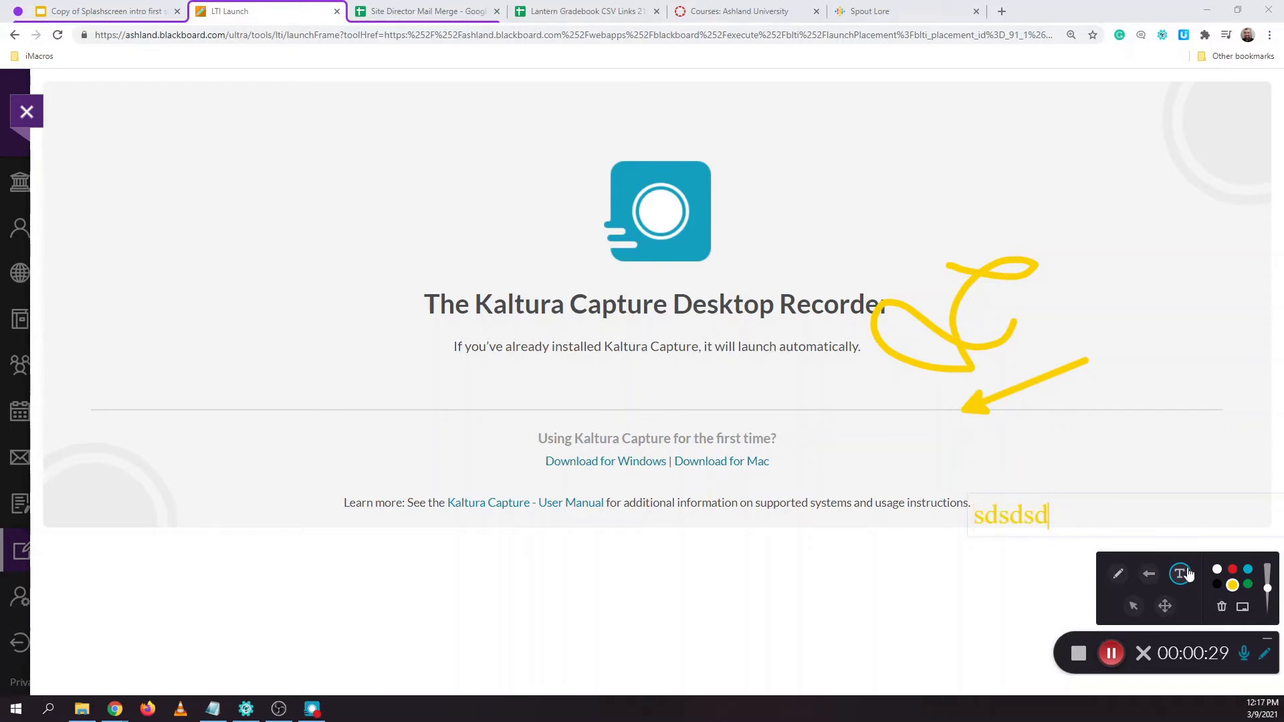
pyautogui.click(1165, 605)
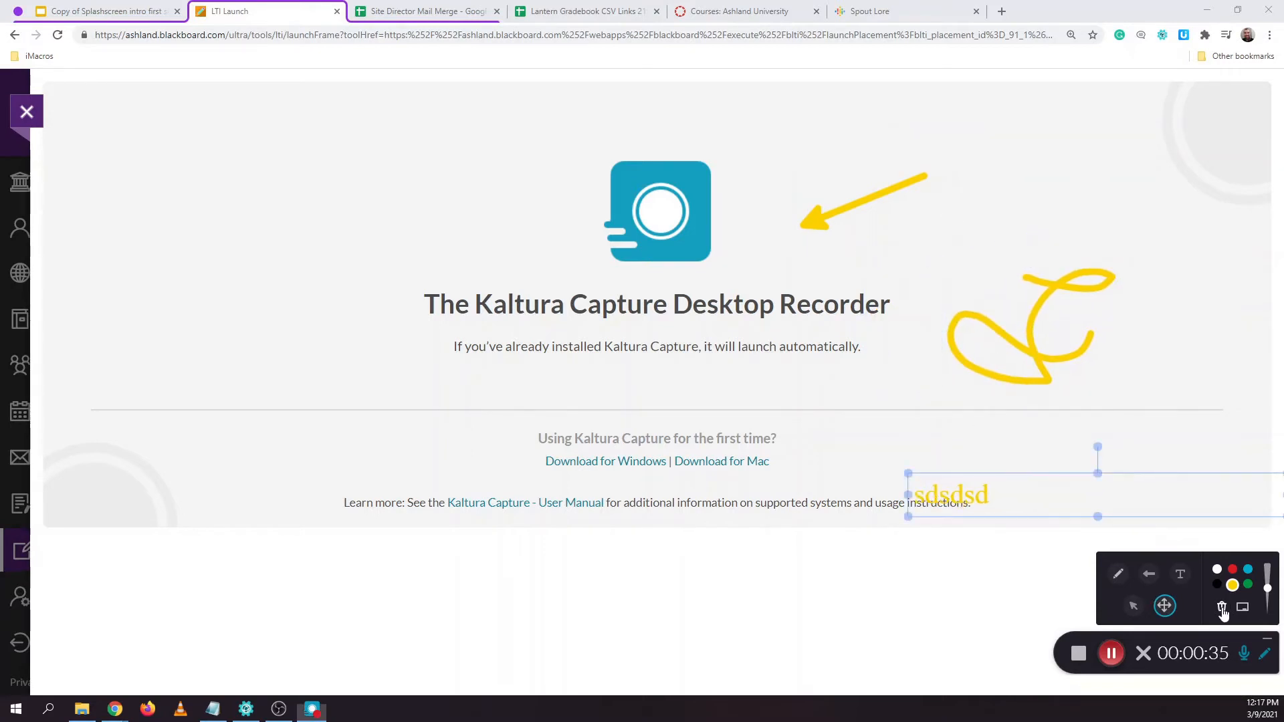
pyautogui.click(1221, 607)
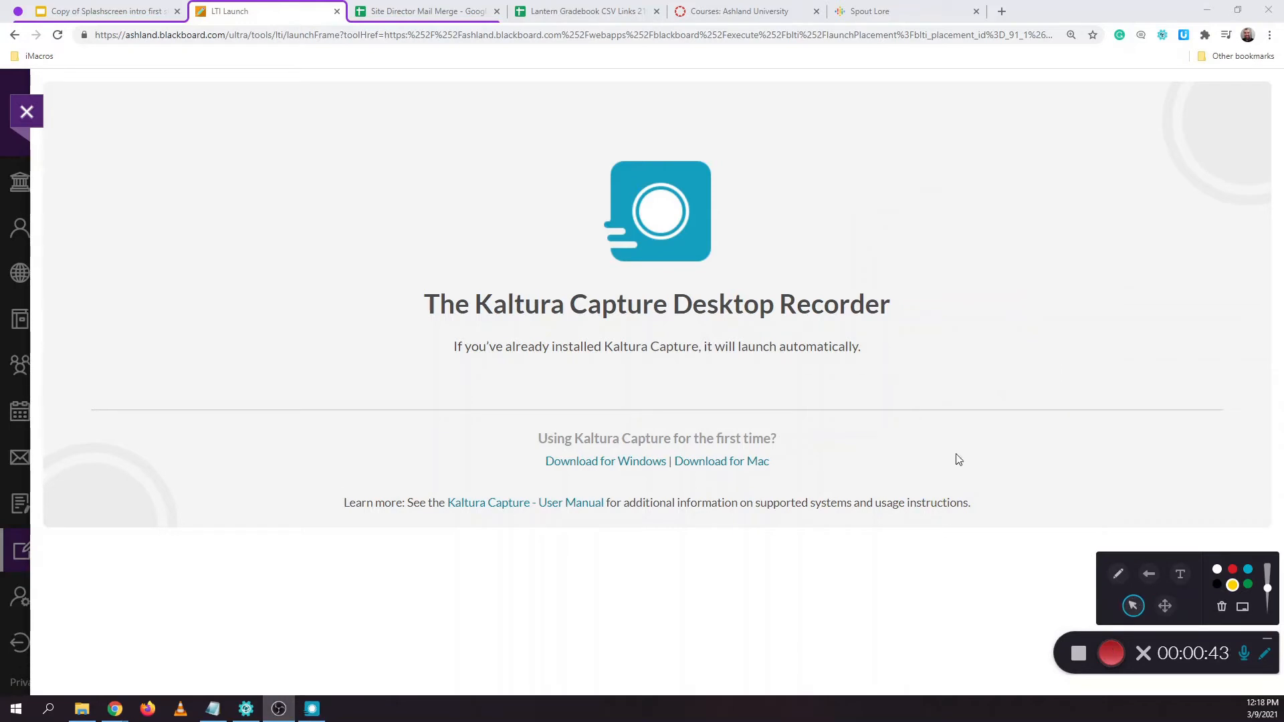
# Stop the recording and confirm with 'Yes, Stop it'
pyautogui.click(1078, 654)
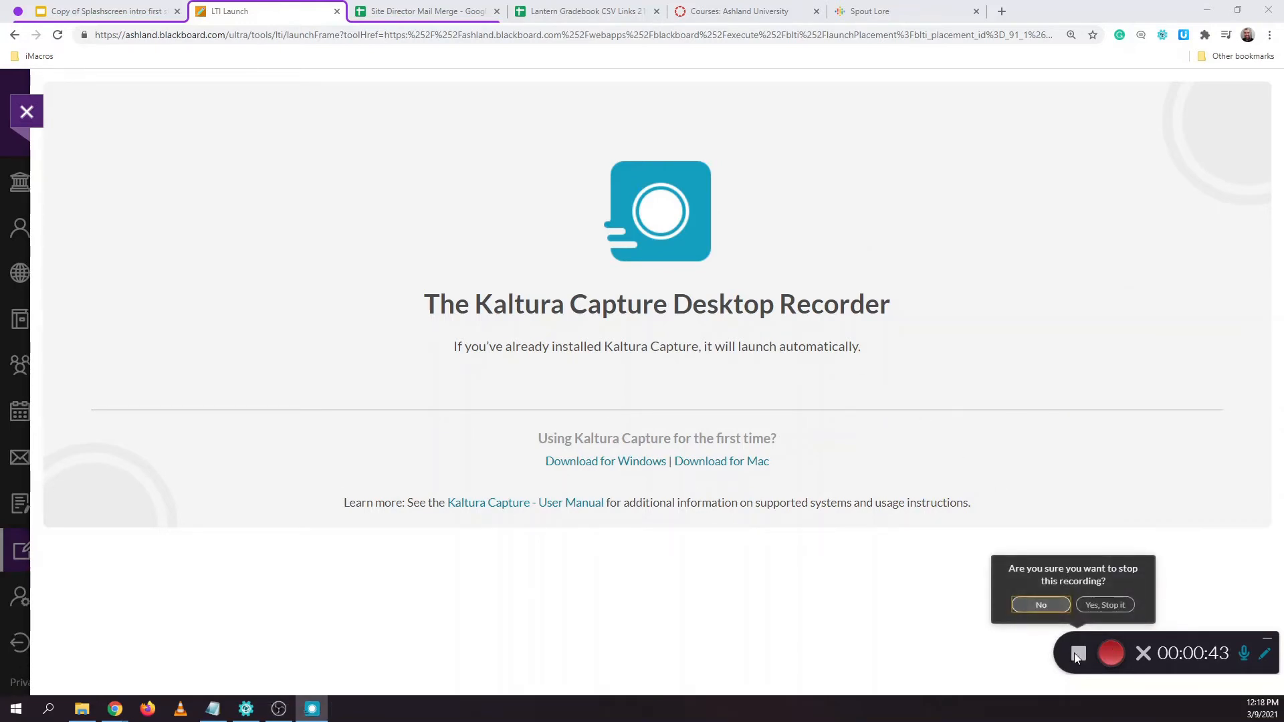
pyautogui.moveTo(1104, 604)
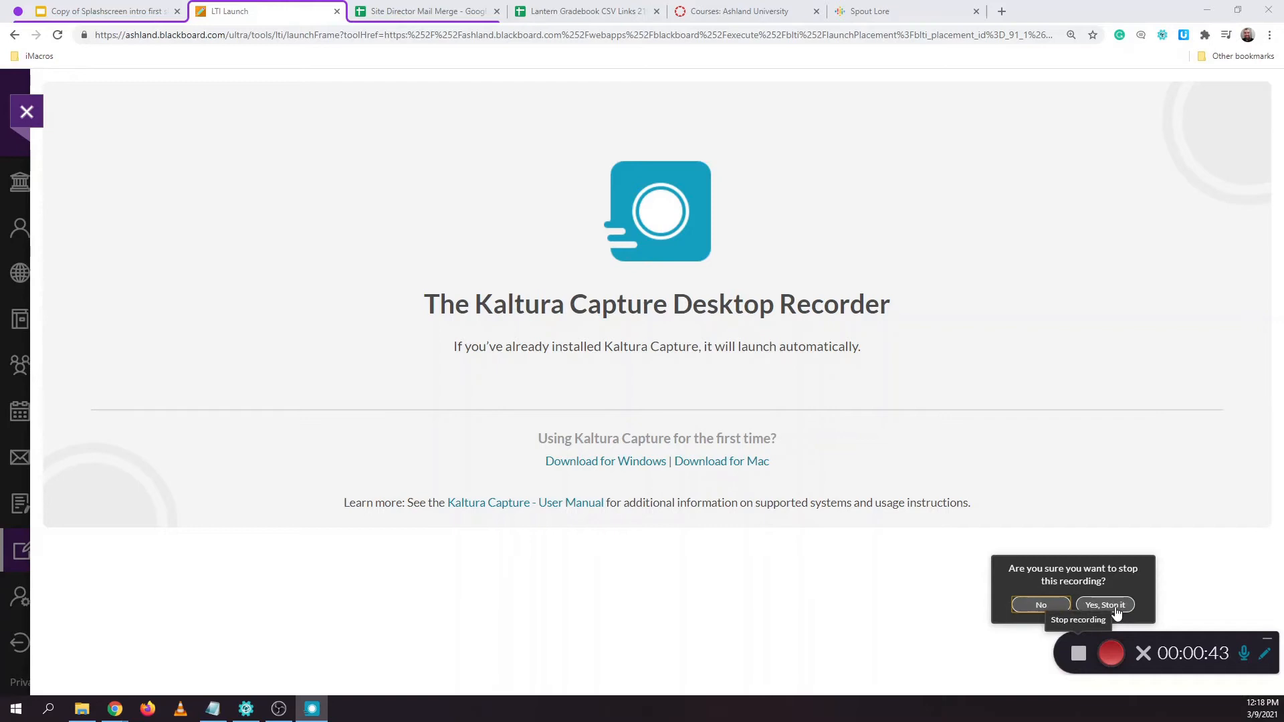
pyautogui.click(1105, 604)
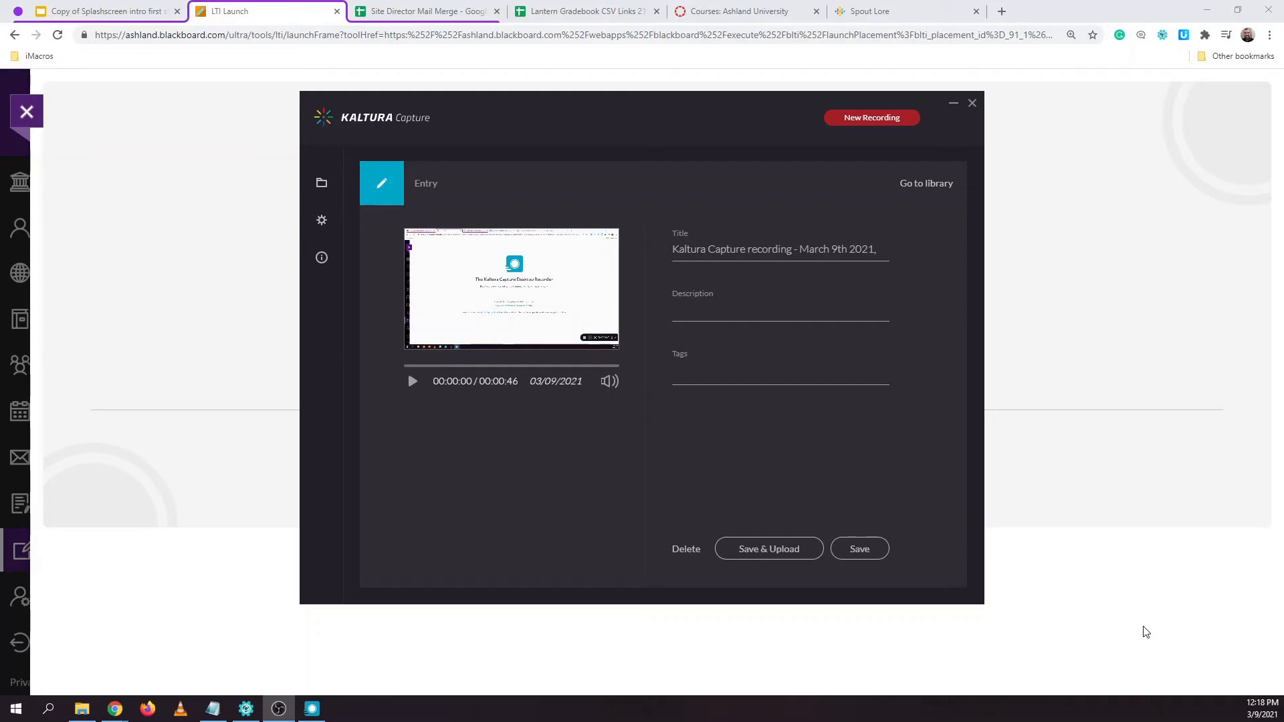
pyautogui.moveTo(882, 512)
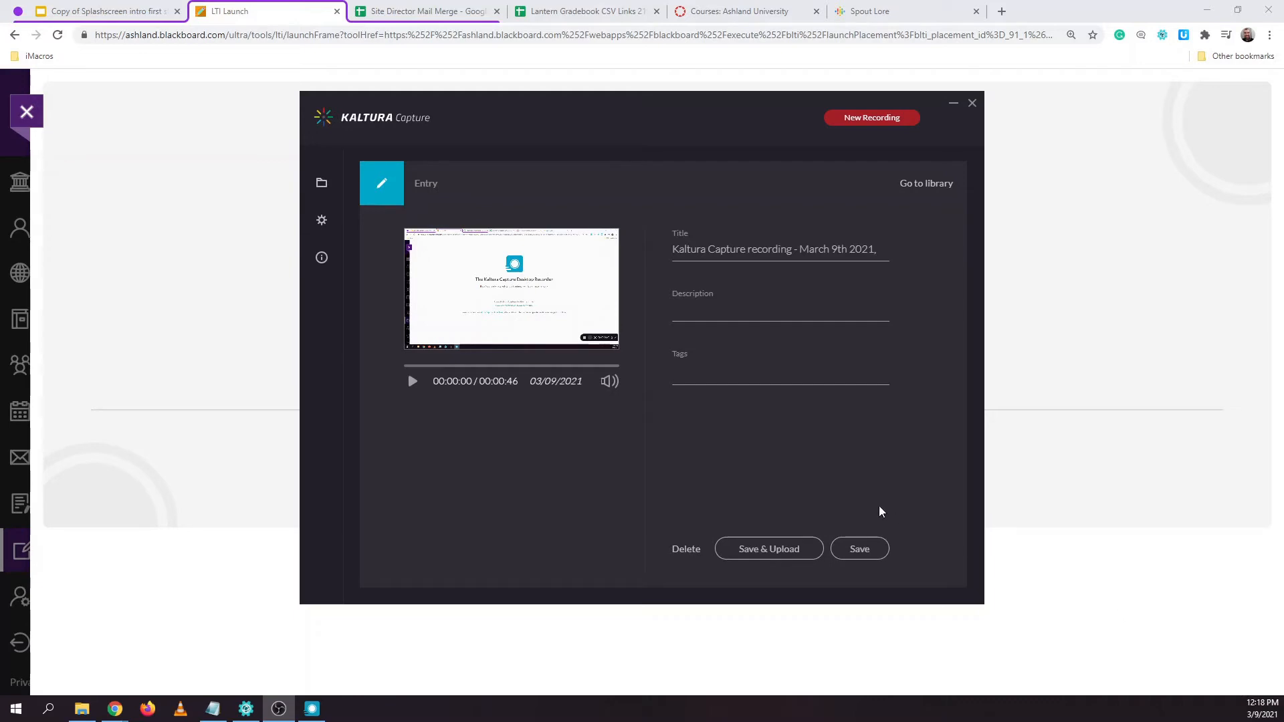
pyautogui.moveTo(706, 466)
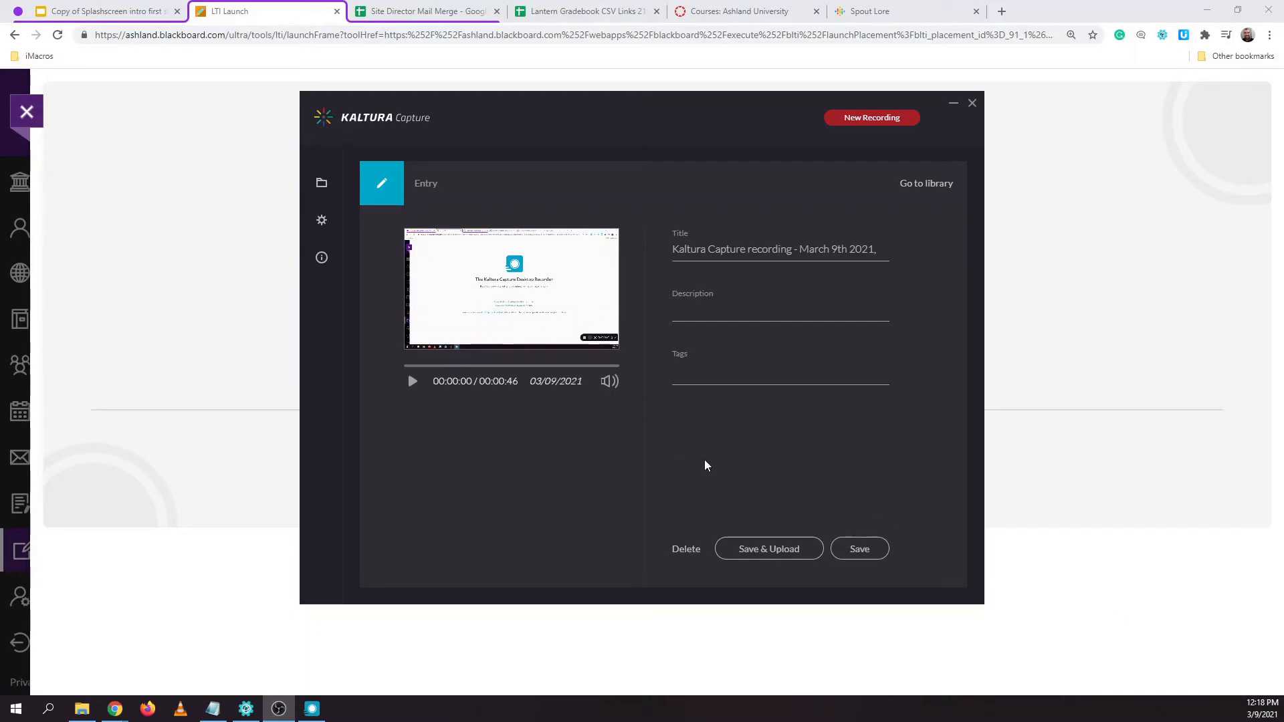
pyautogui.moveTo(744, 349)
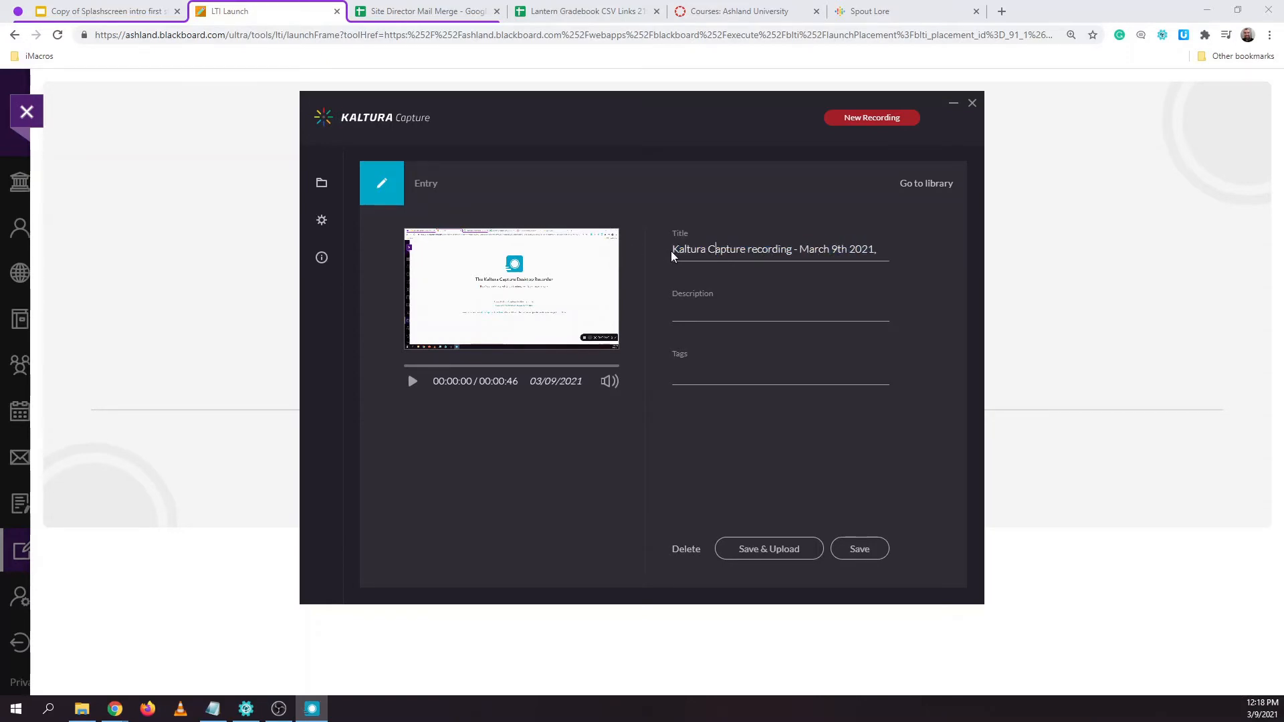
# Replace the default title words with 'Test Video', keeping the date and time
pyautogui.doubleClick(731, 248)
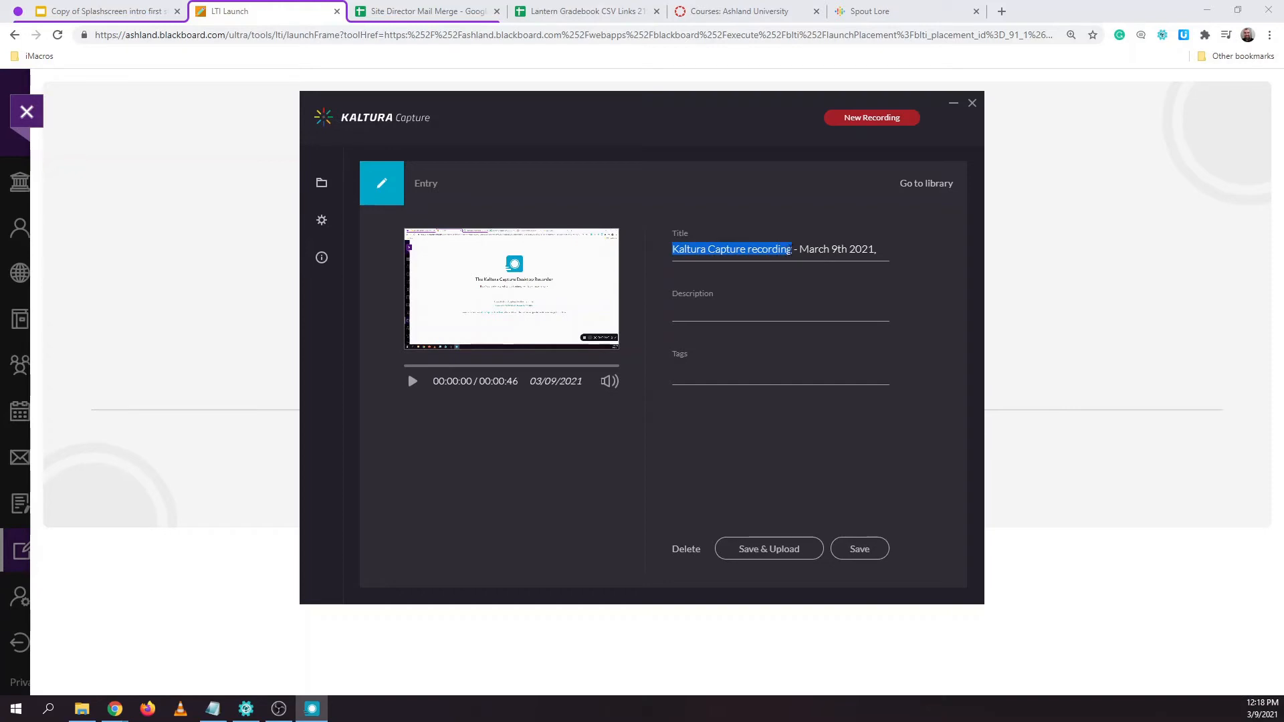
pyautogui.write('Test - March 9th 2021, 12:17:13 pm')
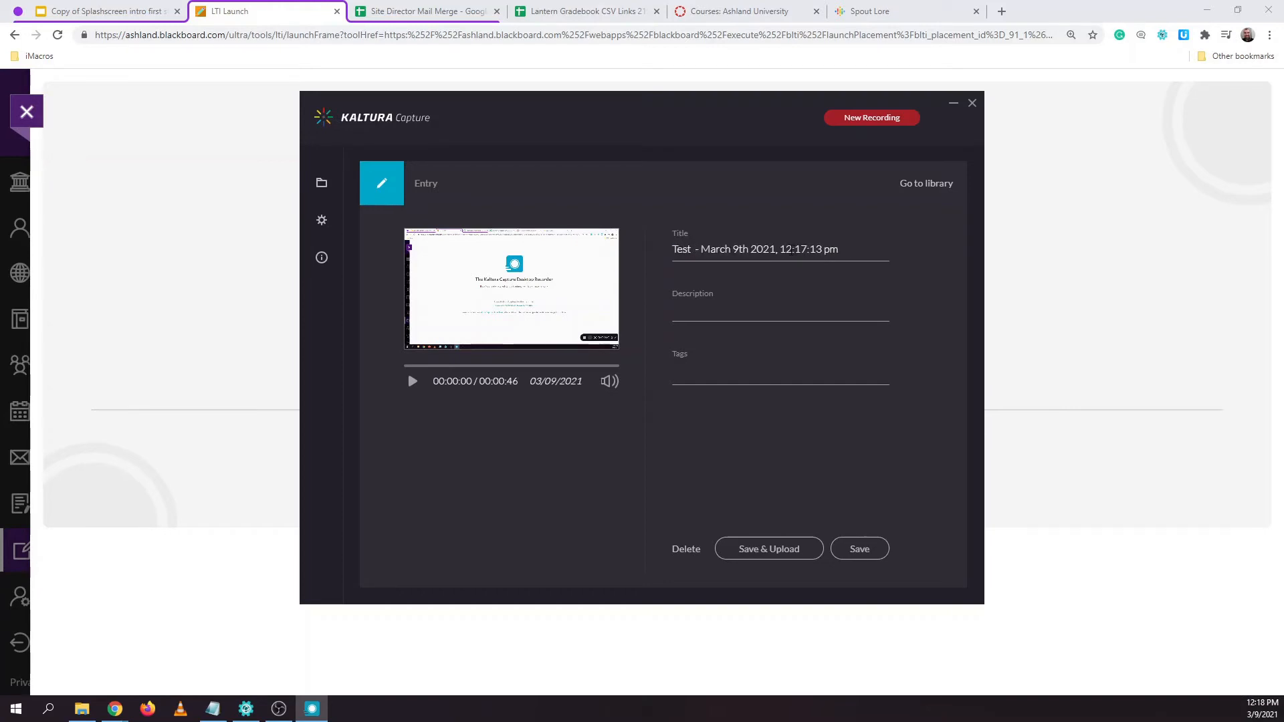
pyautogui.write('Video')
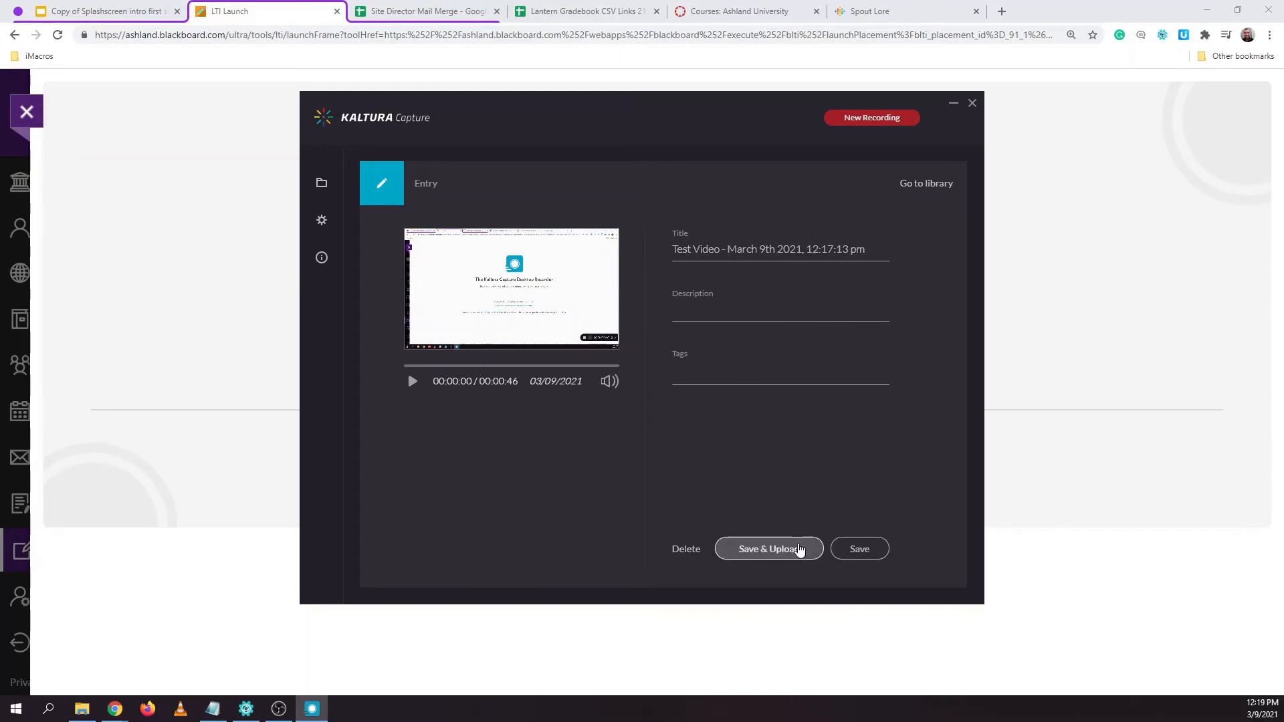
pyautogui.moveTo(794, 556)
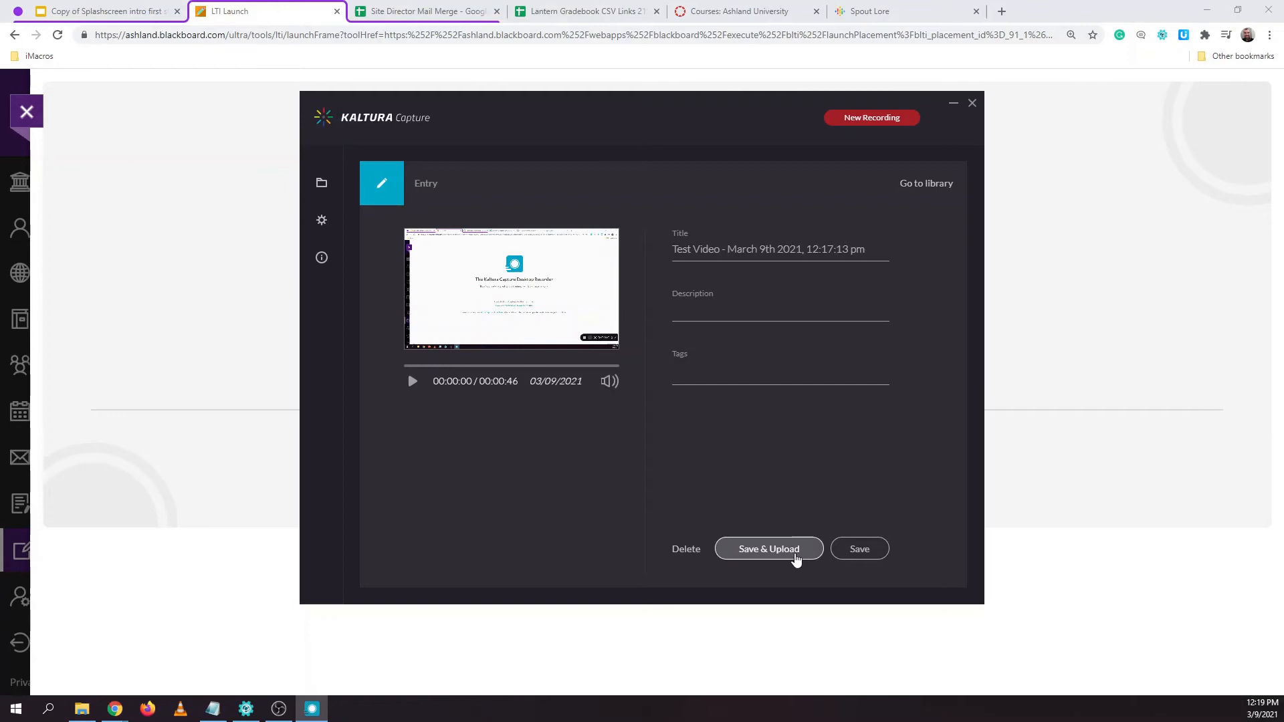
pyautogui.moveTo(825, 304)
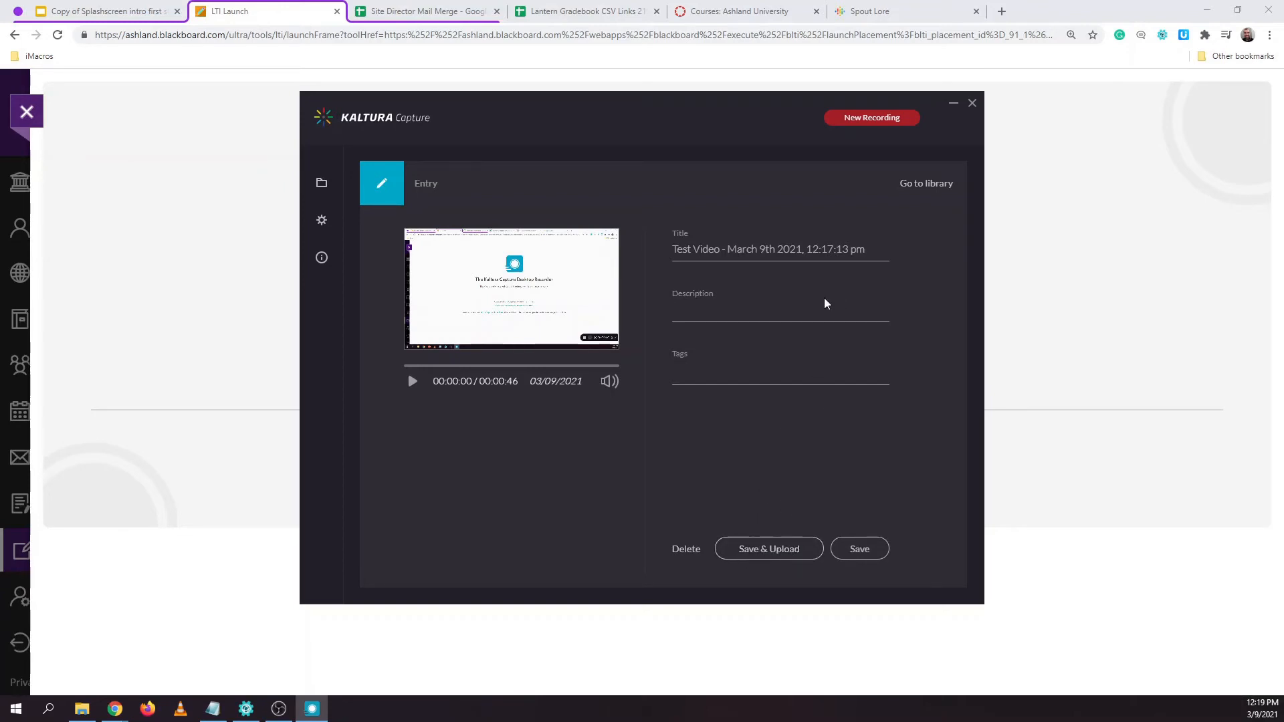
pyautogui.moveTo(767, 548)
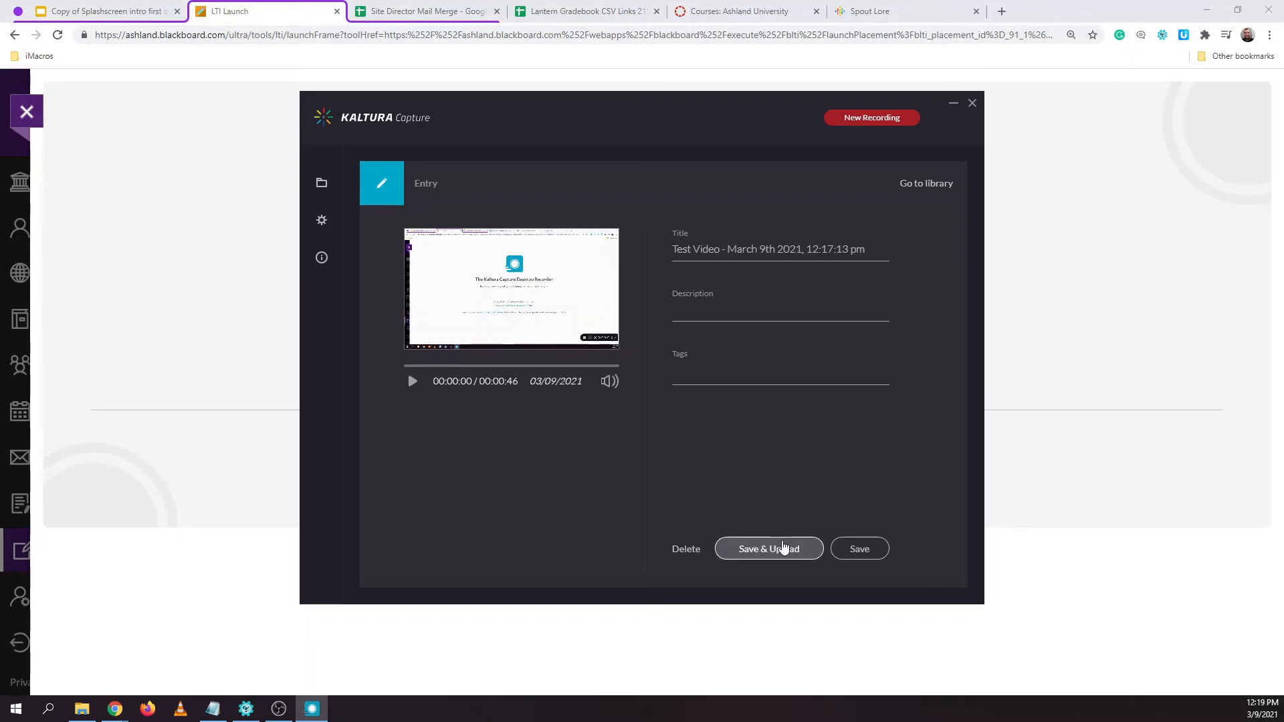
pyautogui.moveTo(858, 548)
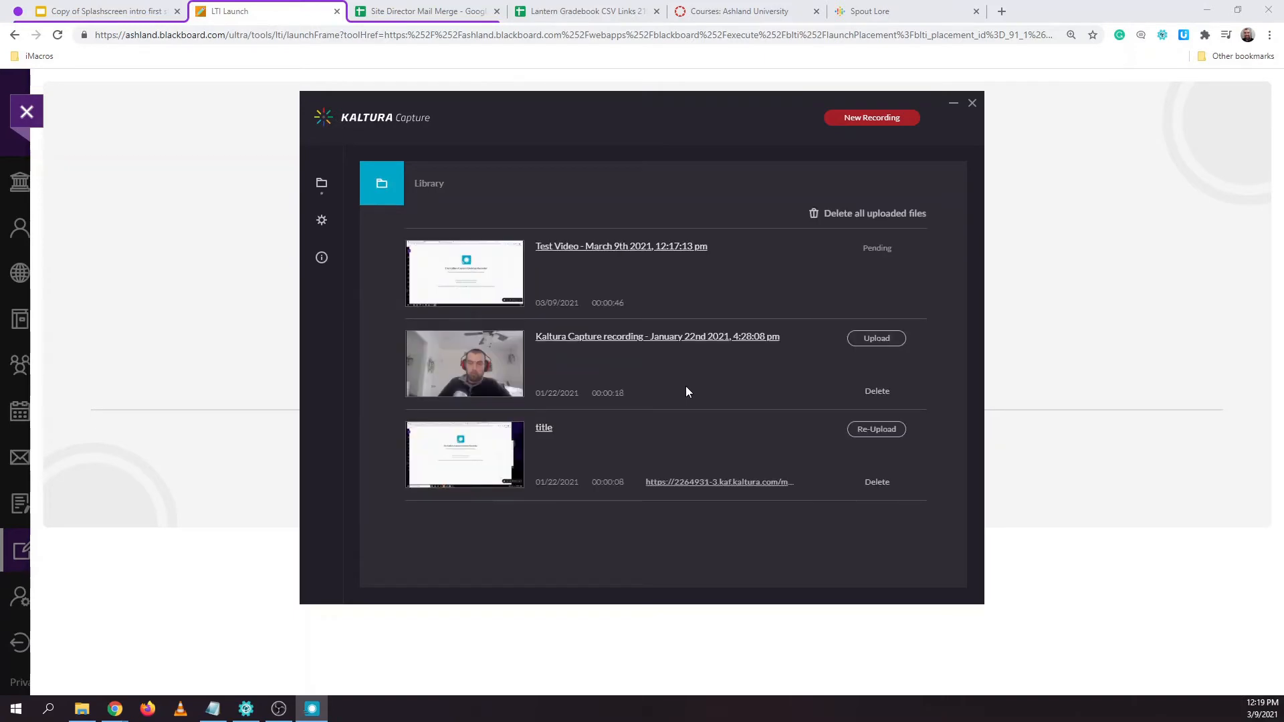
# Save & Upload the Test Video entry, then close Kaltura Capture once the link appears
pyautogui.click(876, 248)
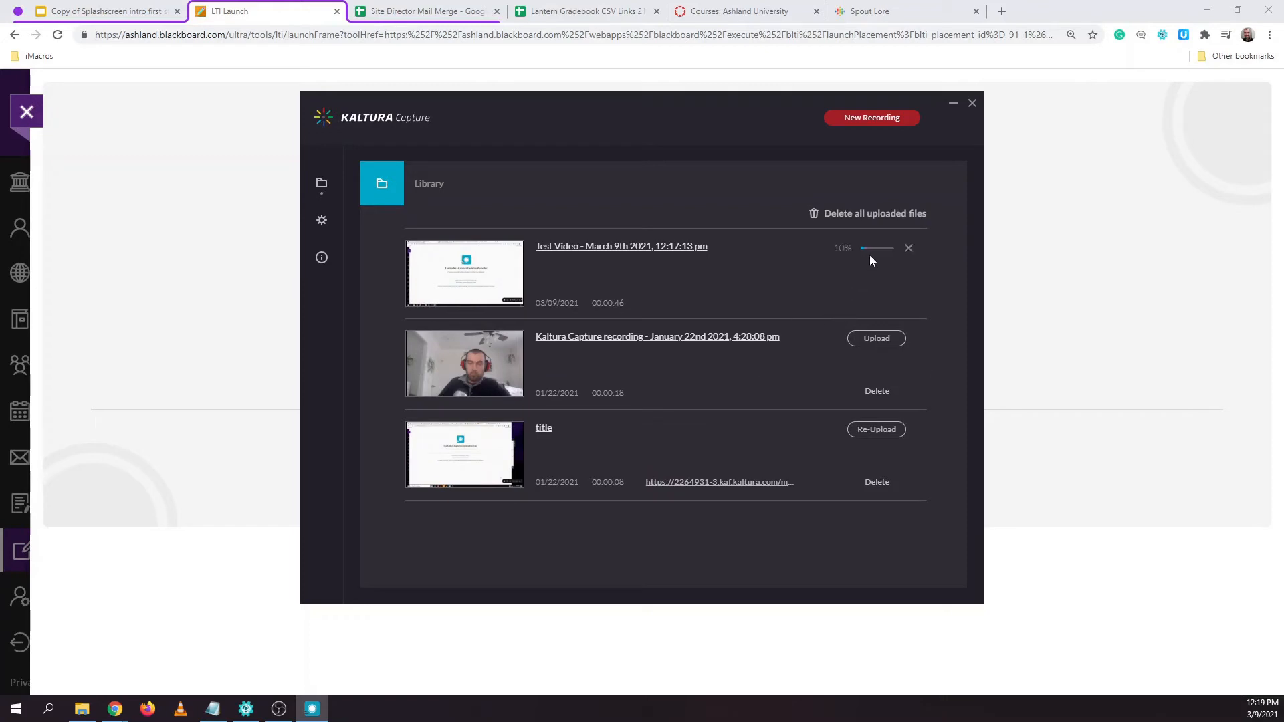
pyautogui.moveTo(845, 261)
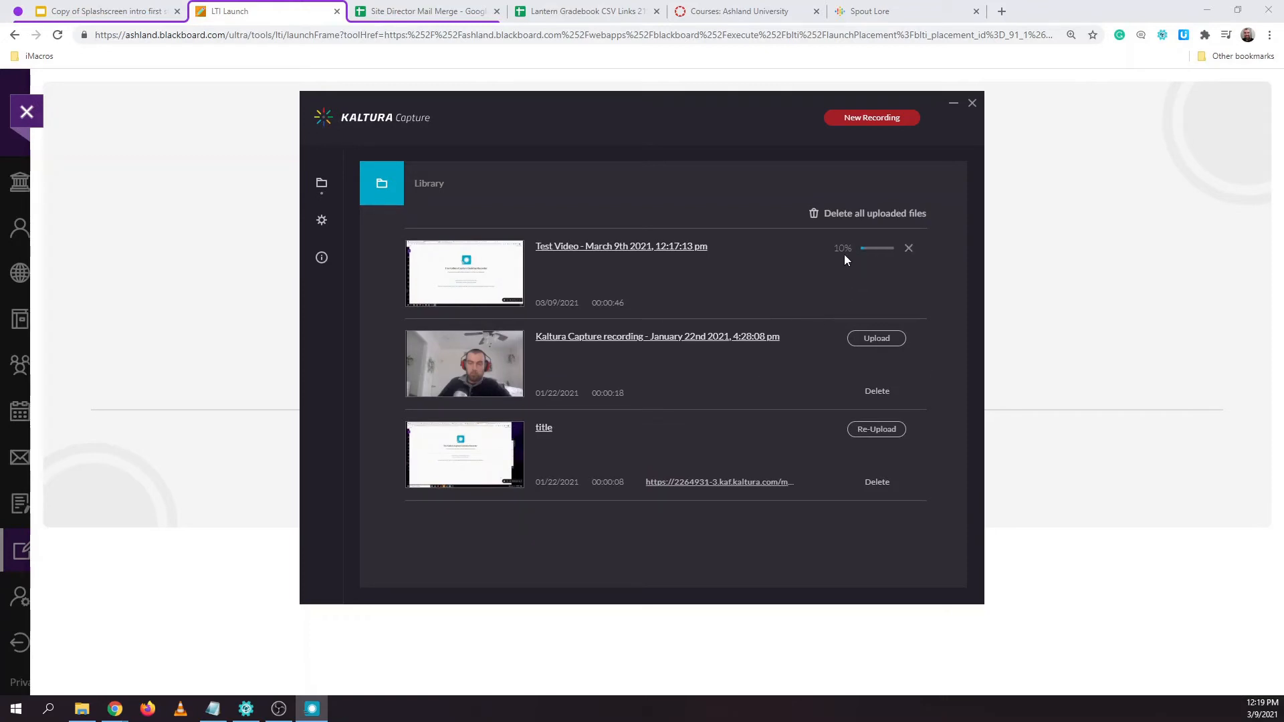
pyautogui.moveTo(913, 261)
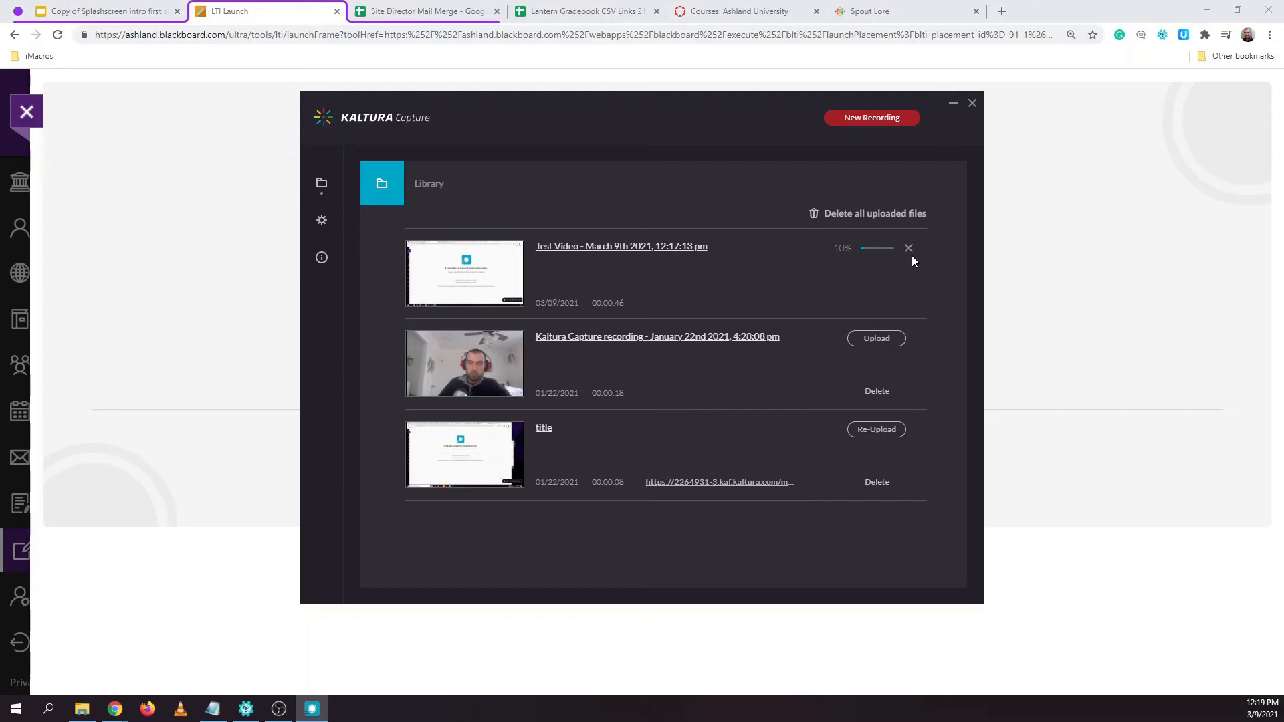
pyautogui.moveTo(885, 269)
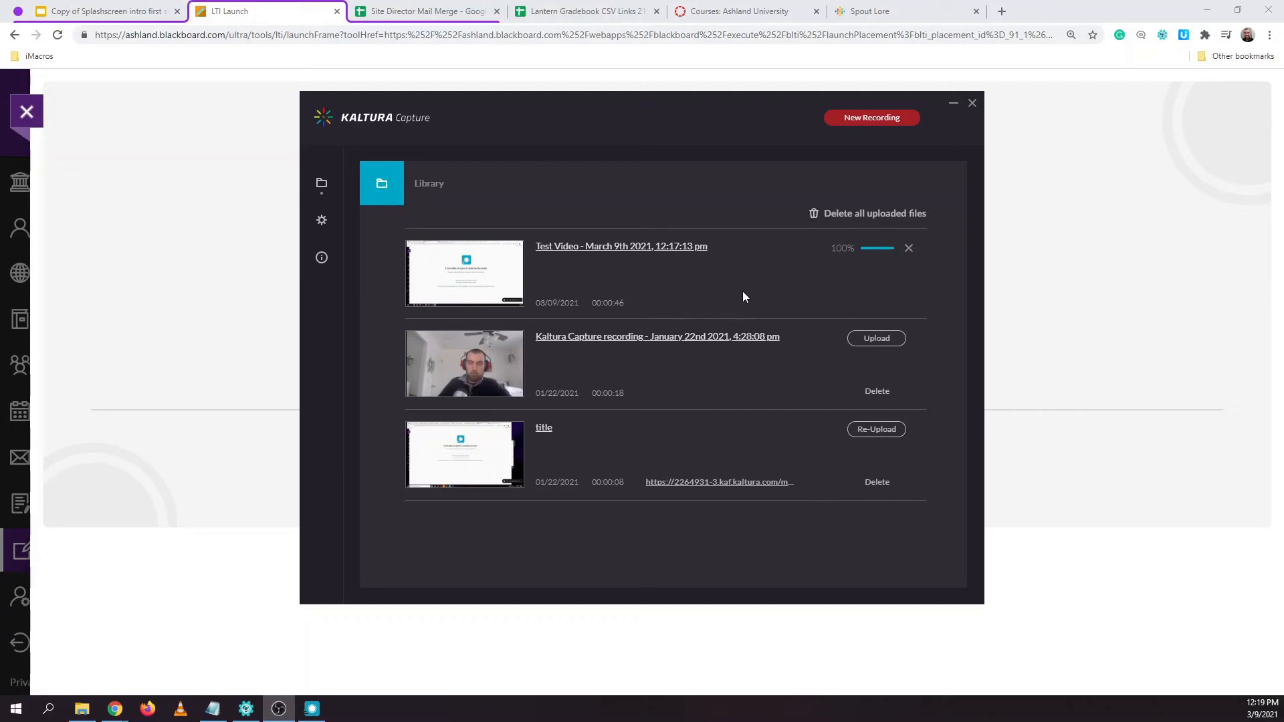
pyautogui.moveTo(907, 269)
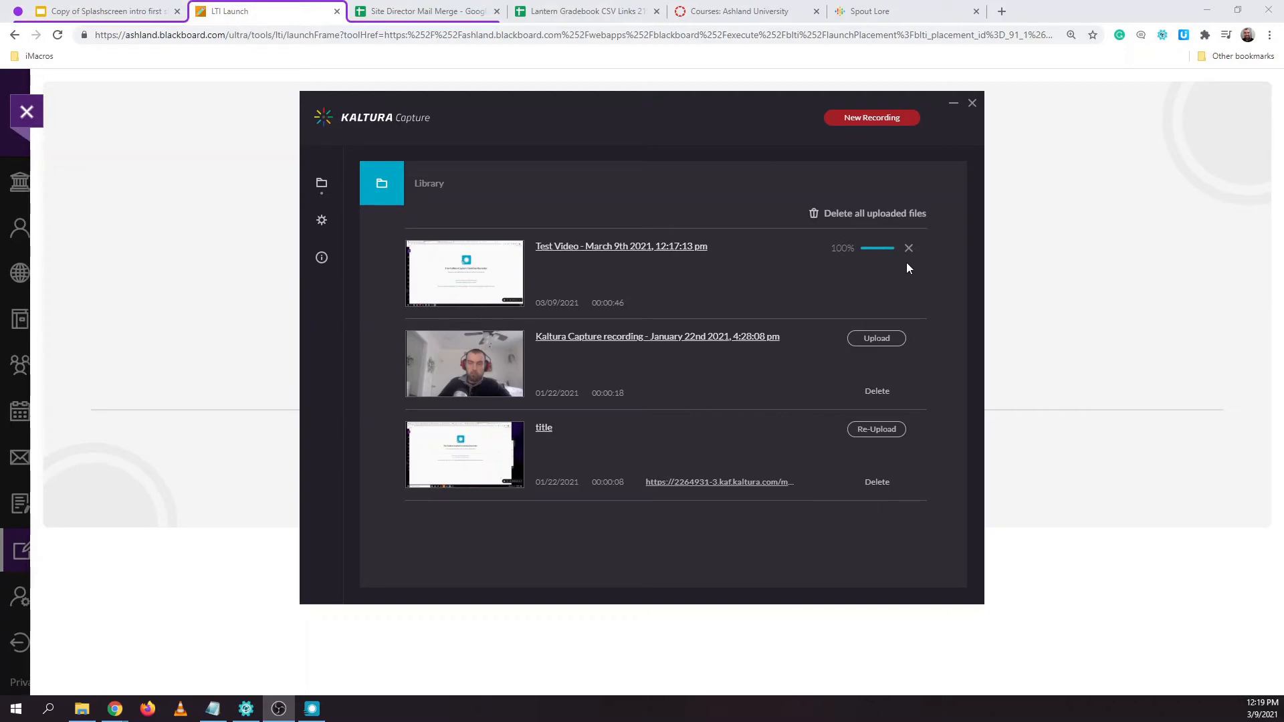
pyautogui.moveTo(892, 273)
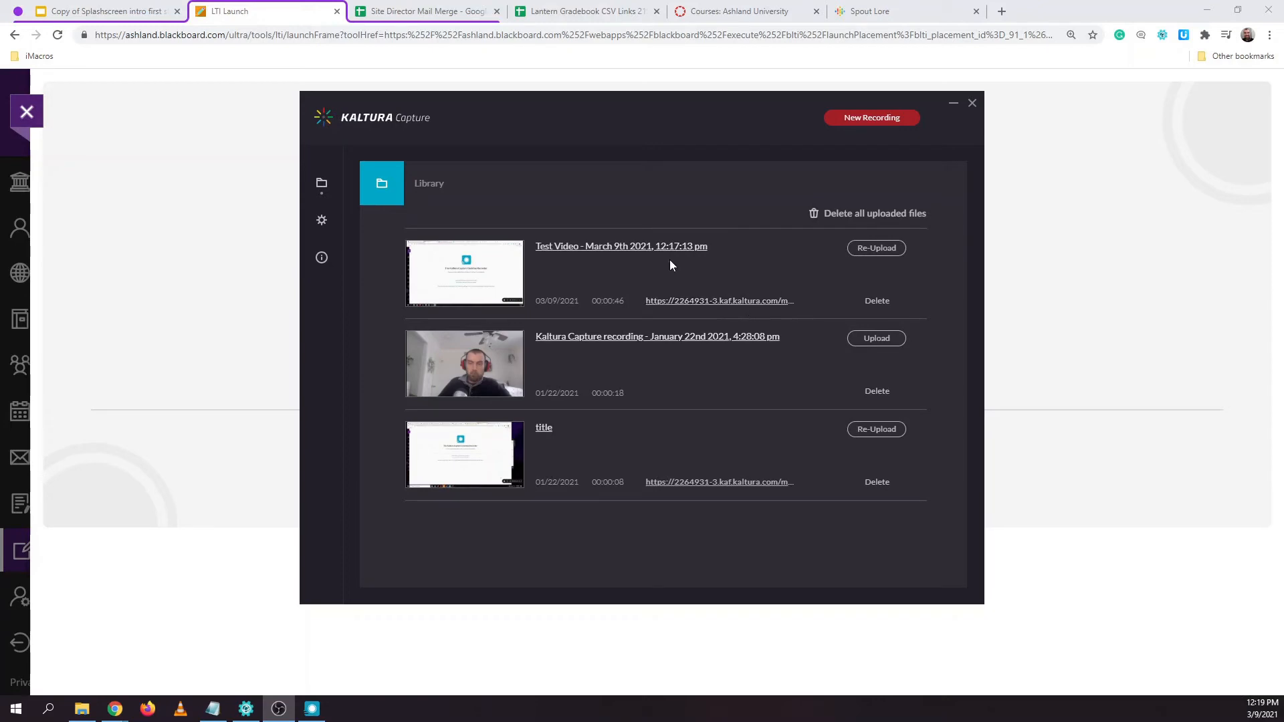
pyautogui.moveTo(944, 133)
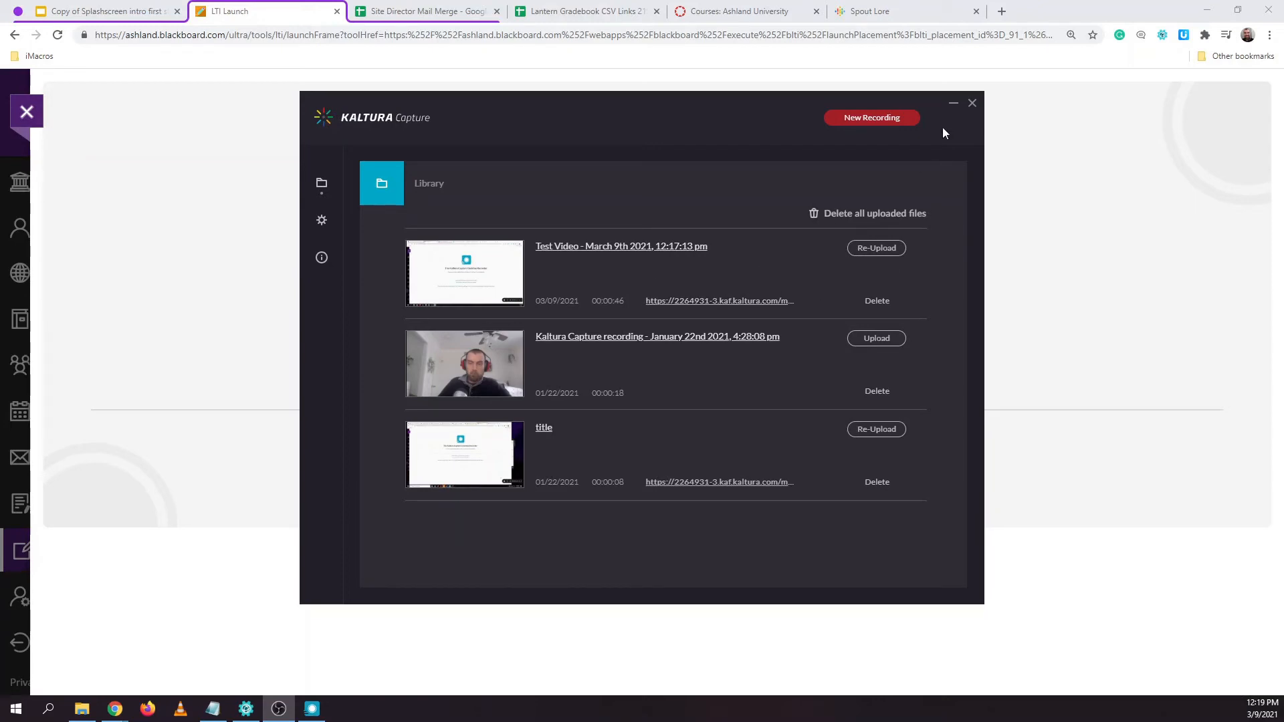
pyautogui.click(972, 103)
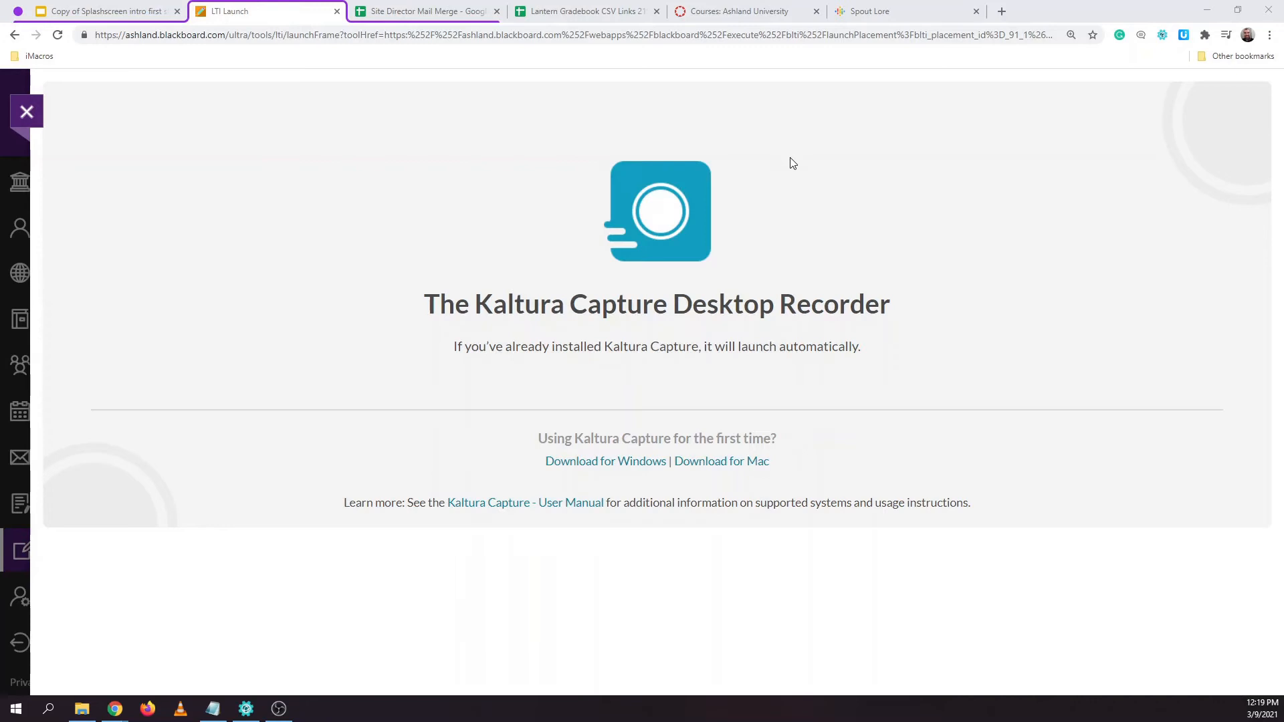
pyautogui.moveTo(640, 337)
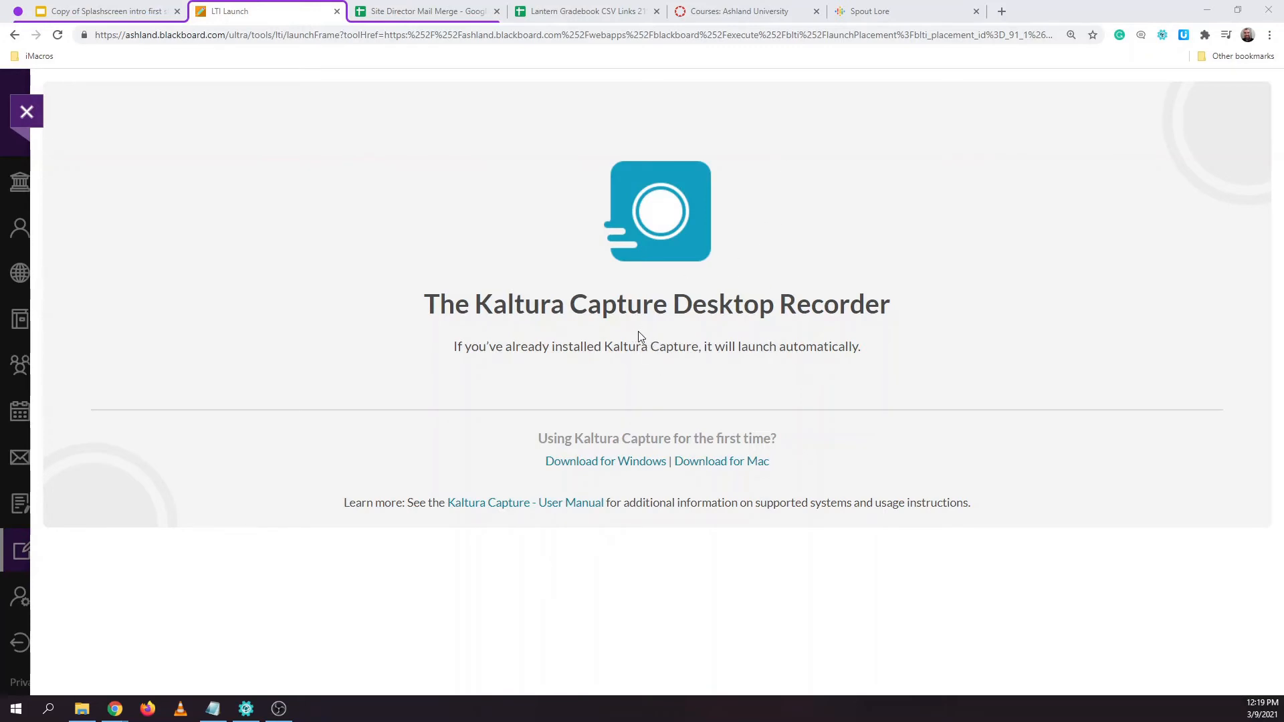
# Check My Media from Tools, then go to the Courses list
pyautogui.click(27, 111)
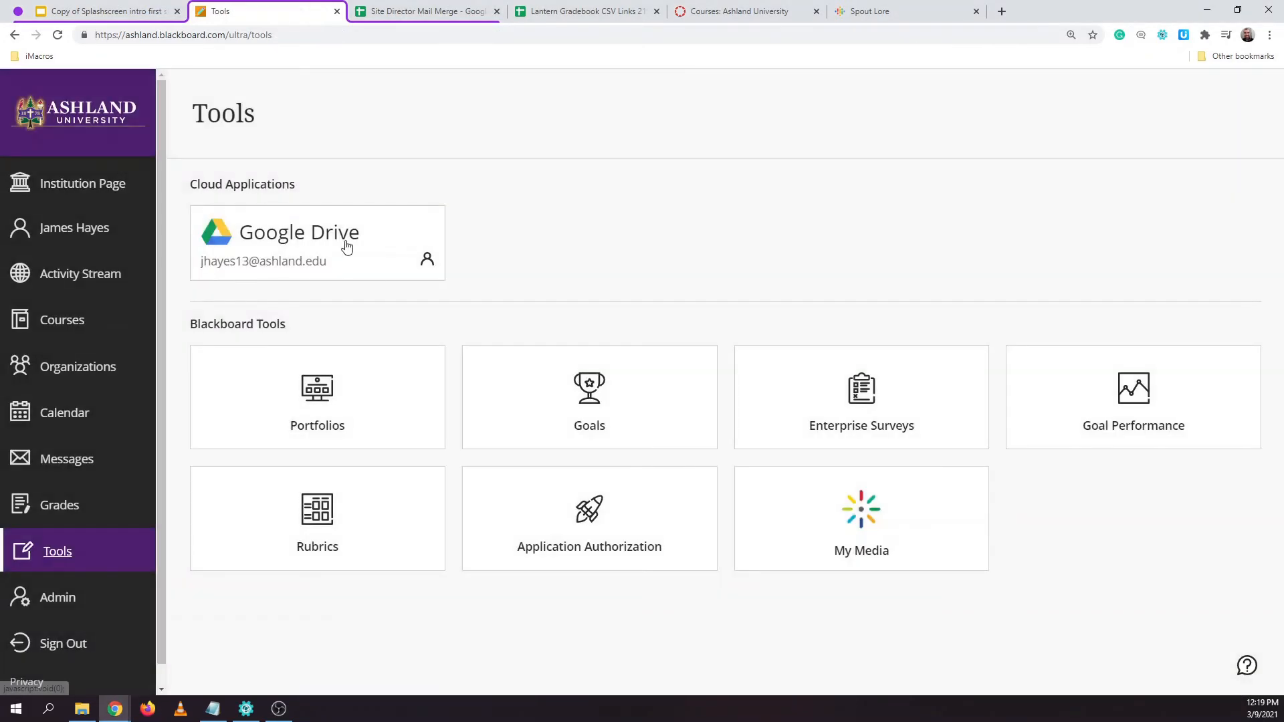
pyautogui.moveTo(866, 522)
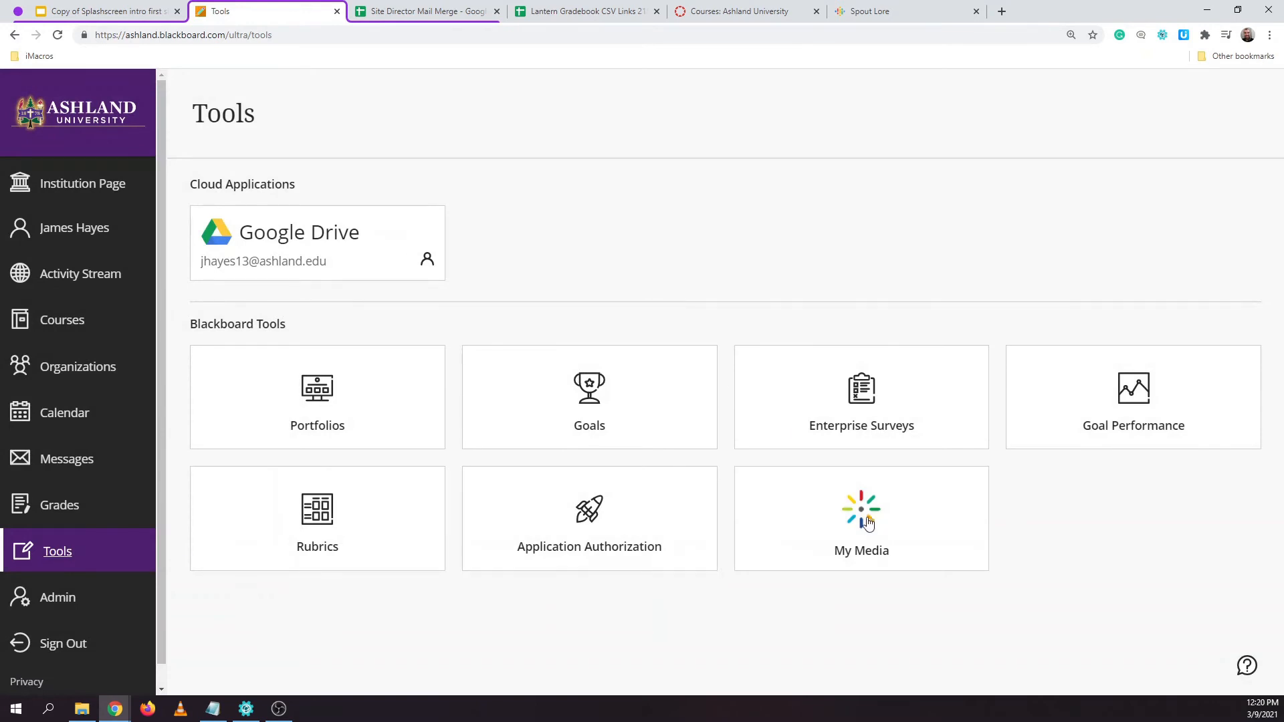
pyautogui.click(860, 517)
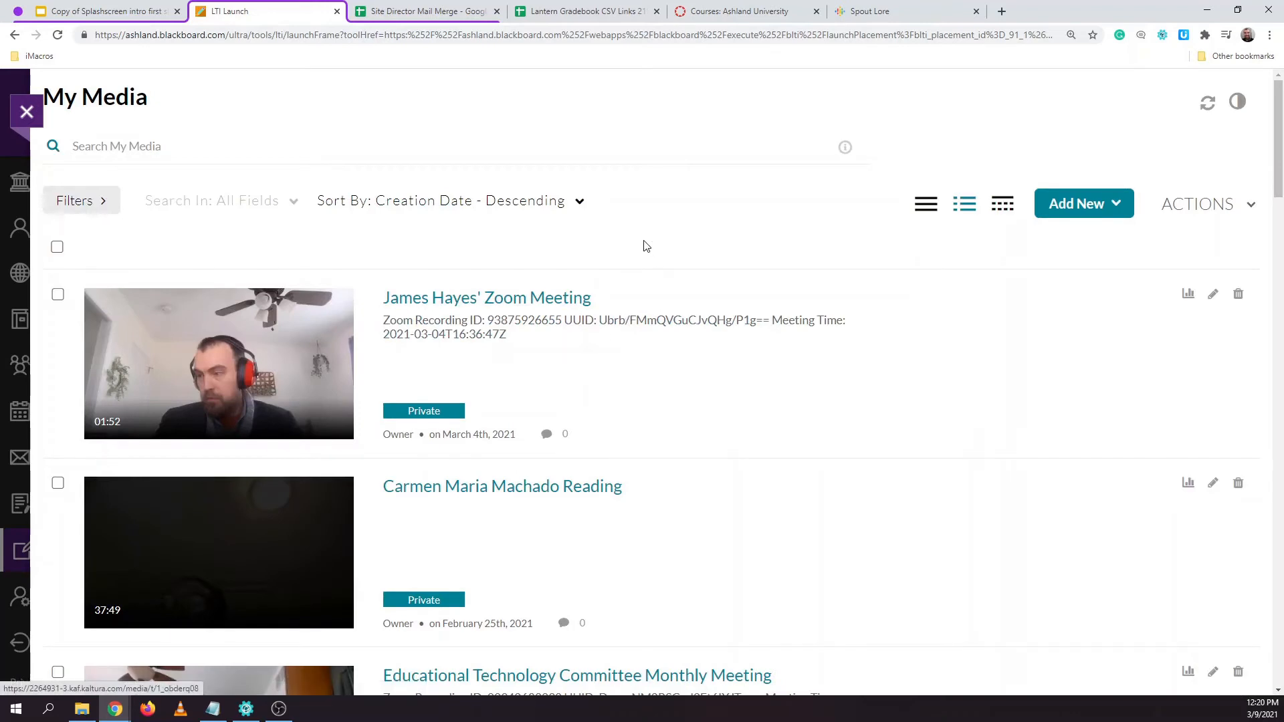
pyautogui.moveTo(633, 280)
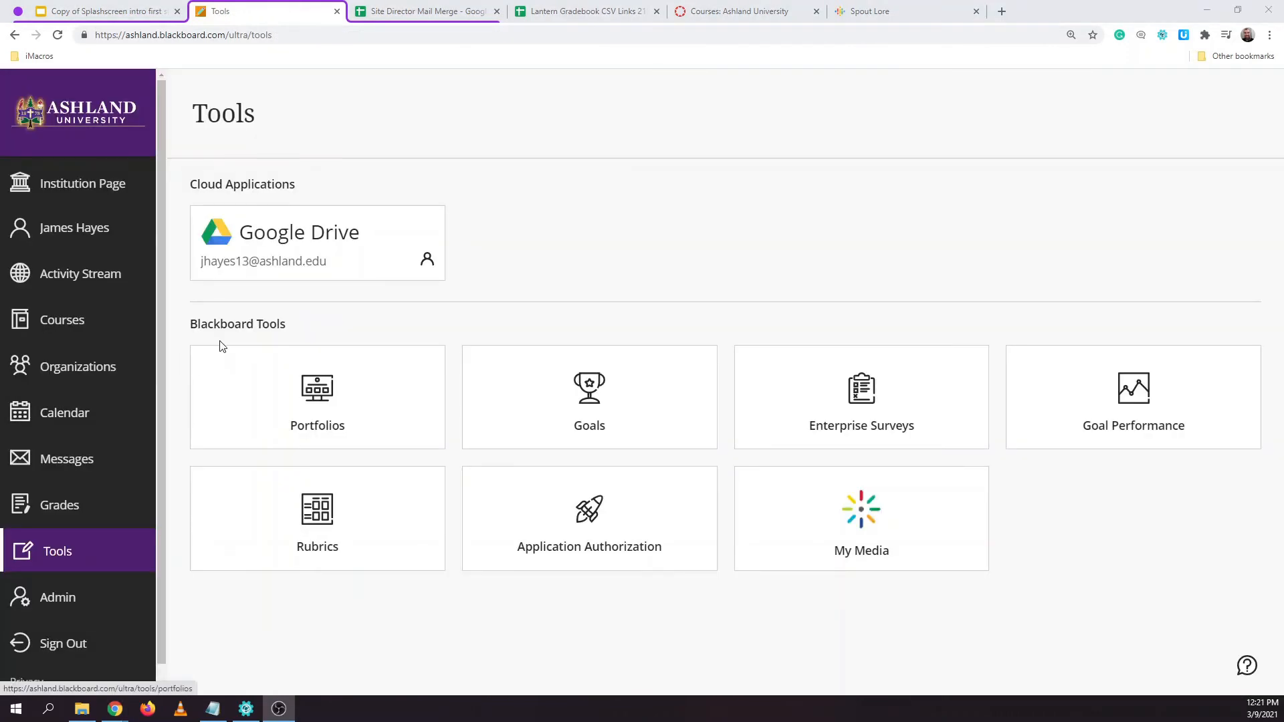
pyautogui.moveTo(61, 320)
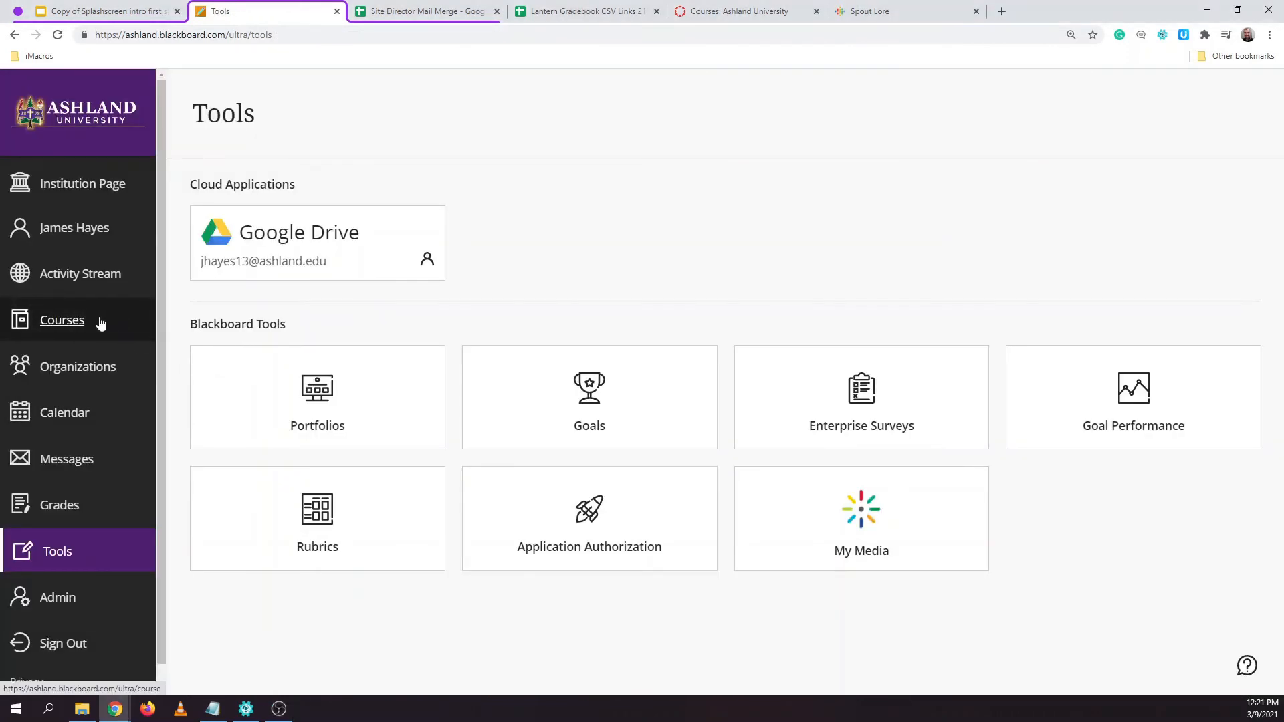
pyautogui.click(63, 320)
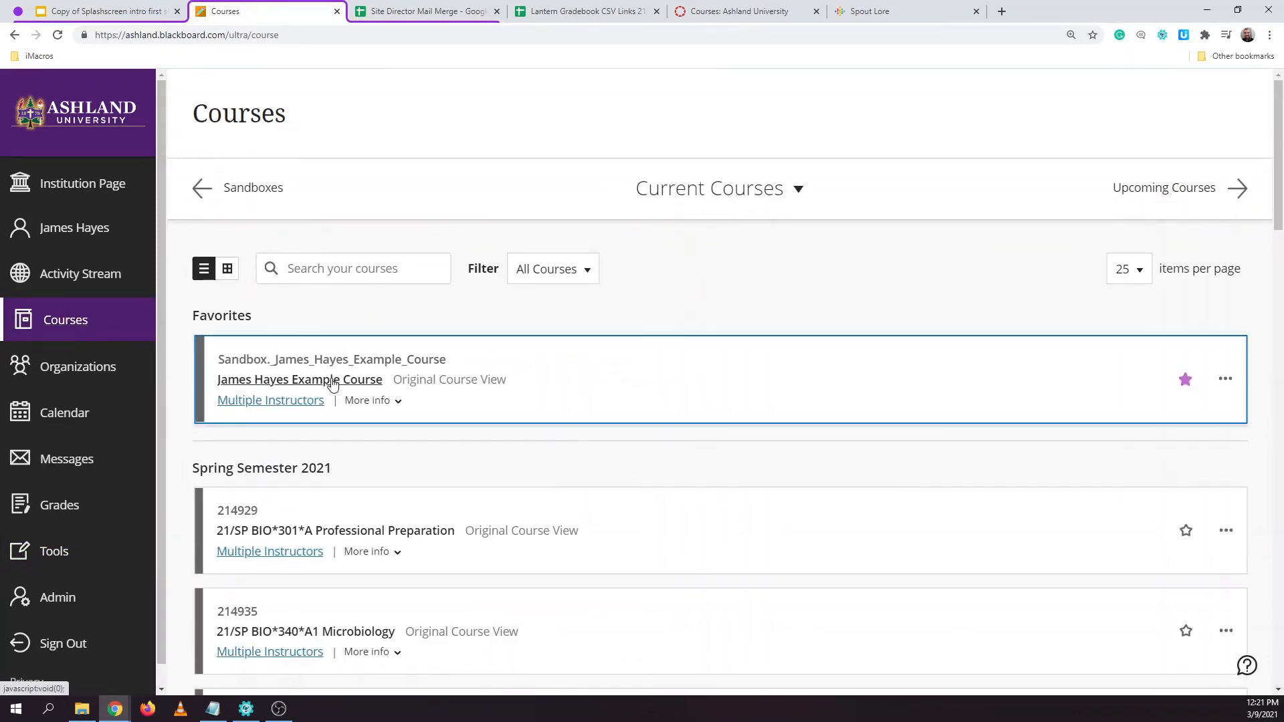
# In the example course, reach test assignment 1 and start a Write Submission
pyautogui.click(299, 378)
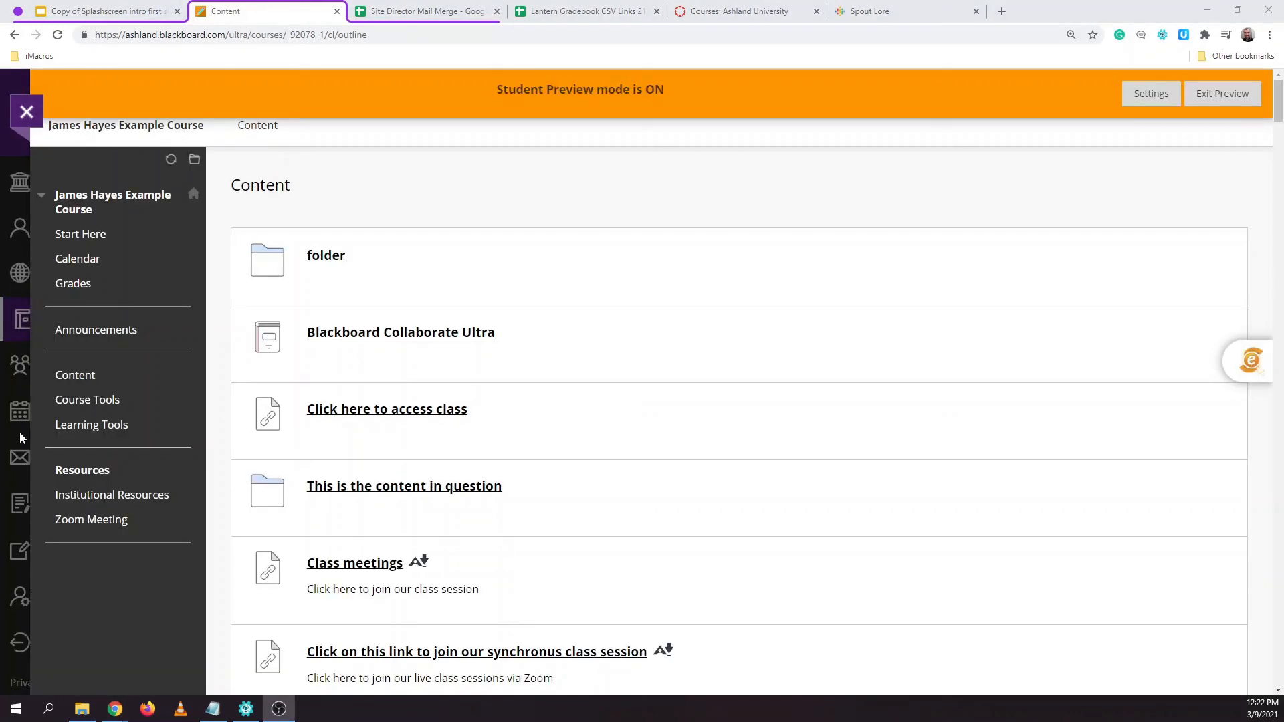
pyautogui.scroll(-3)
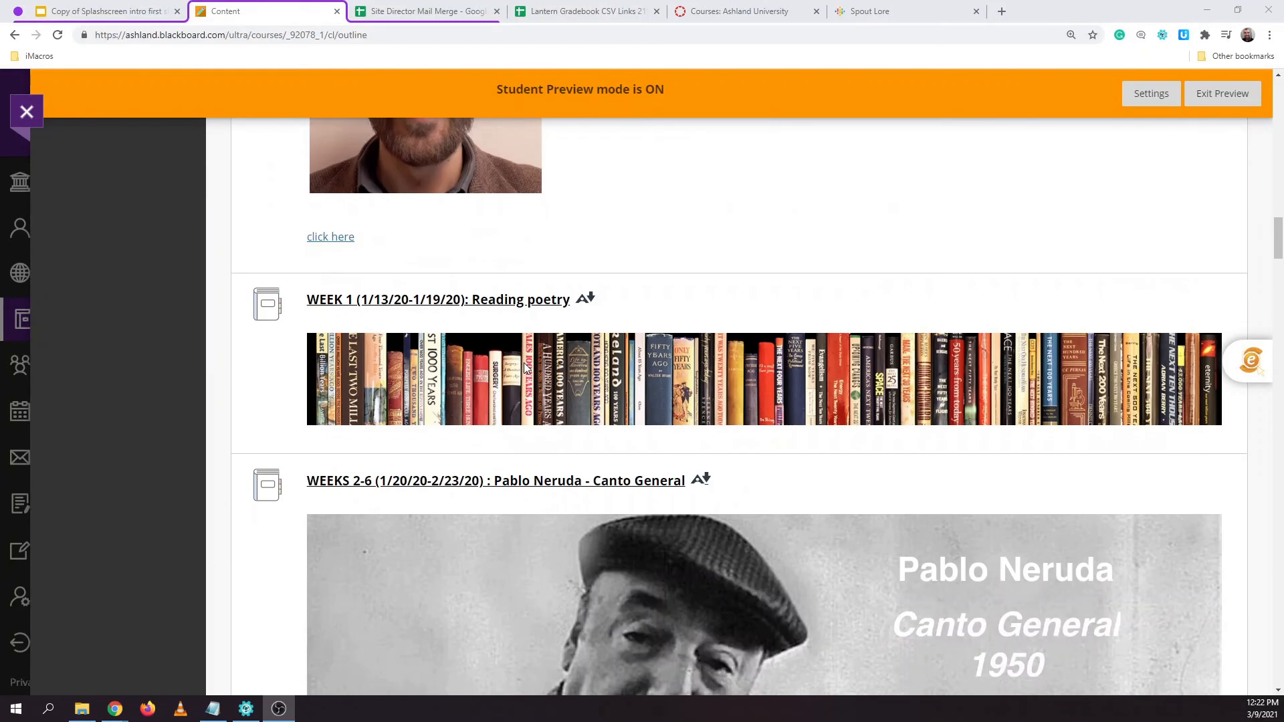
pyautogui.scroll(-3)
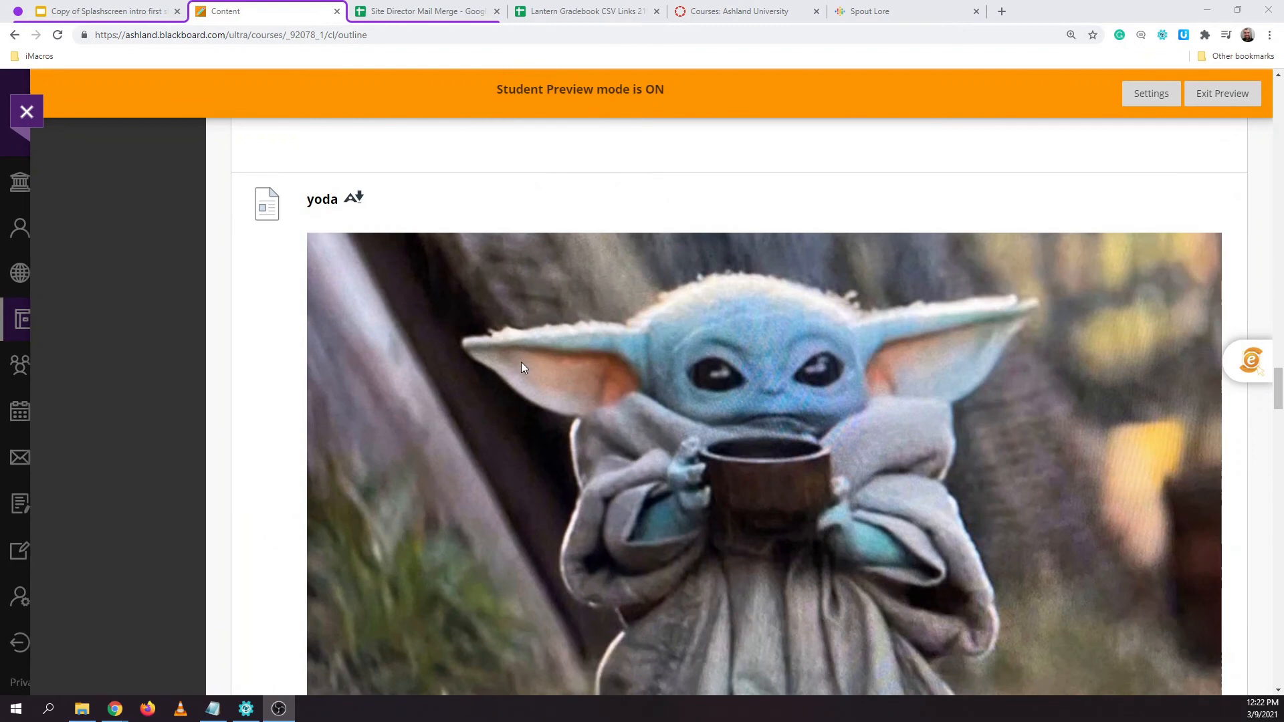
pyautogui.scroll(-3)
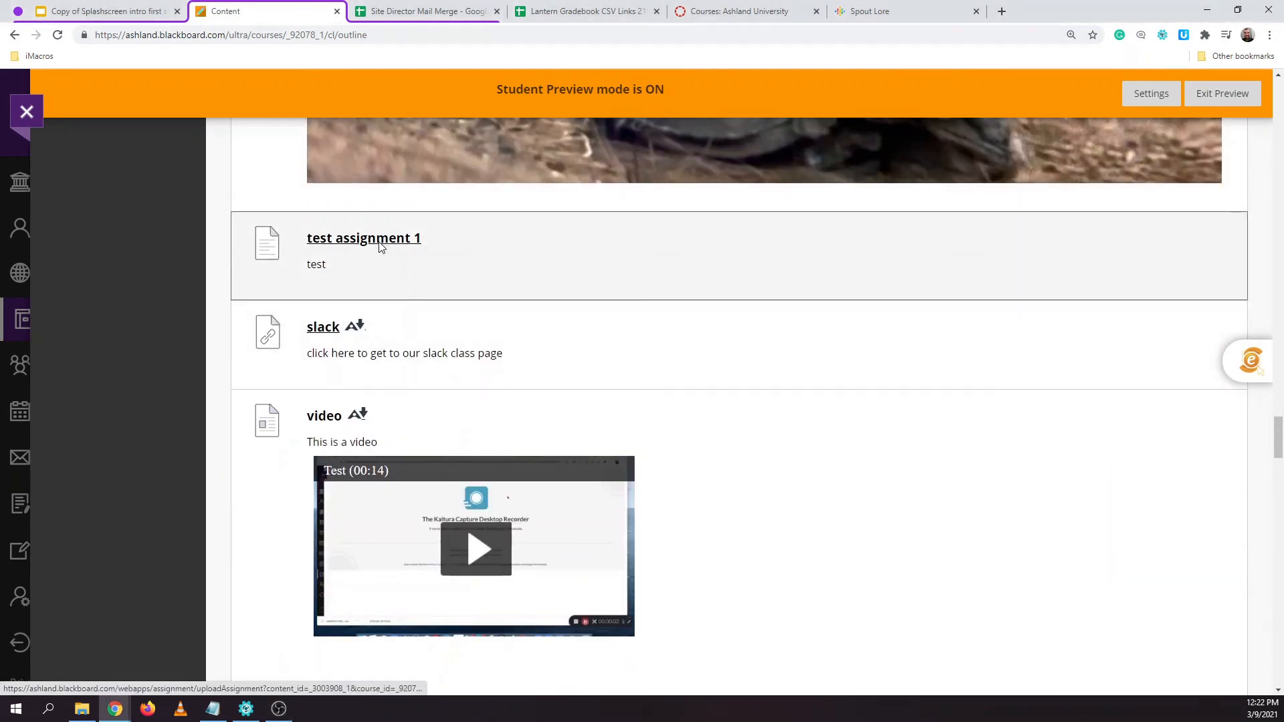
pyautogui.click(364, 238)
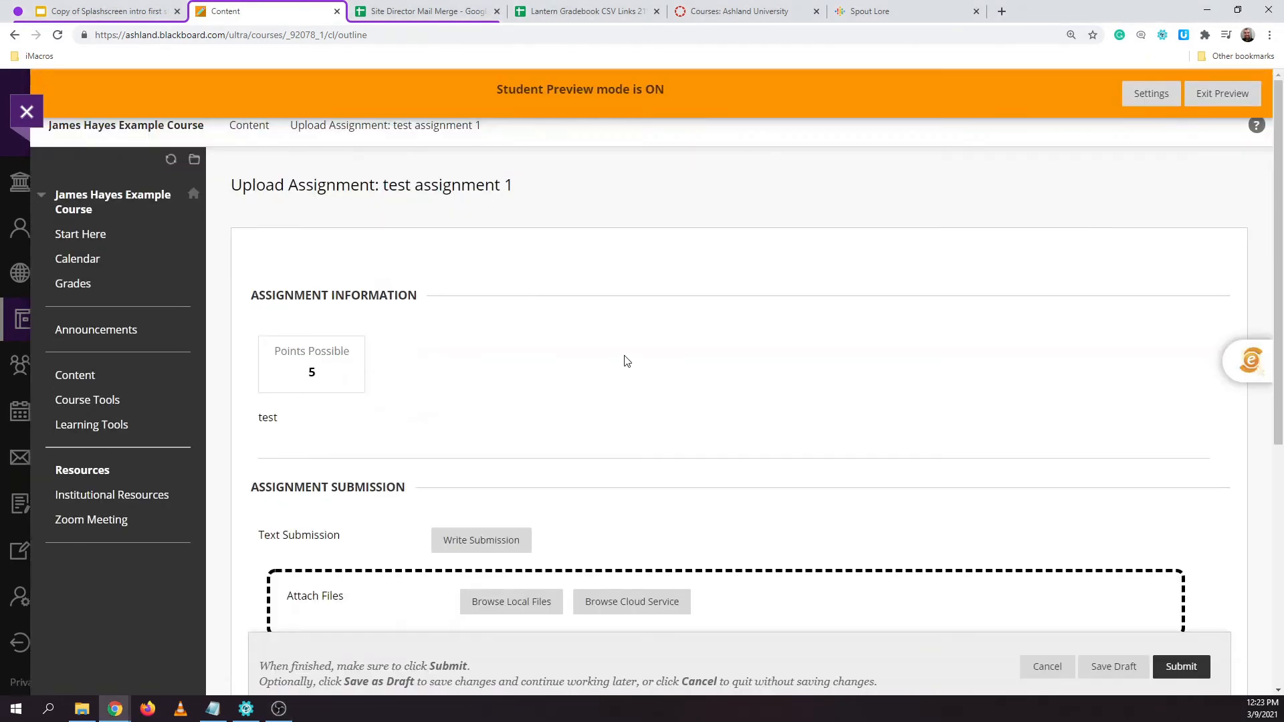
pyautogui.scroll(-3)
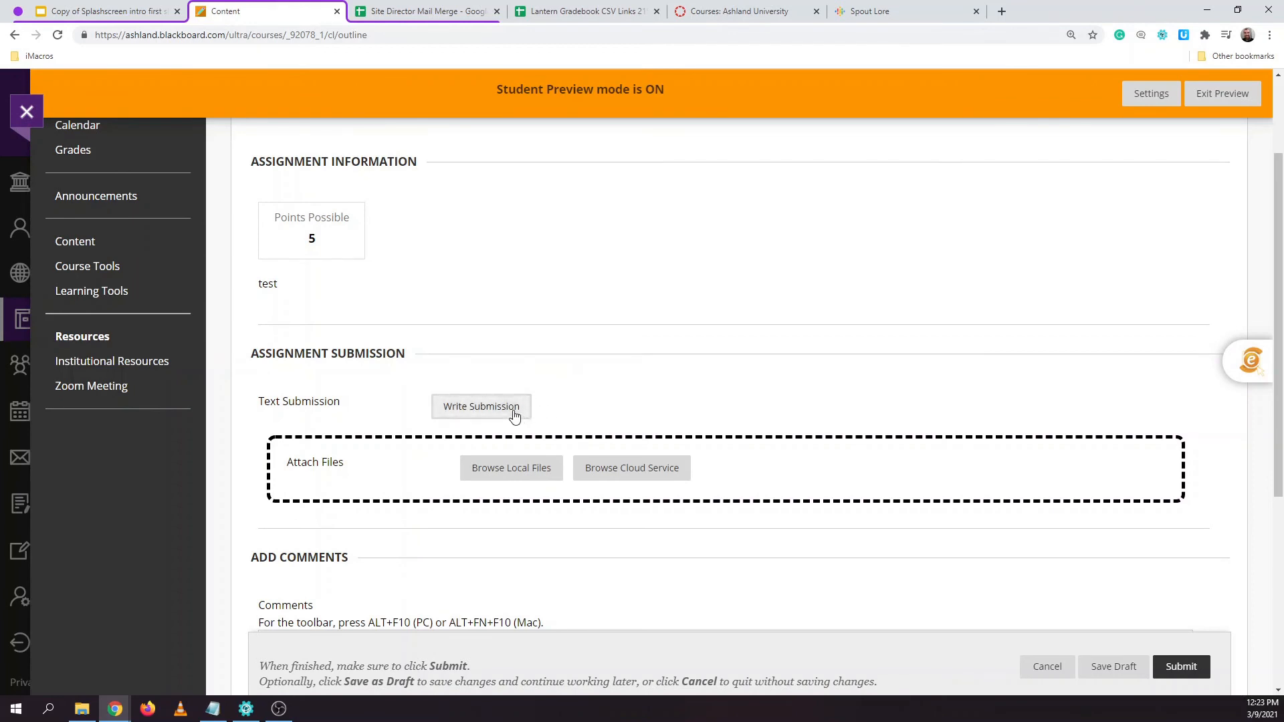
pyautogui.click(480, 407)
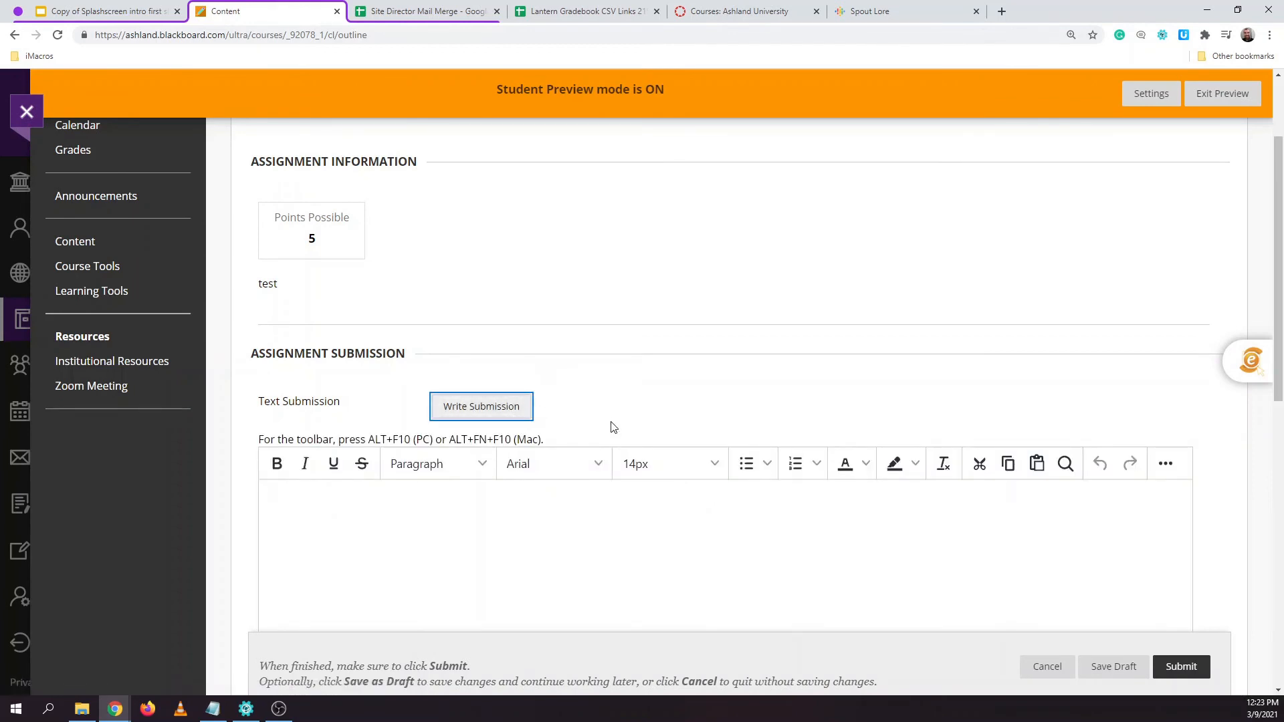
pyautogui.moveTo(649, 534)
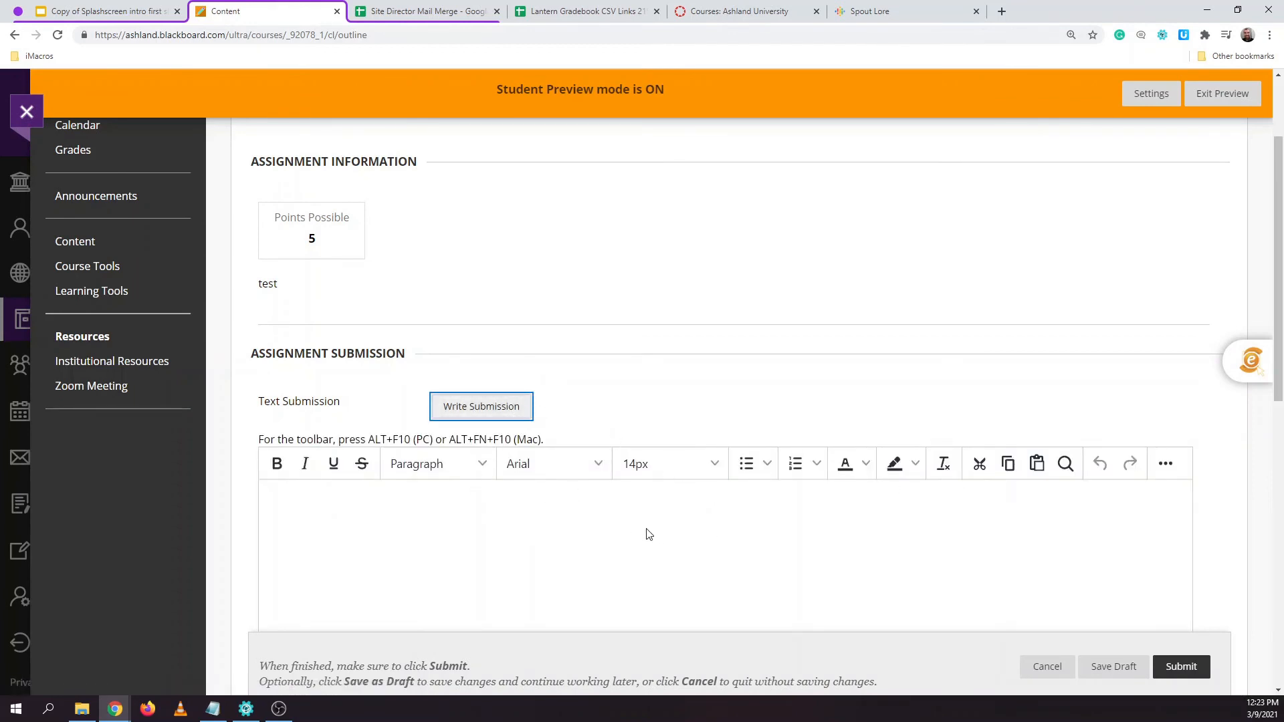
# Expand the full editor toolbar and bring up the Add content options with Kaltura Media
pyautogui.scroll(-3)
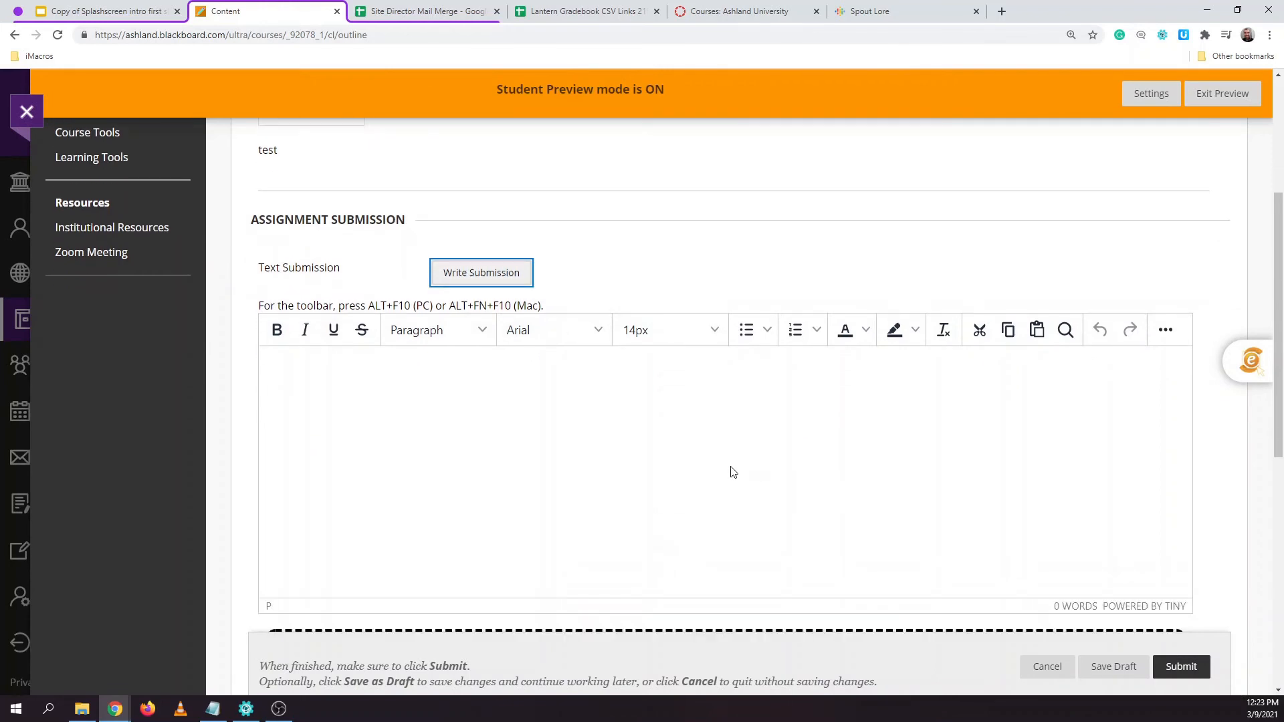
pyautogui.click(1165, 329)
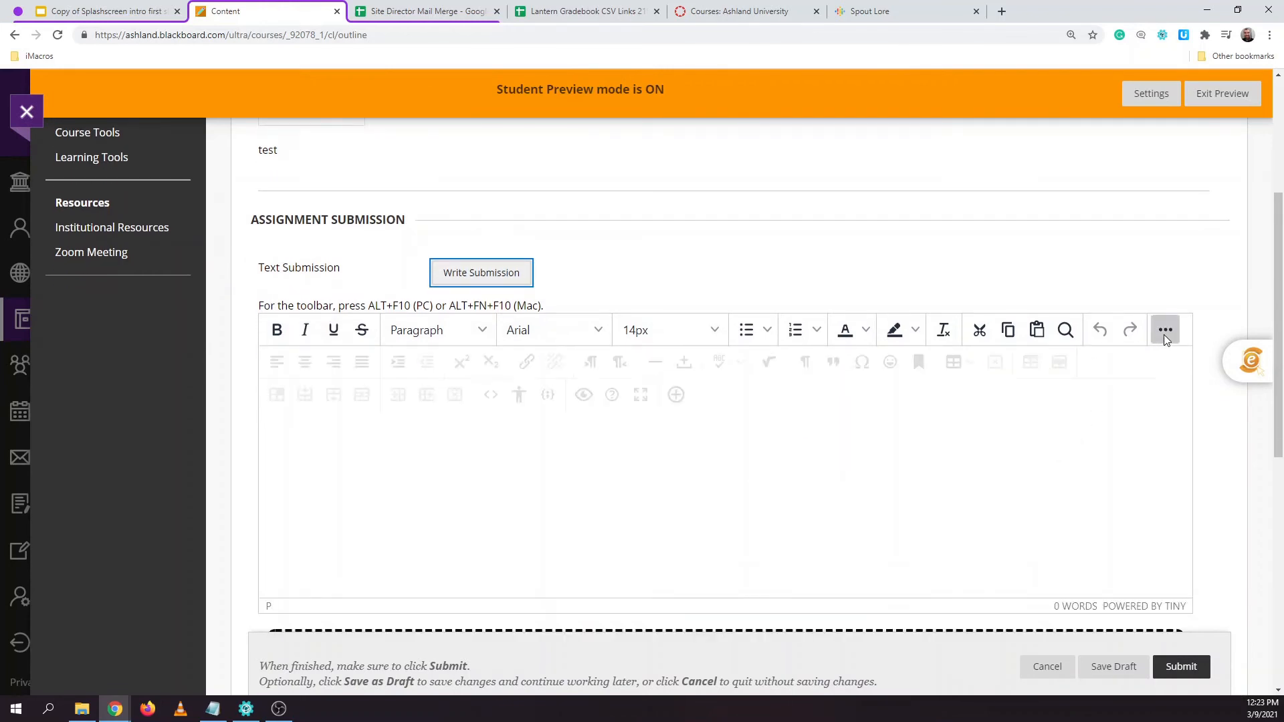
pyautogui.click(1163, 329)
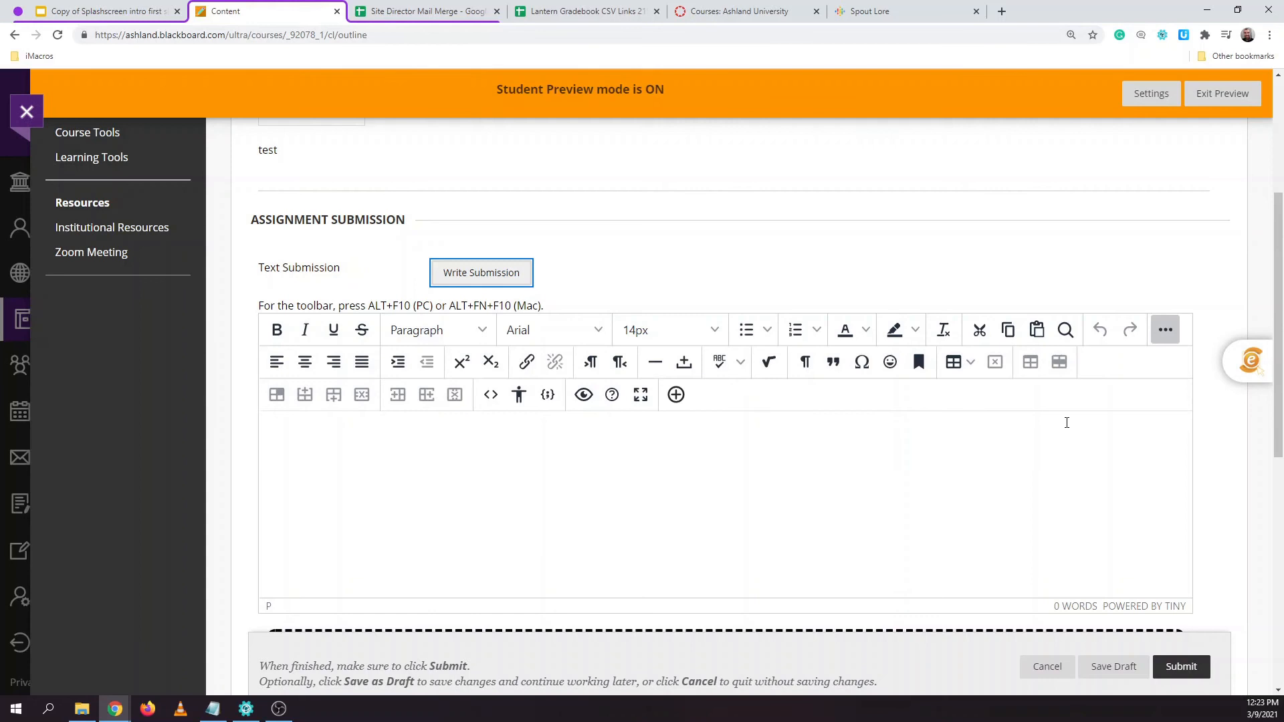
pyautogui.moveTo(513, 468)
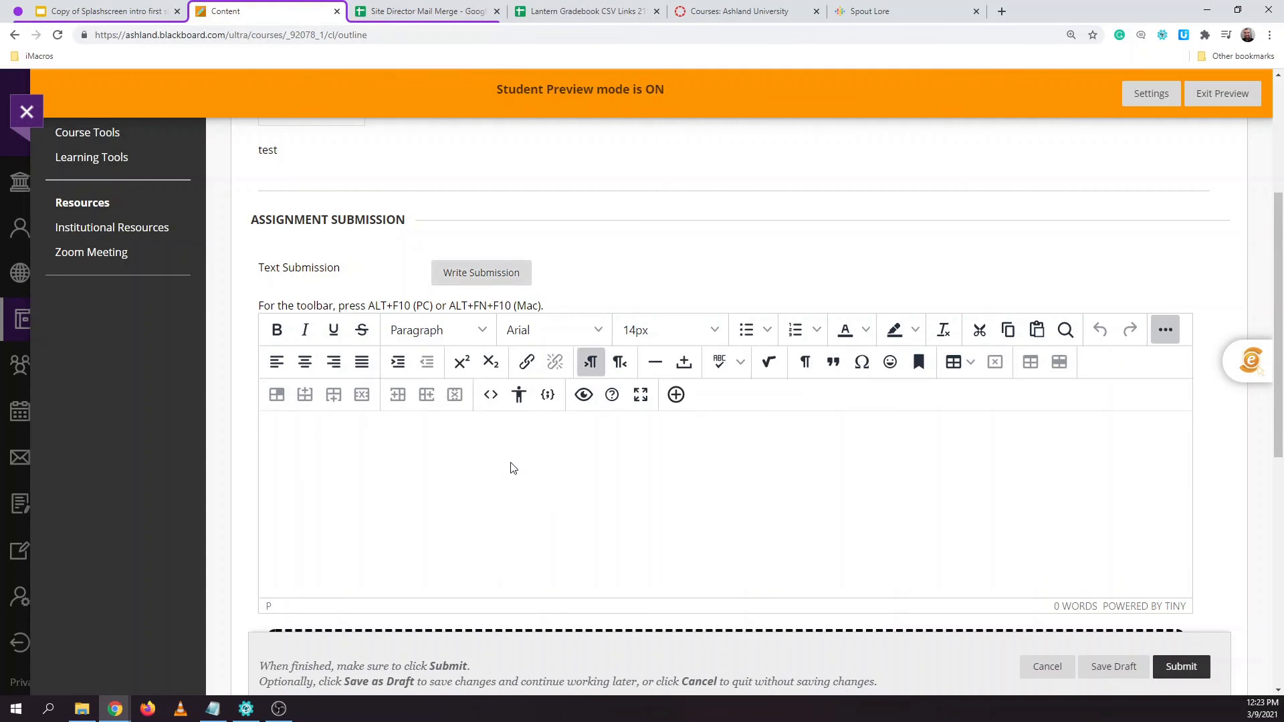
pyautogui.moveTo(674, 394)
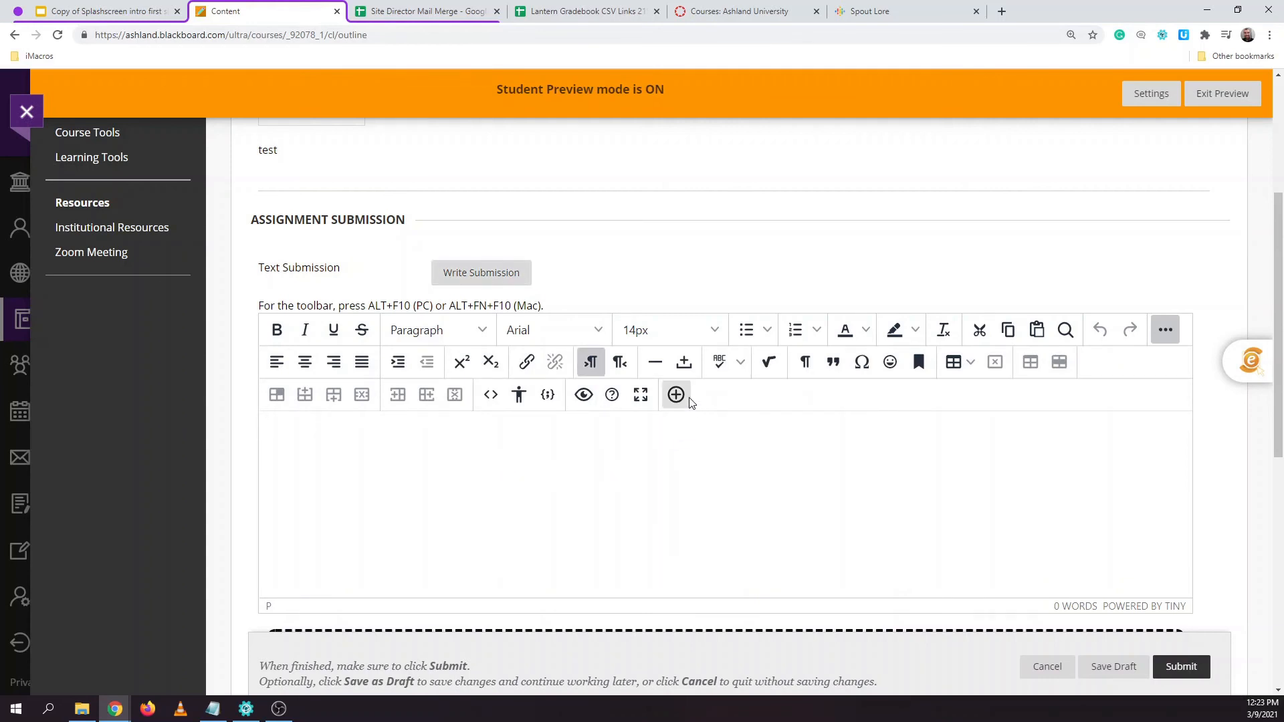
pyautogui.click(675, 394)
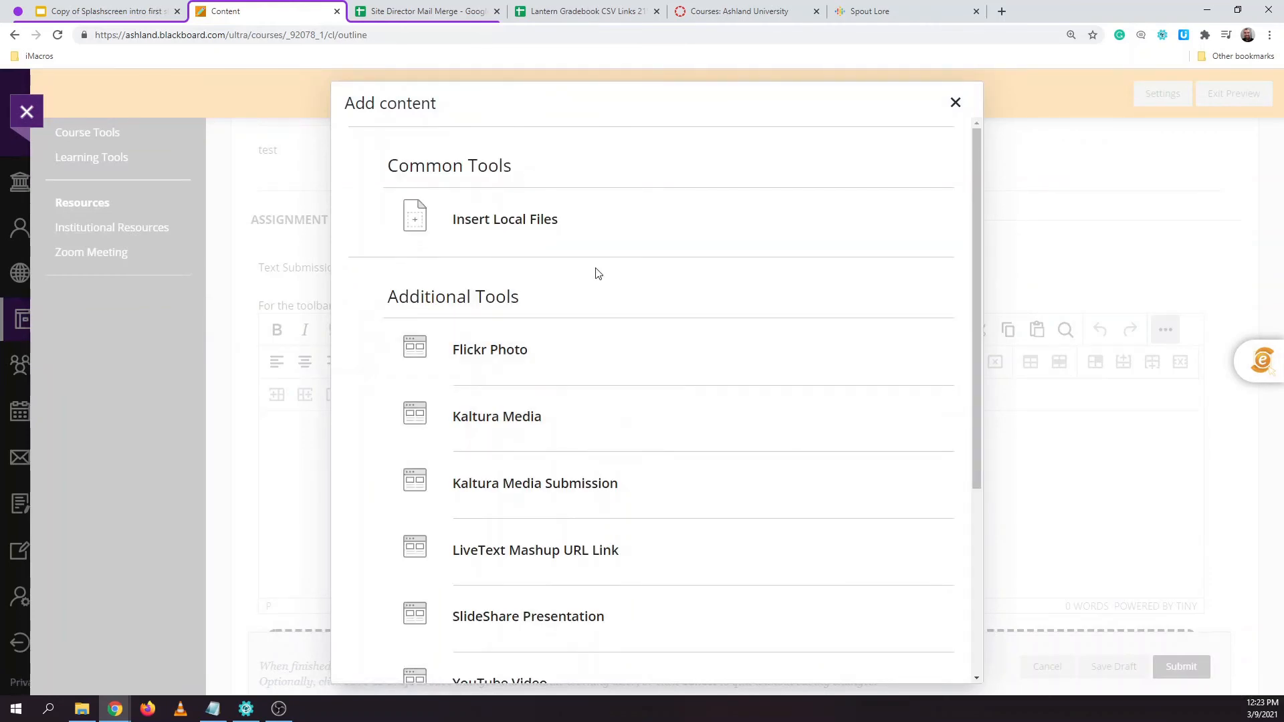
# Add Kaltura Media content to the post and let My Media load
pyautogui.scroll(-3)
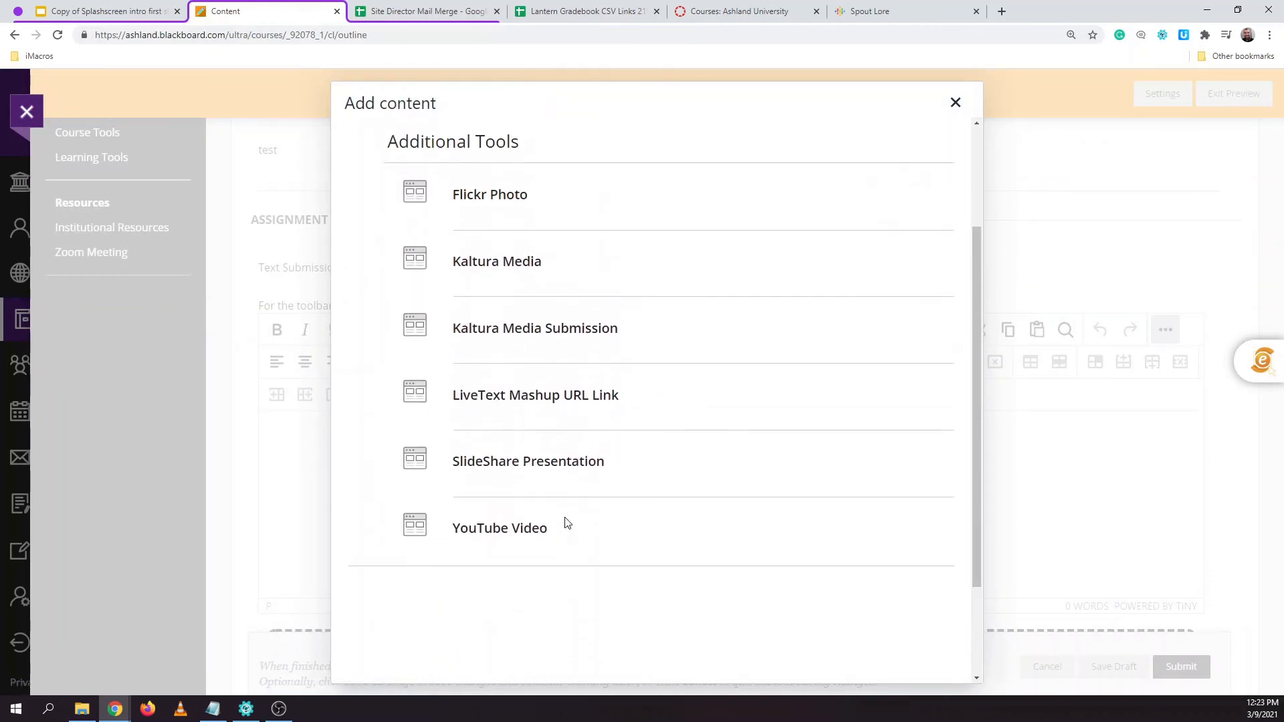
pyautogui.scroll(3)
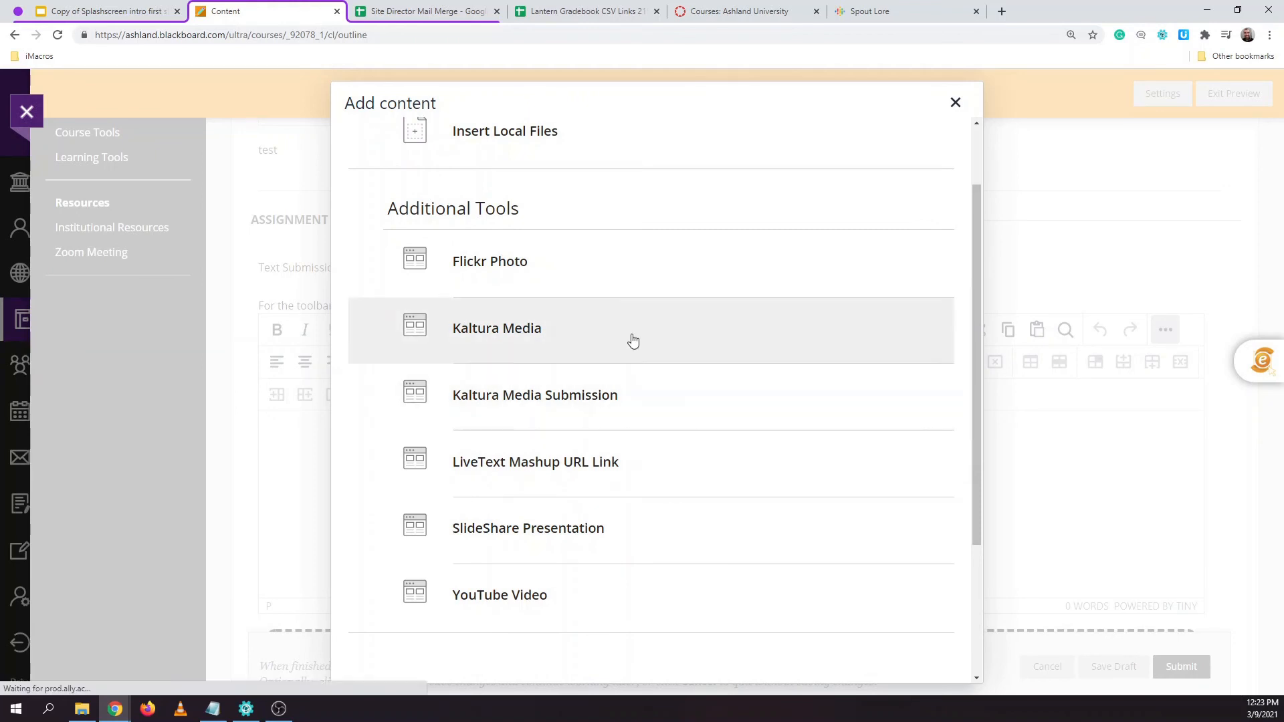
pyautogui.click(496, 327)
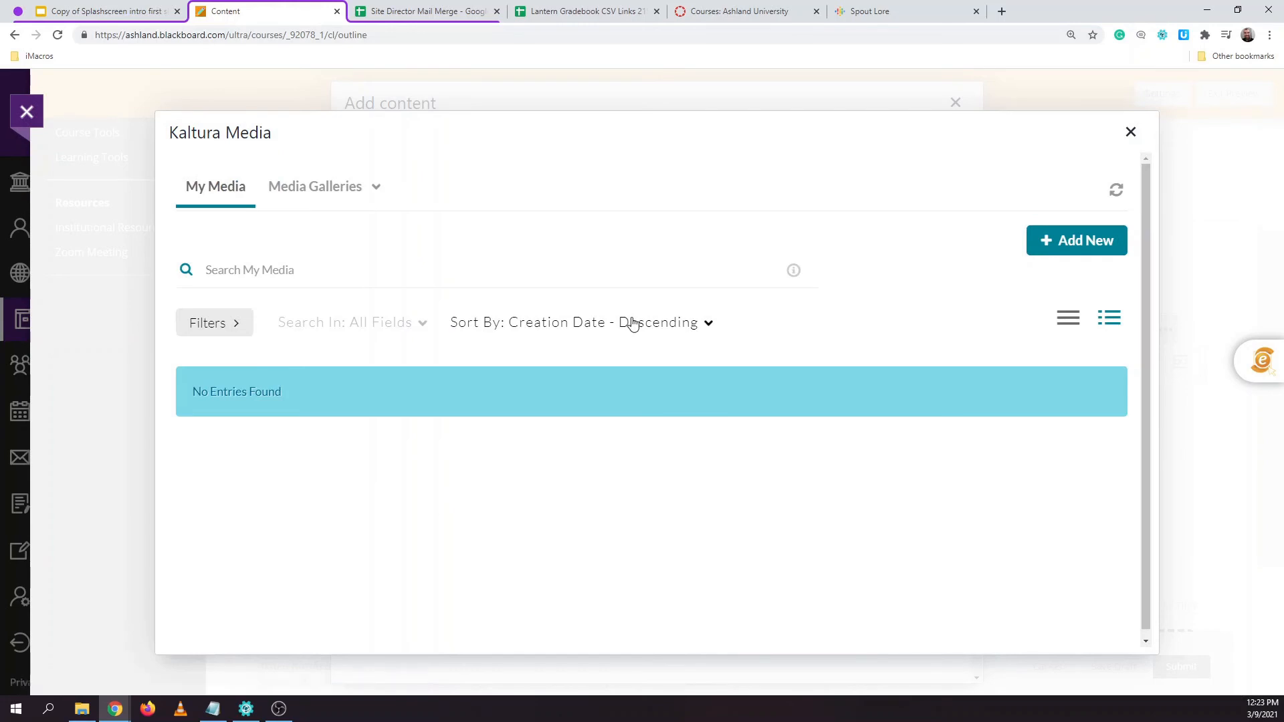
pyautogui.moveTo(453, 377)
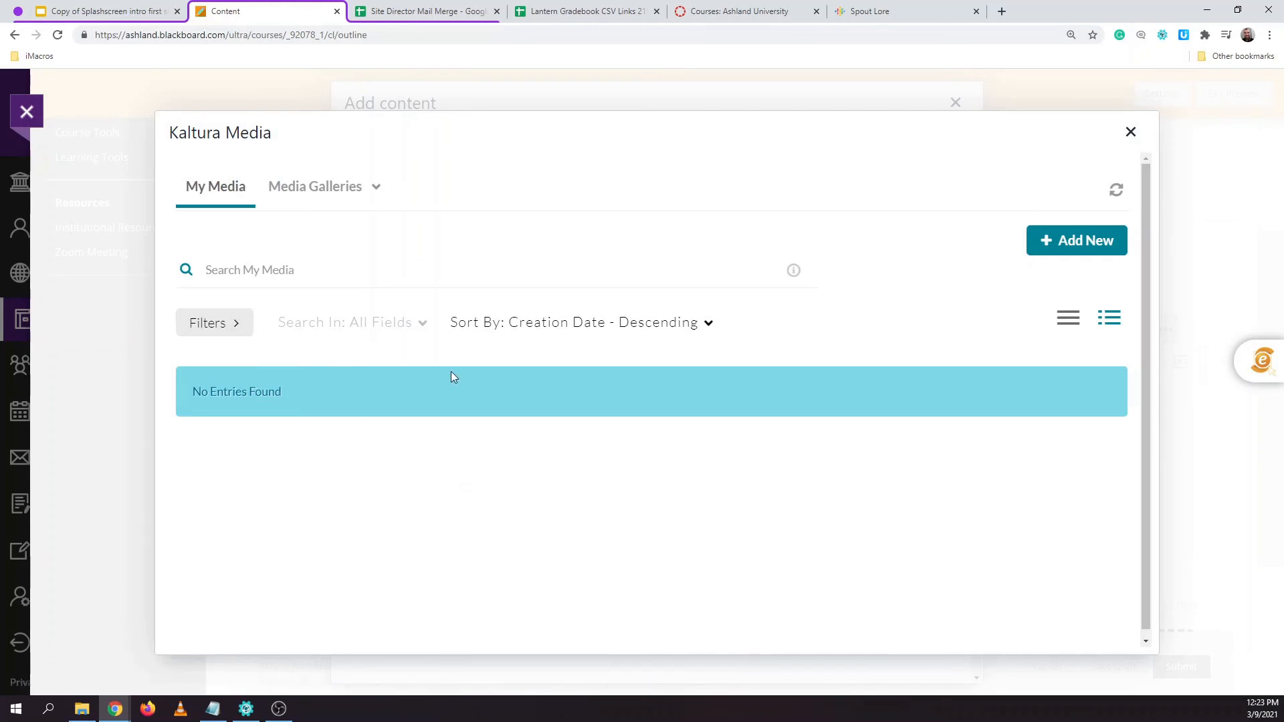
pyautogui.moveTo(578, 461)
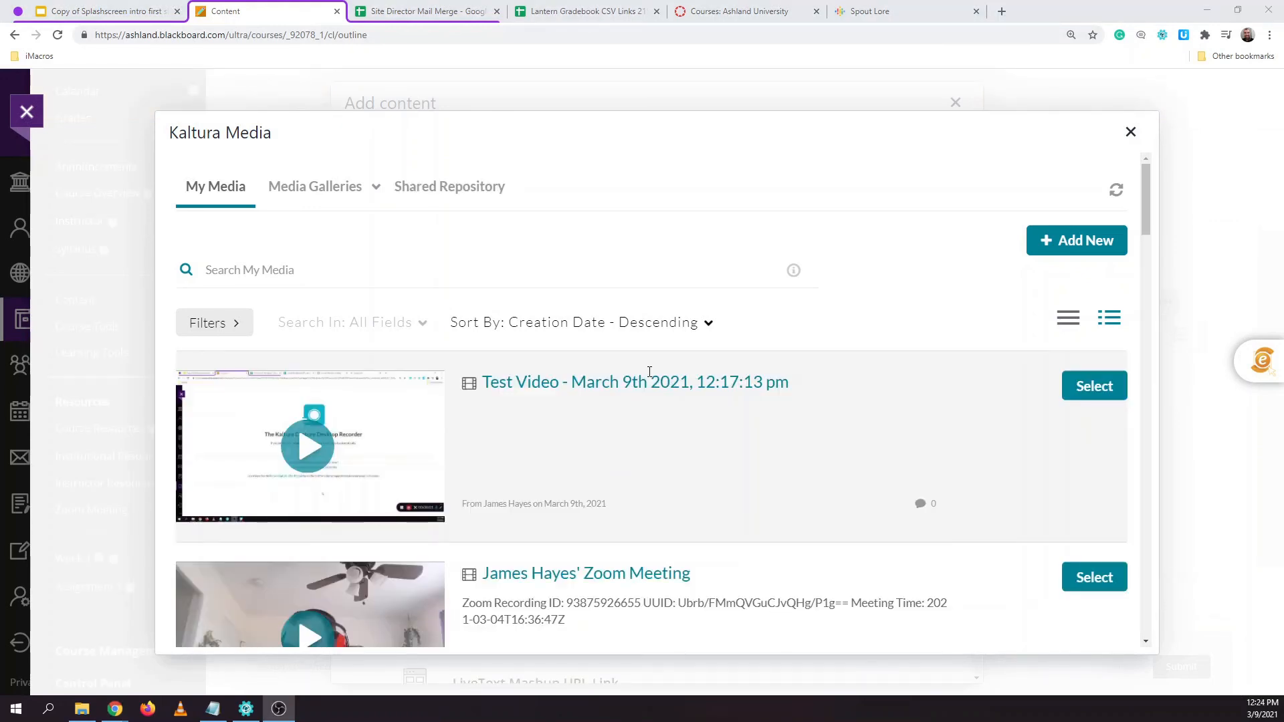
pyautogui.moveTo(687, 388)
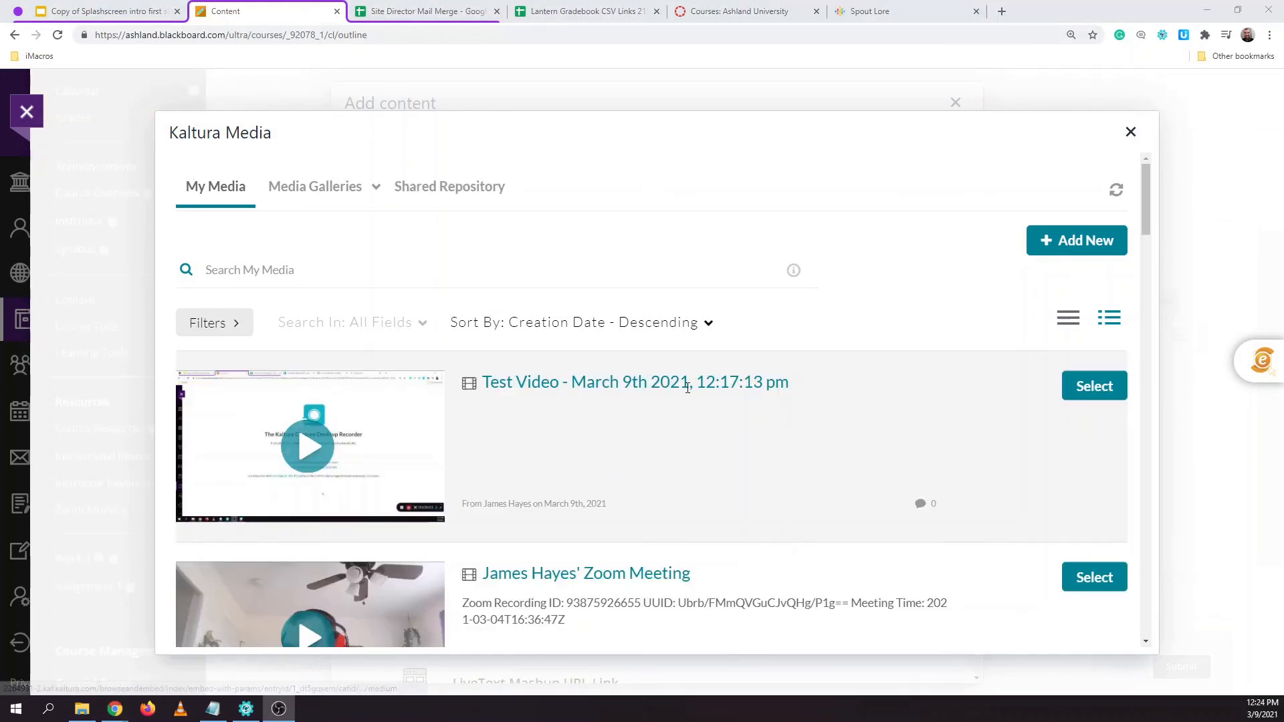
pyautogui.scroll(-3)
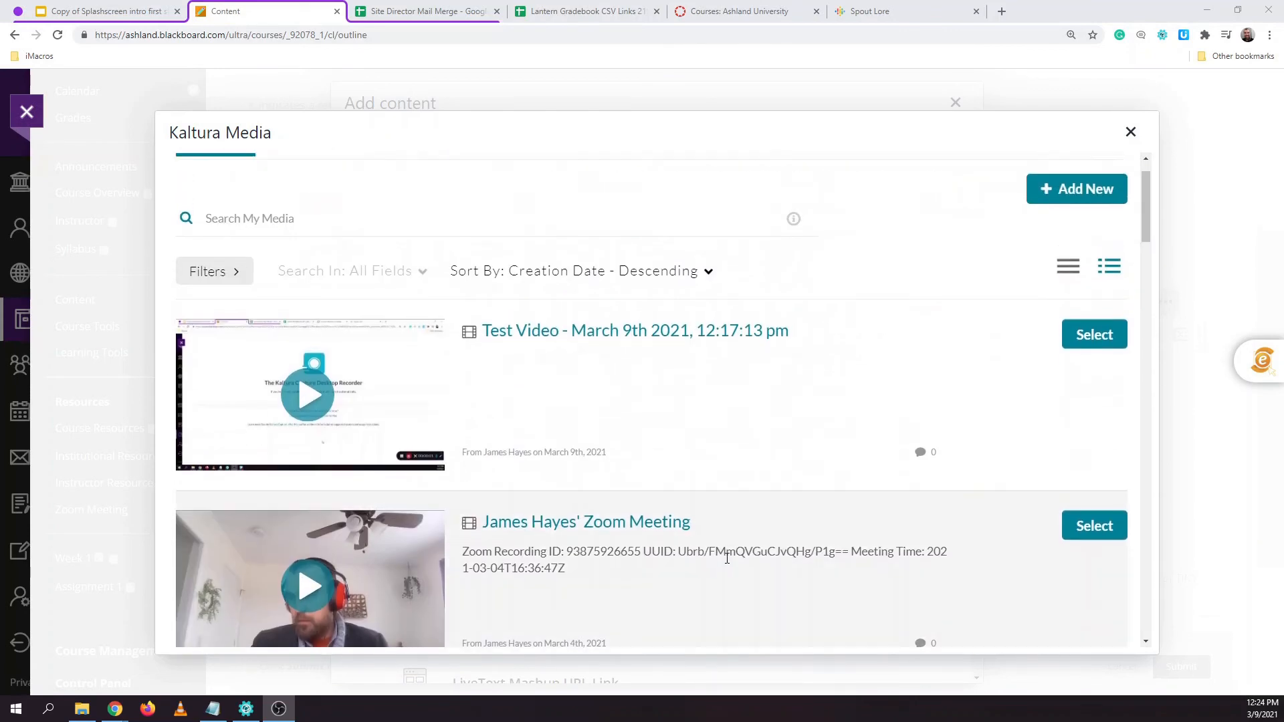
pyautogui.click(450, 270)
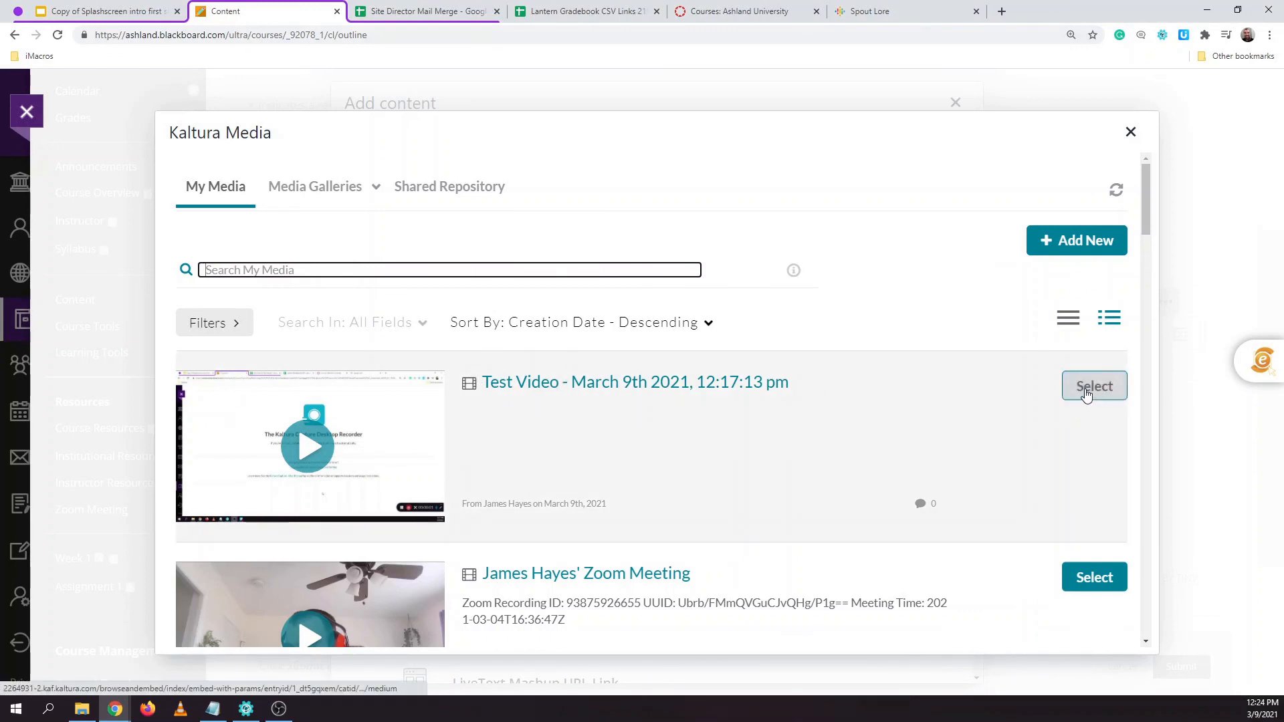
pyautogui.moveTo(914, 397)
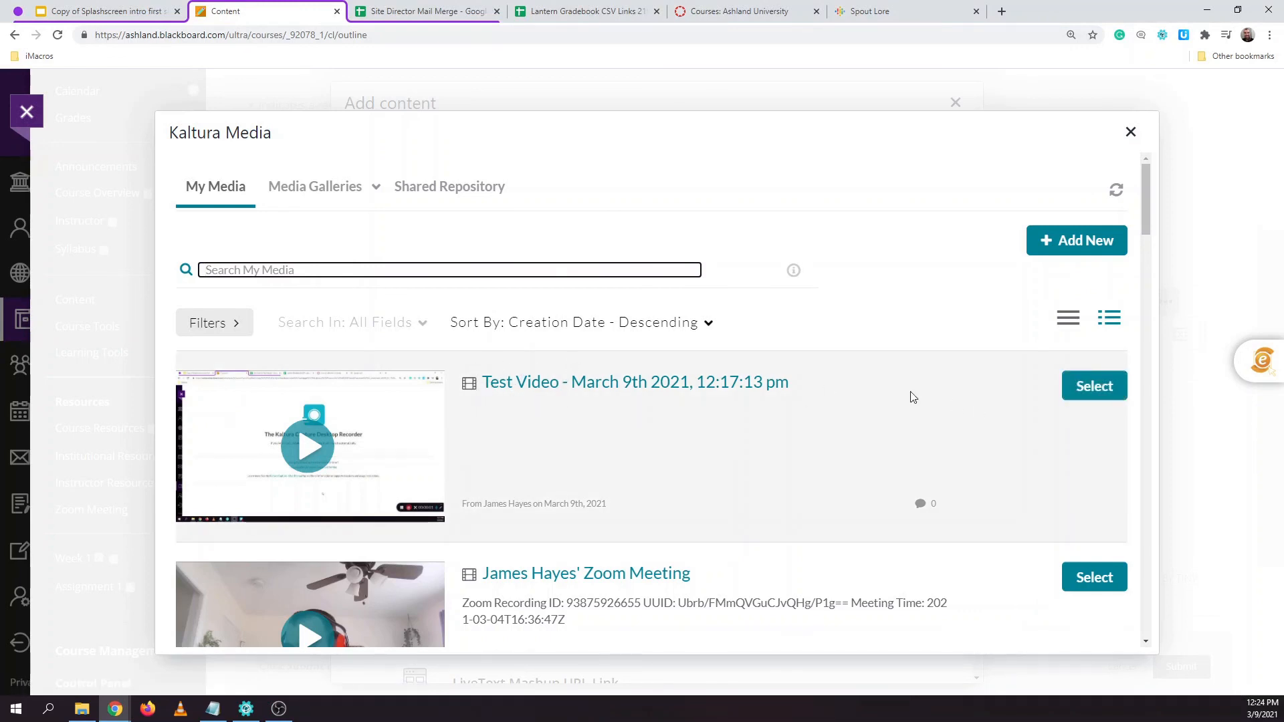
# Select the Test Video recording to embed in the Kaltura video item
pyautogui.click(1094, 385)
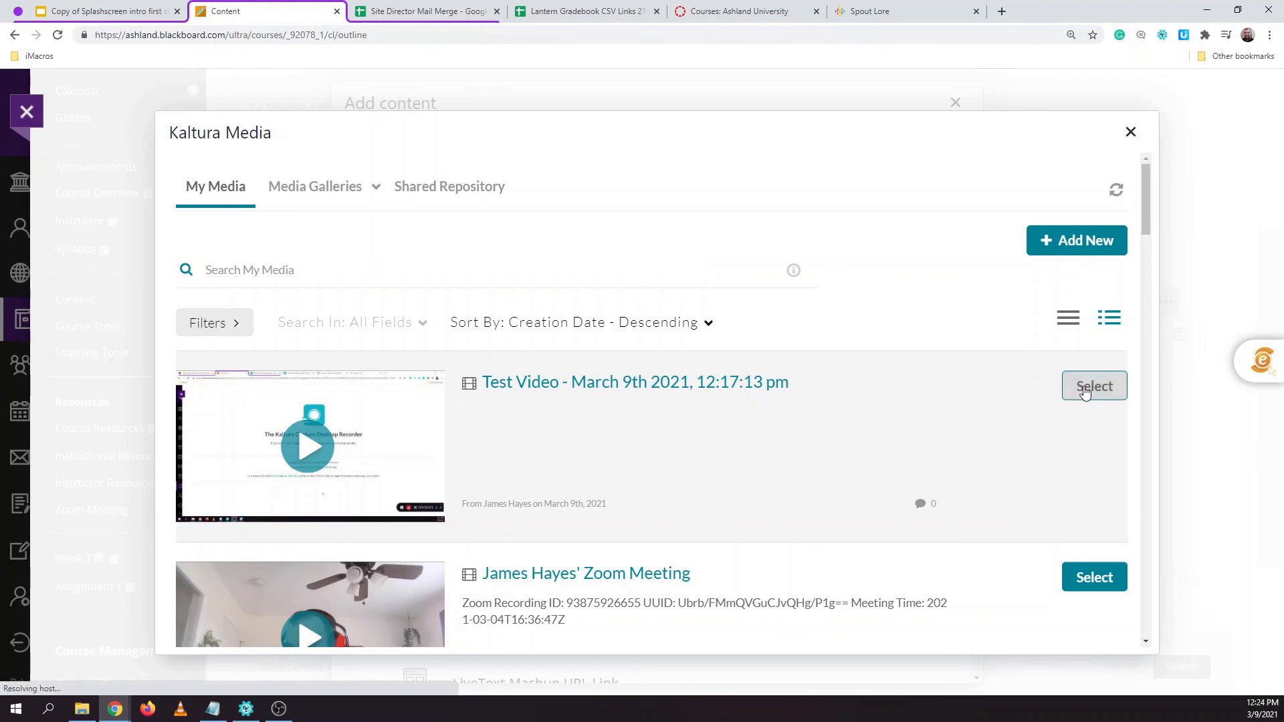
pyautogui.click(1094, 385)
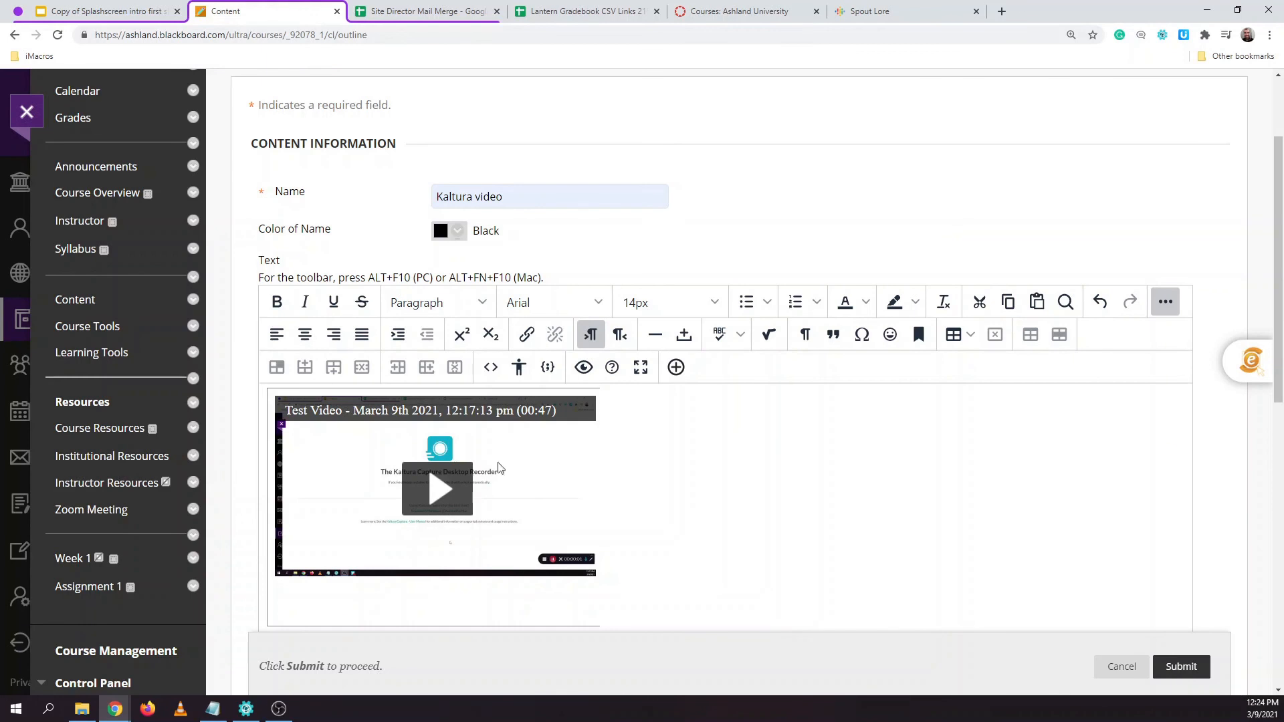
# Submit the Kaltura video item, play the embedded 0:47 Test Video, then pause it
pyautogui.scroll(-3)
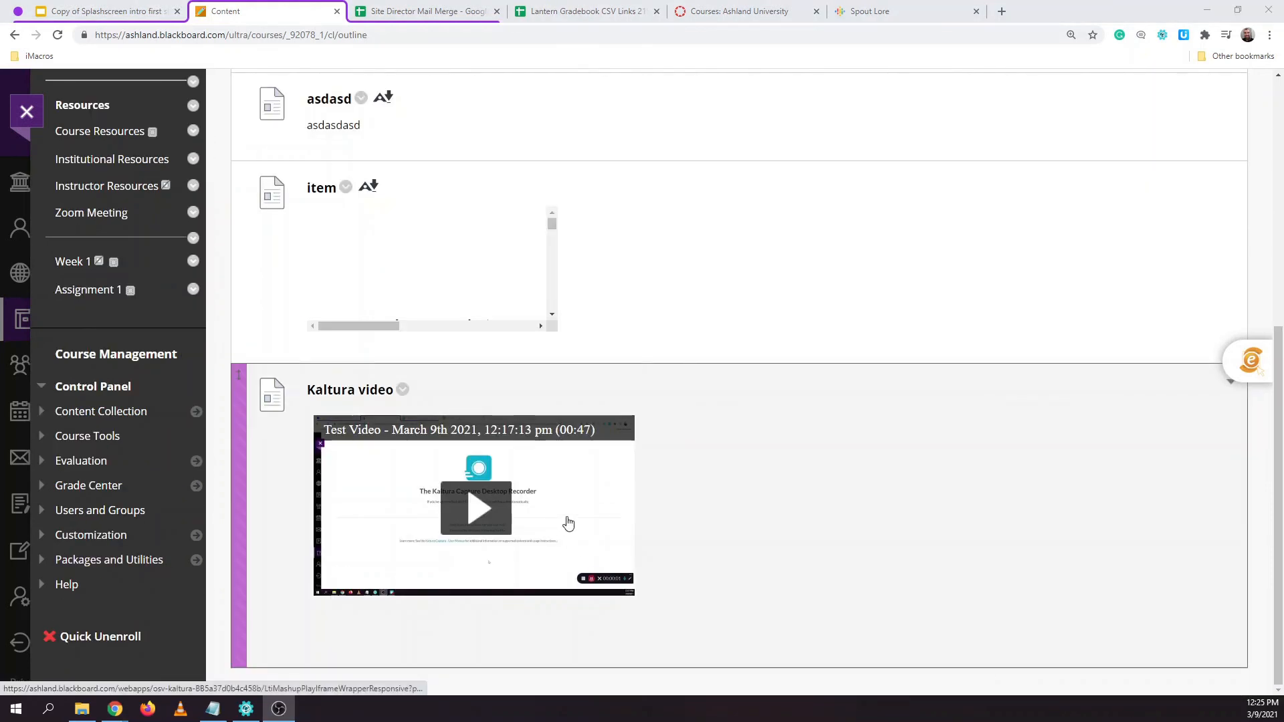
pyautogui.moveTo(487, 504)
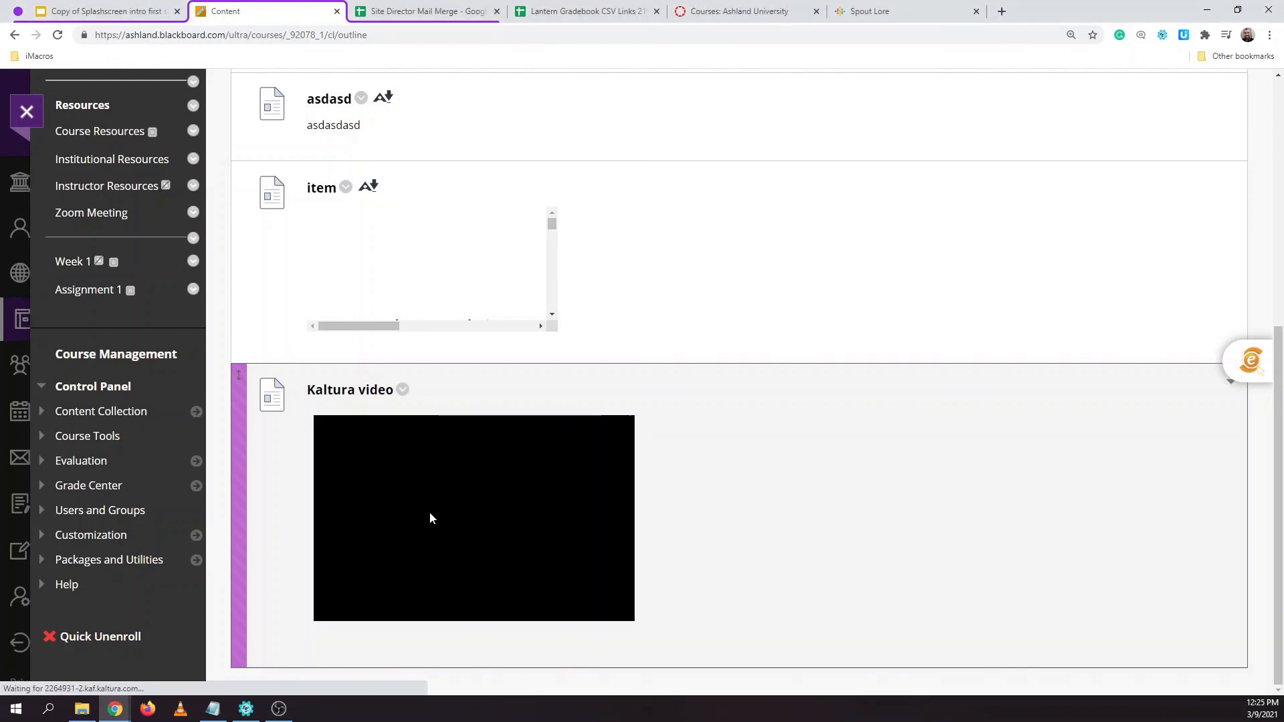
pyautogui.click(473, 517)
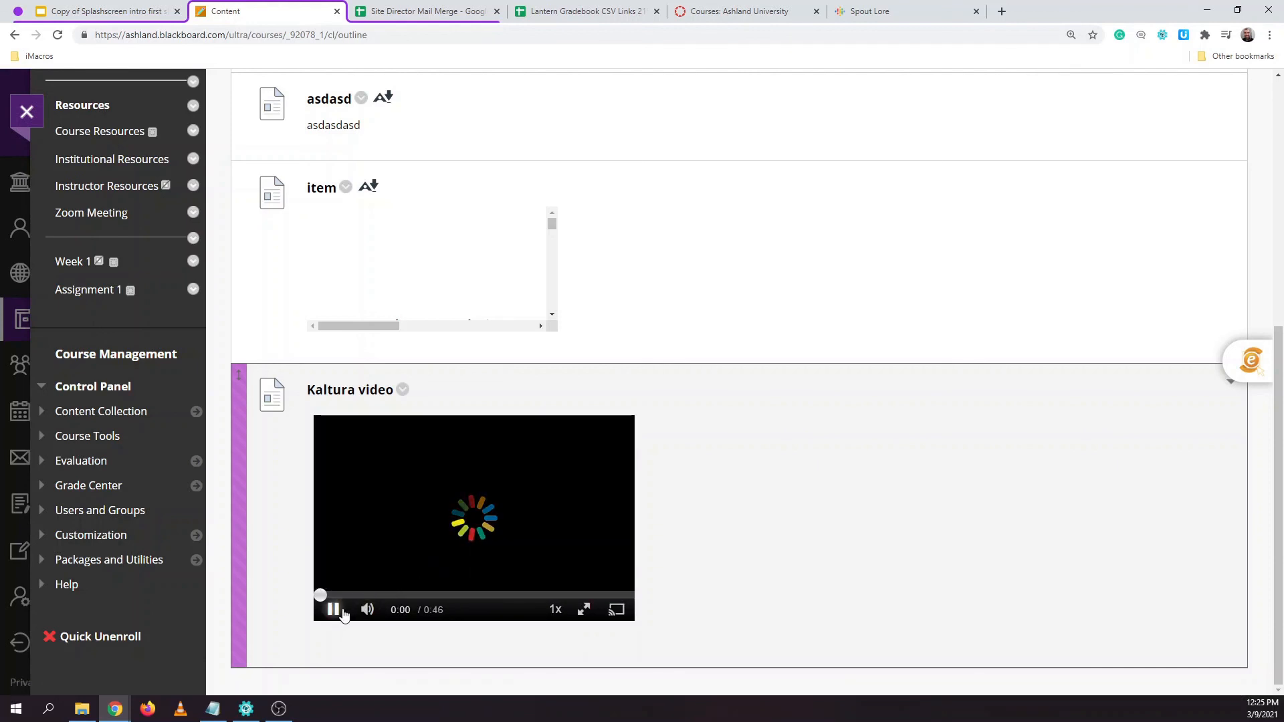
pyautogui.click(333, 608)
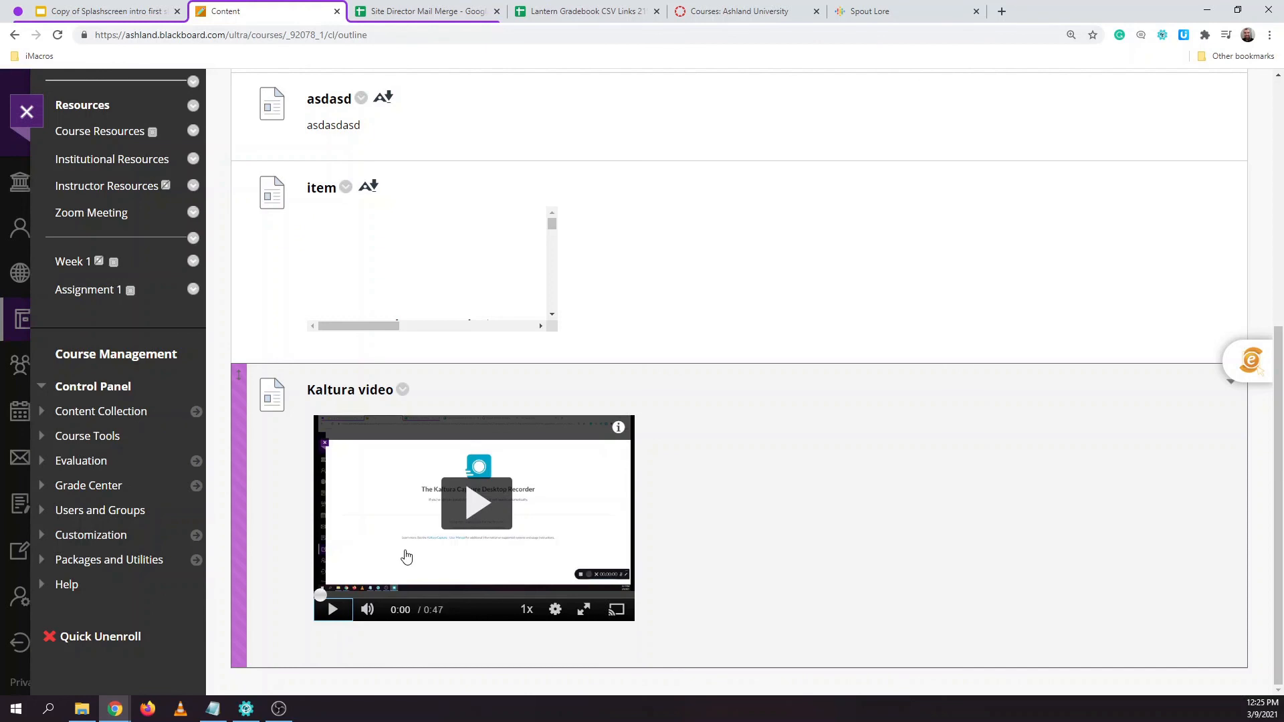
pyautogui.moveTo(239, 499)
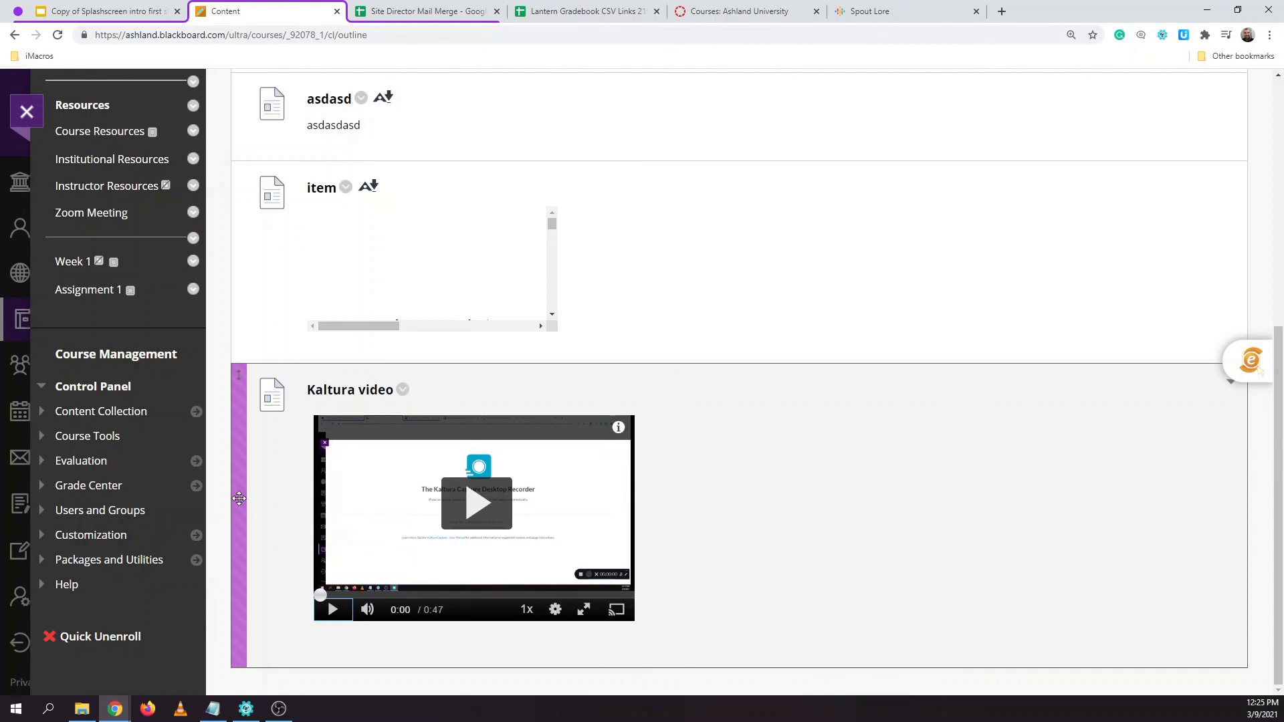